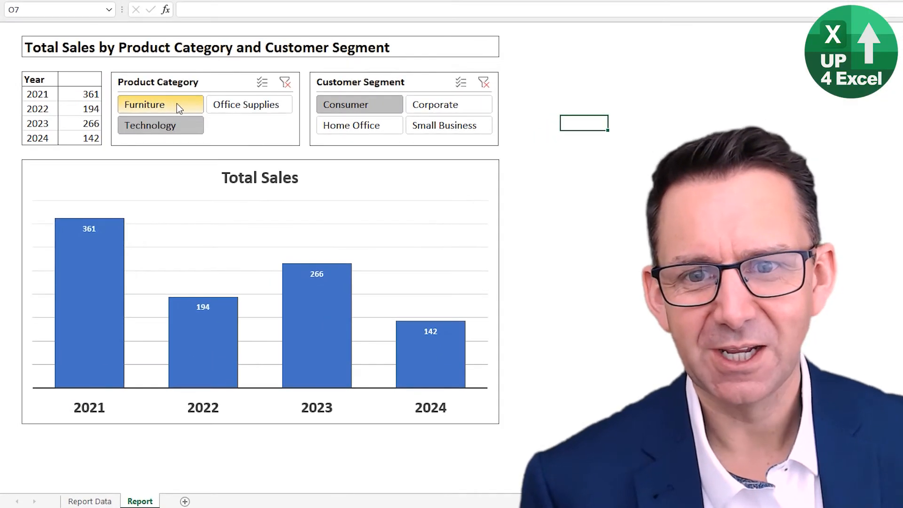
Filter the report to Furniture and select the report title cell
click(449, 125)
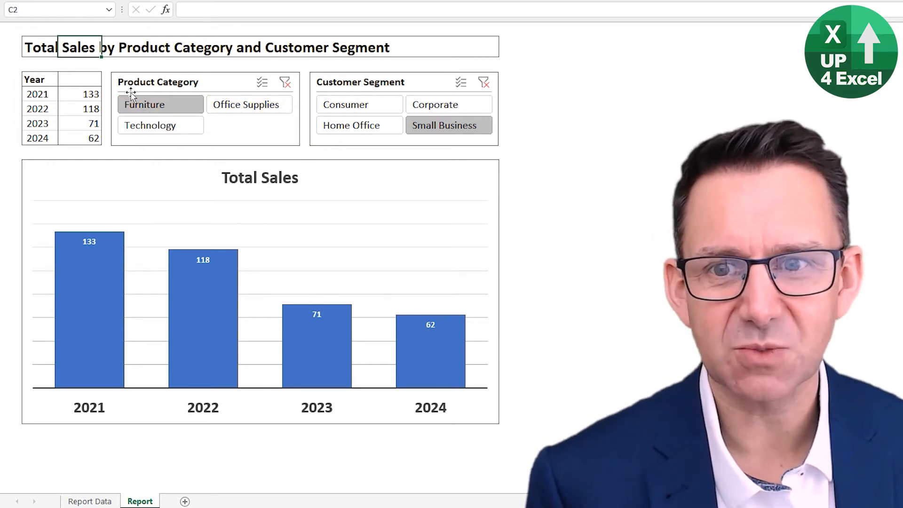
click(35, 47)
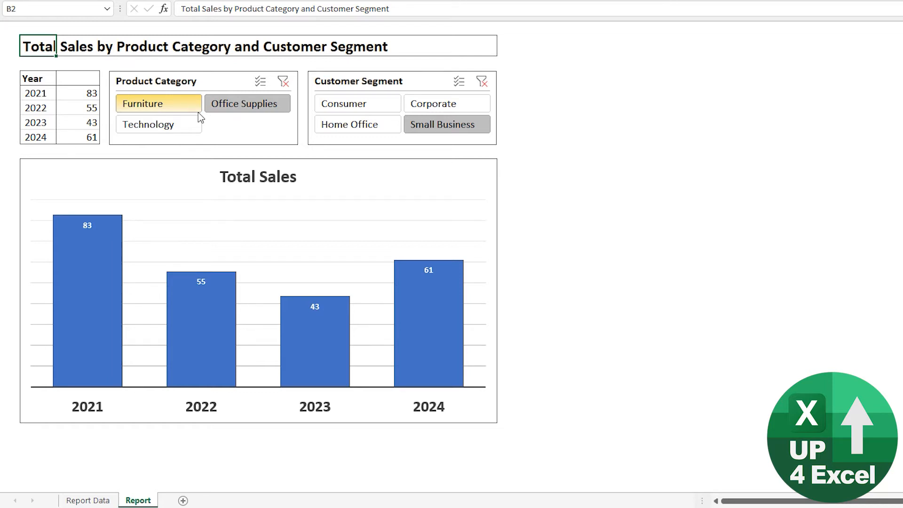
mouse_move(171, 111)
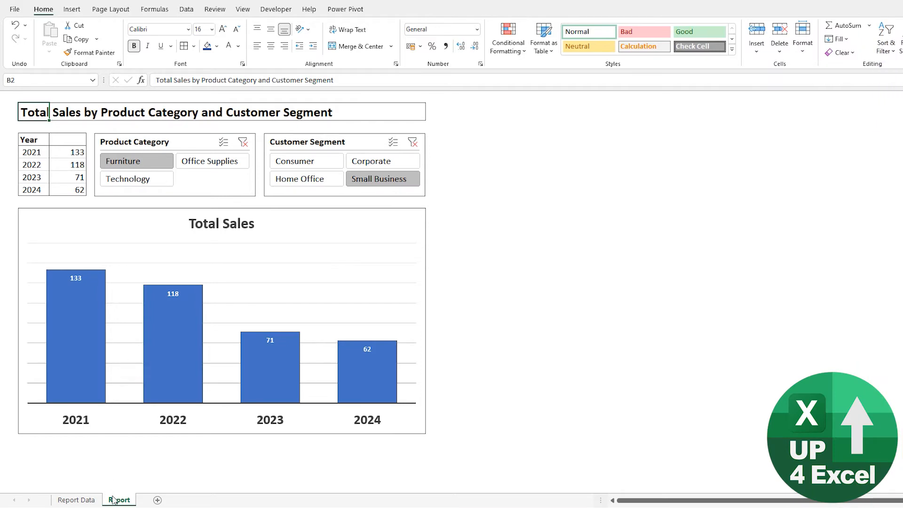
click(81, 499)
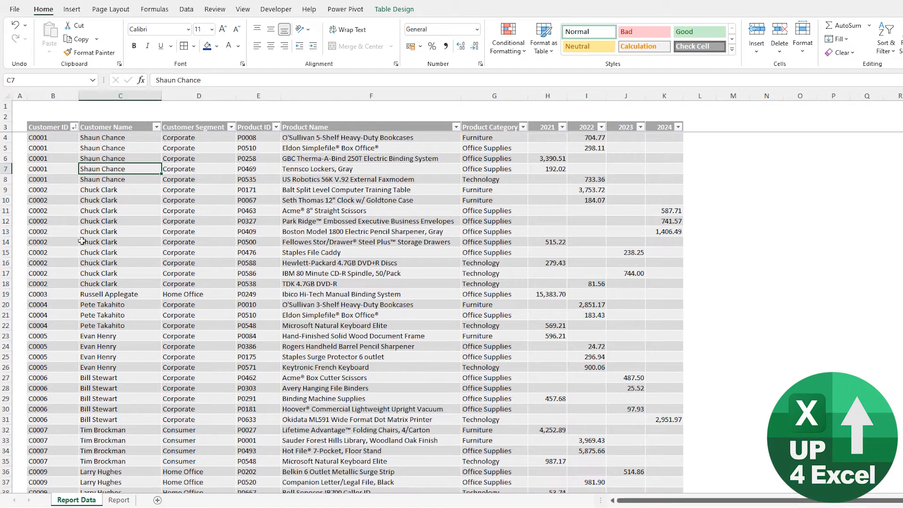
mouse_move(437, 288)
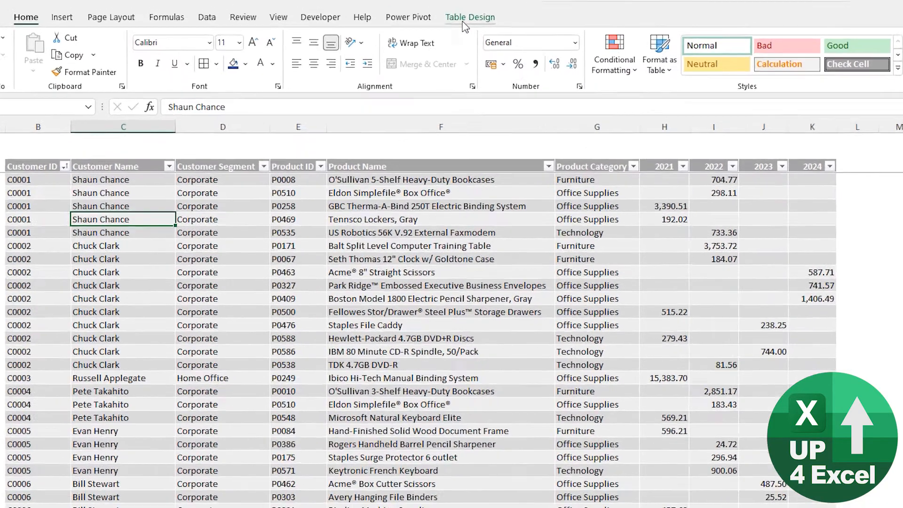
click(470, 17)
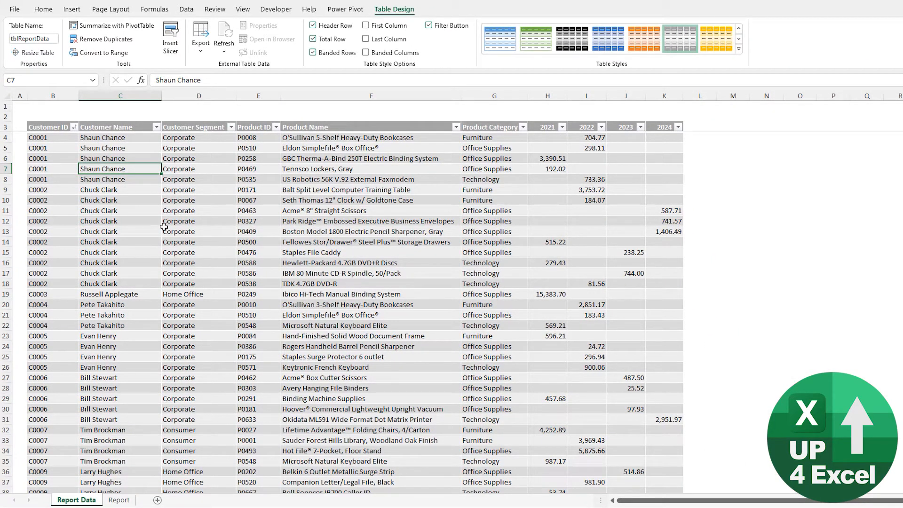
click(72, 9)
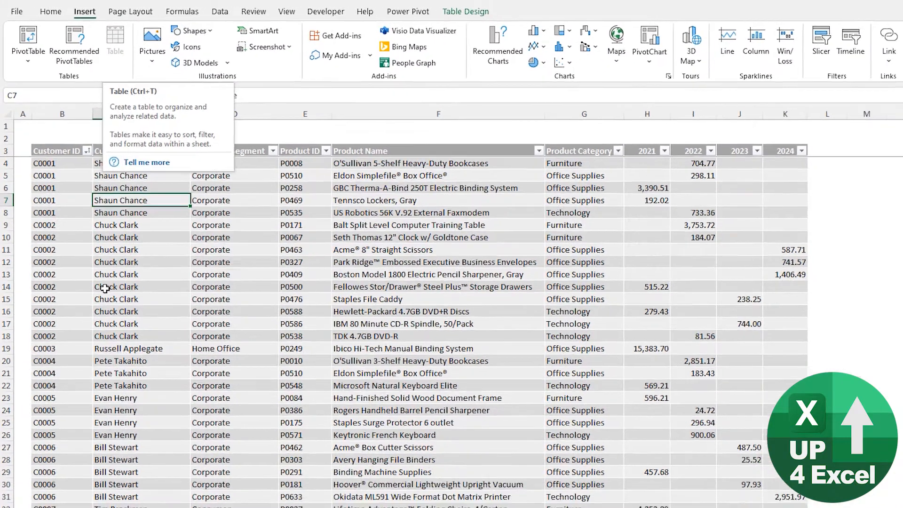
click(118, 499)
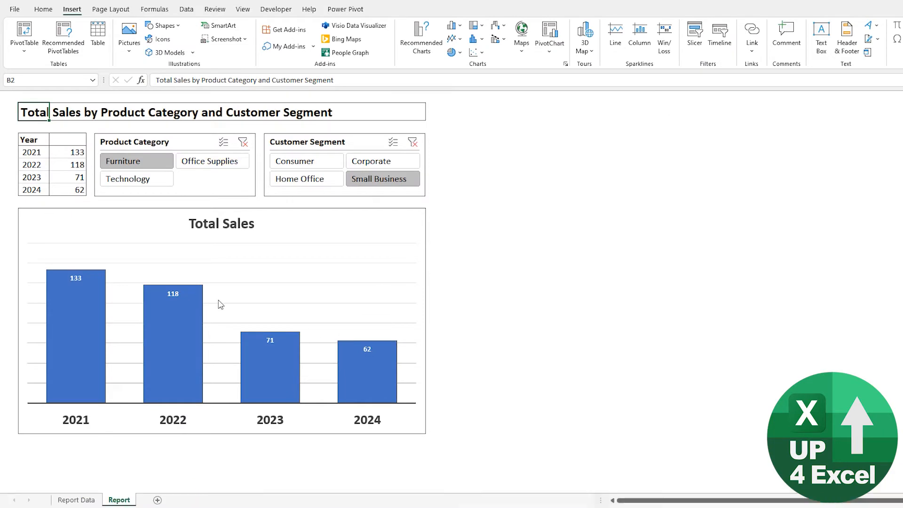
mouse_move(253, 327)
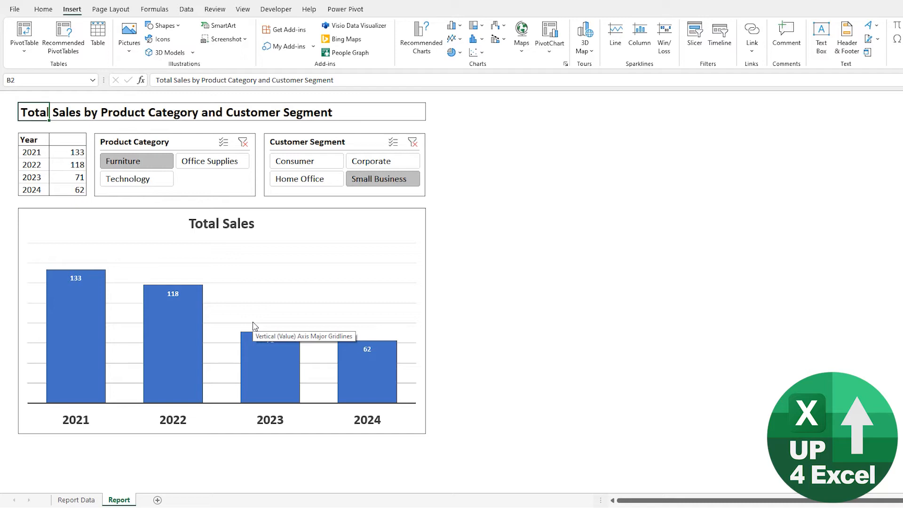
mouse_move(196, 289)
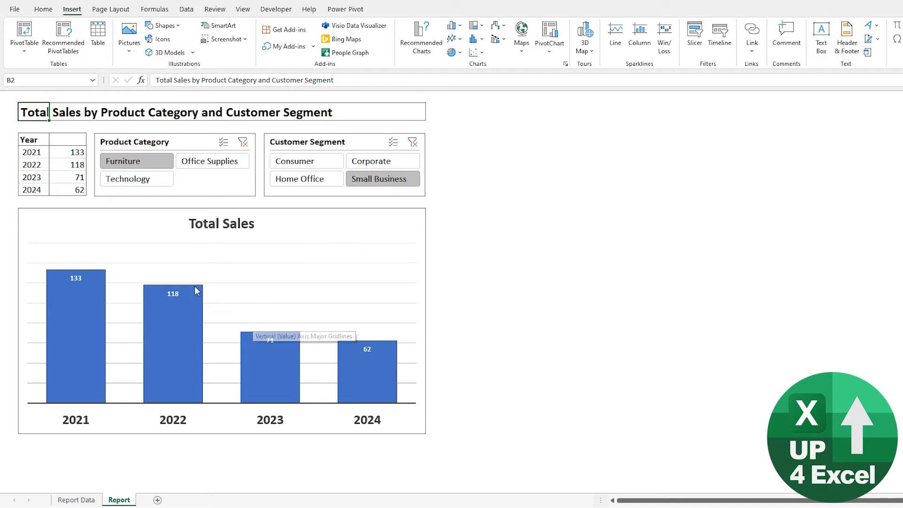
mouse_move(290, 261)
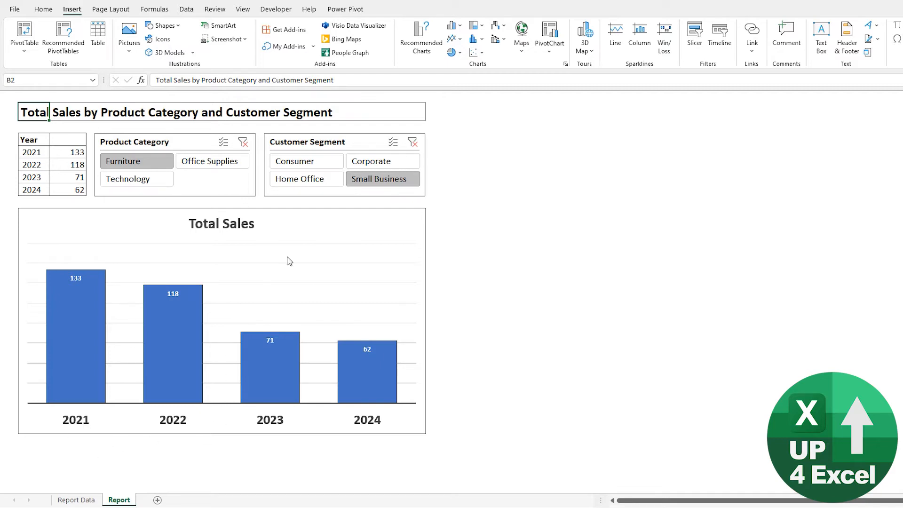
Create a PivotTable from the Report Data table on the existing Report sheet at N4
click(76, 500)
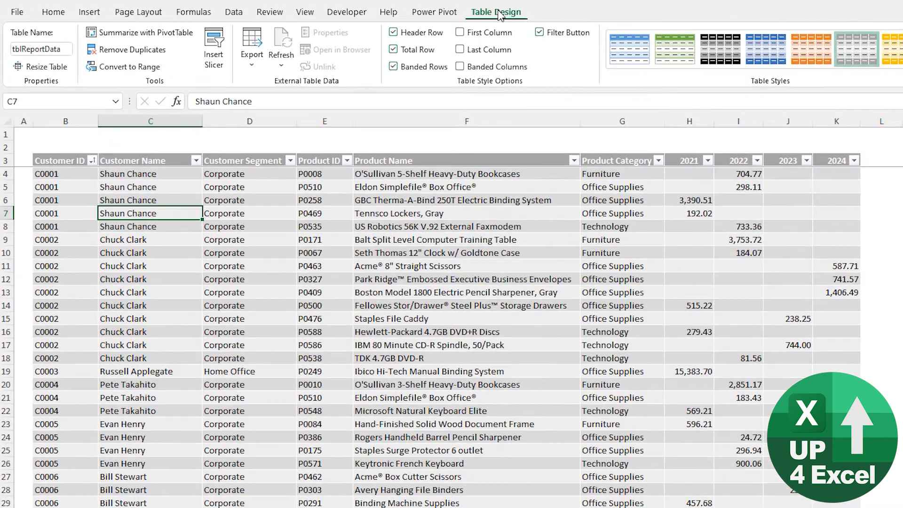
click(135, 32)
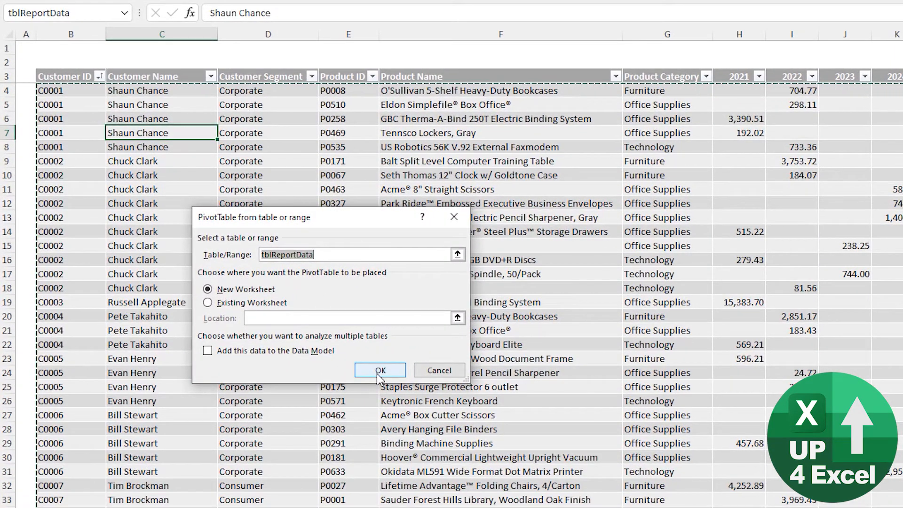
click(207, 303)
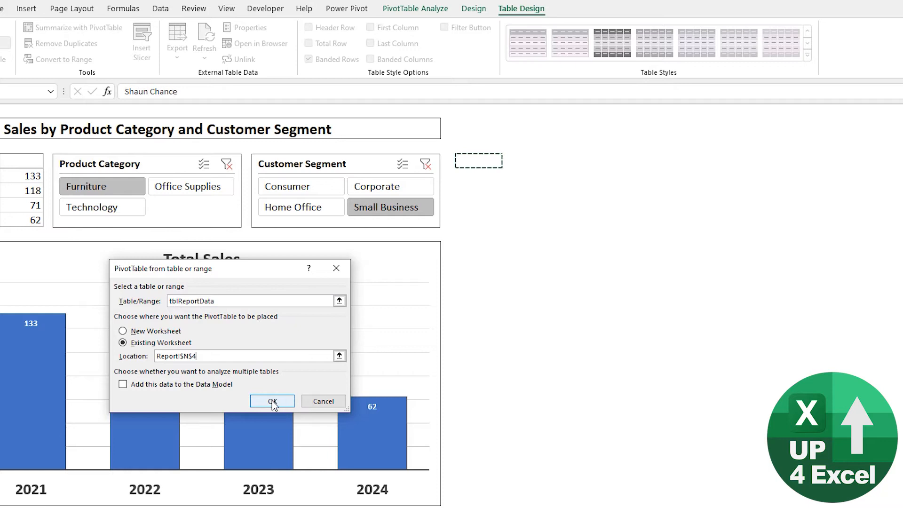
click(272, 401)
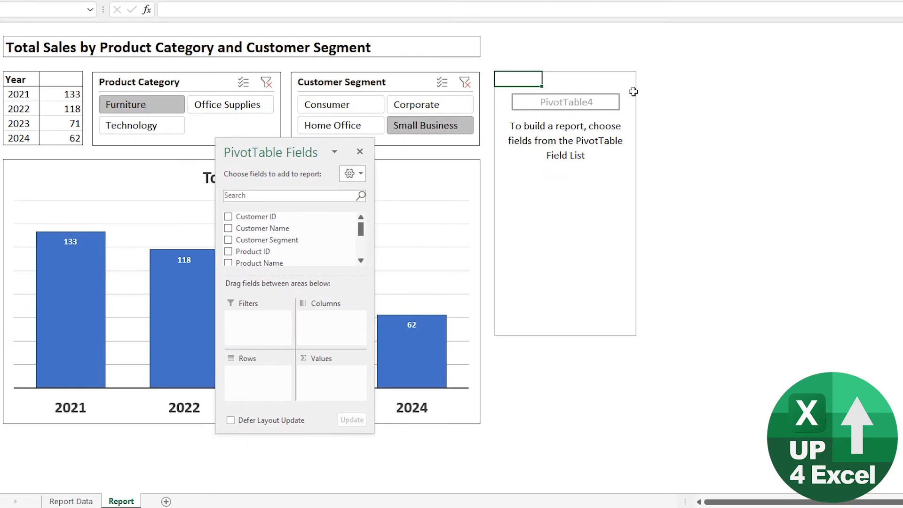
mouse_move(551, 171)
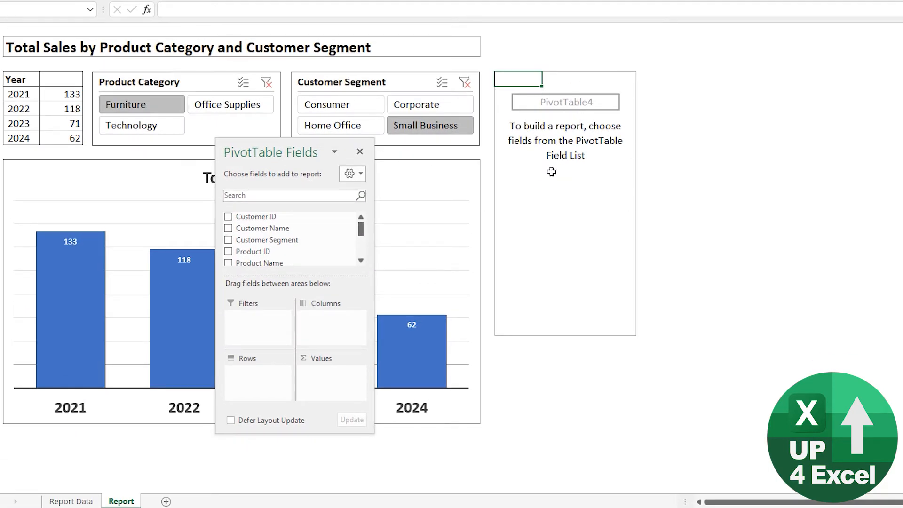
mouse_move(549, 280)
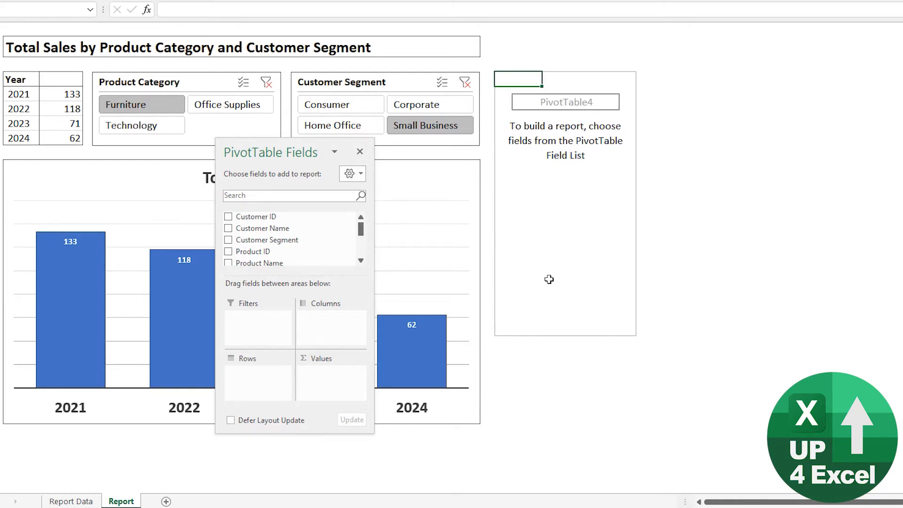
mouse_move(572, 231)
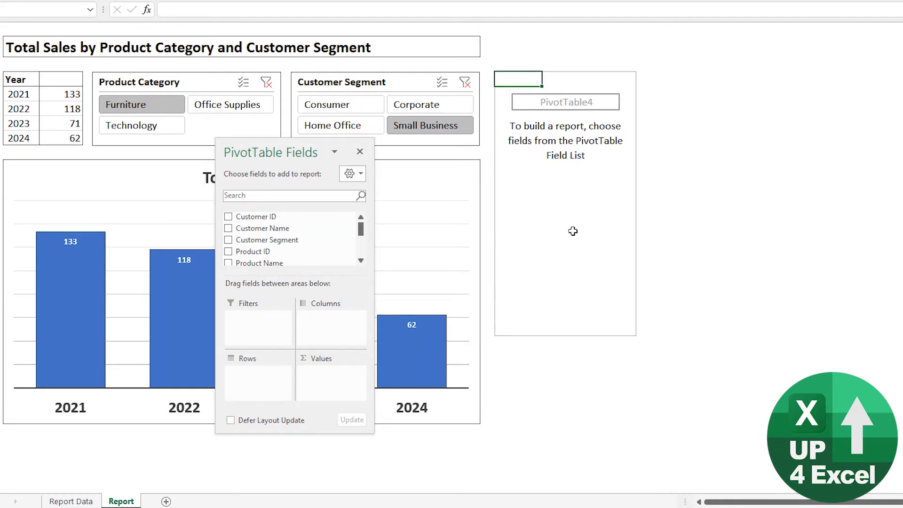
mouse_move(271, 251)
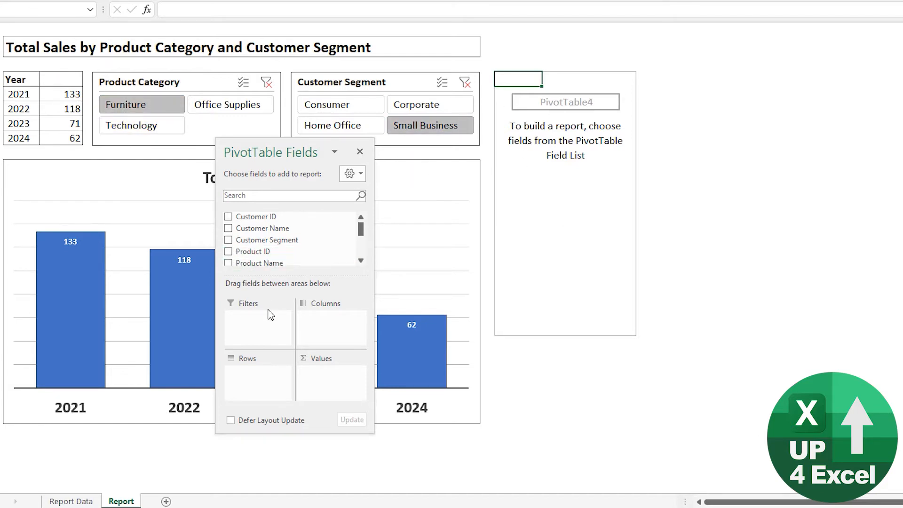
mouse_move(265, 309)
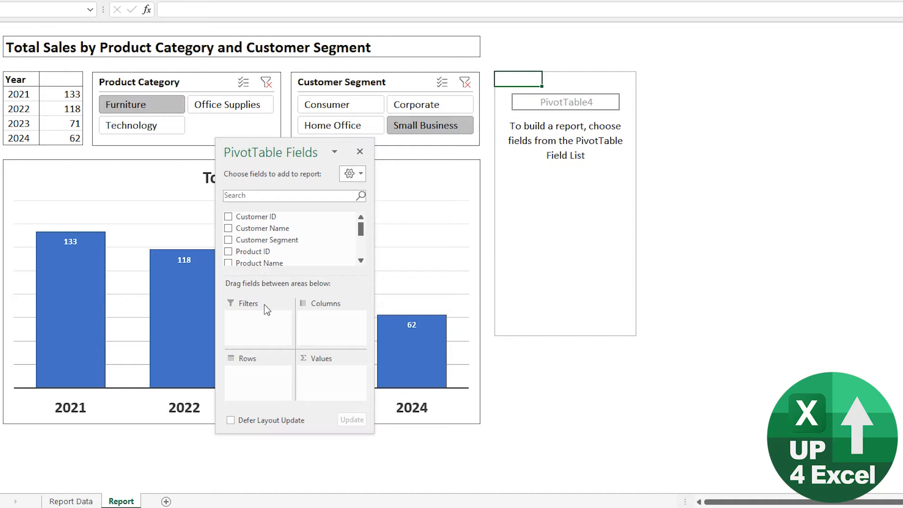
mouse_move(201, 224)
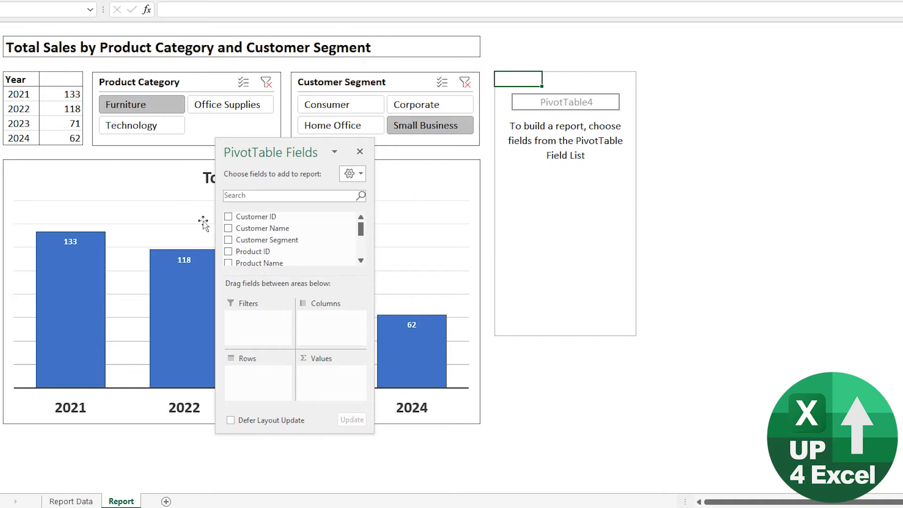
mouse_move(497, 244)
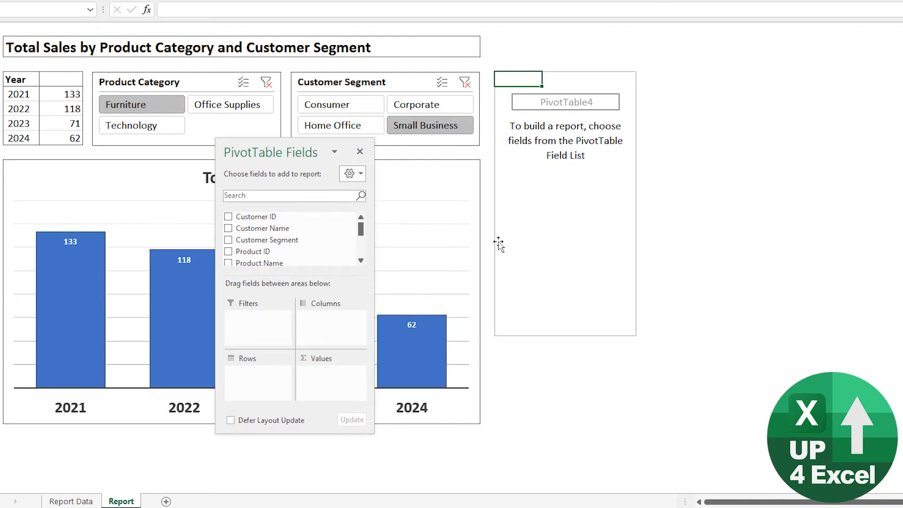
mouse_move(142, 88)
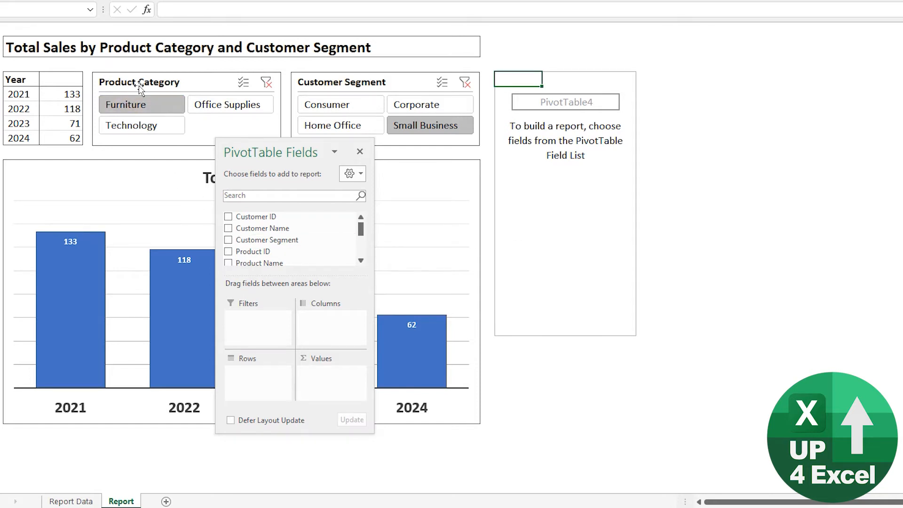
mouse_move(226, 89)
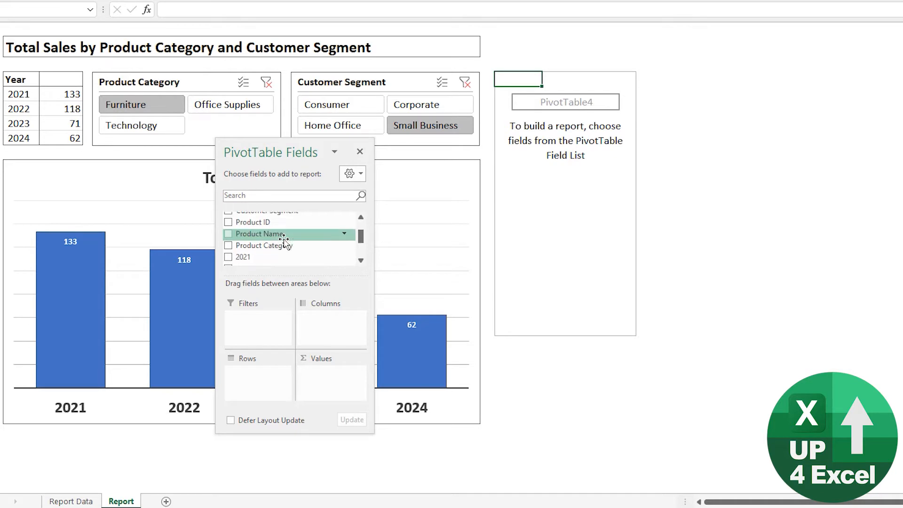
Put Product Category in the PivotTable rows, filter to Office Supplies and select that slicer
drag(265, 245, 259, 378)
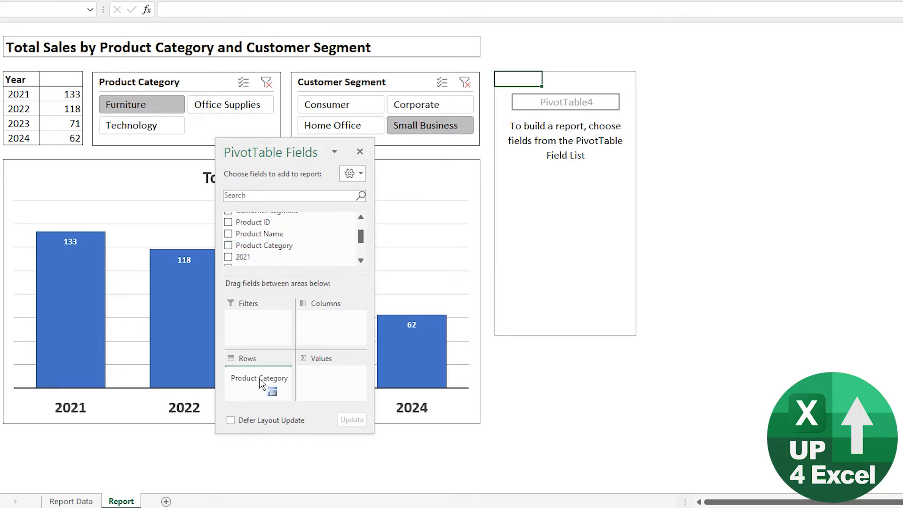
click(228, 245)
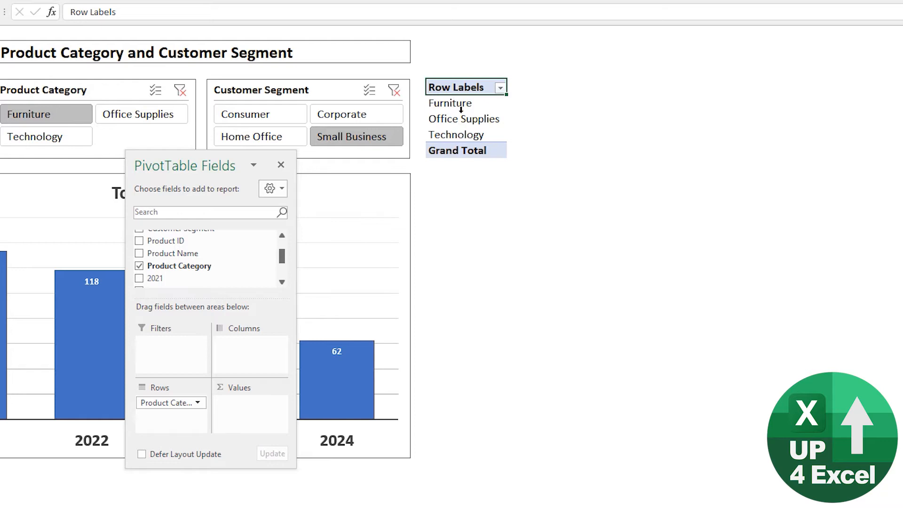
mouse_move(448, 136)
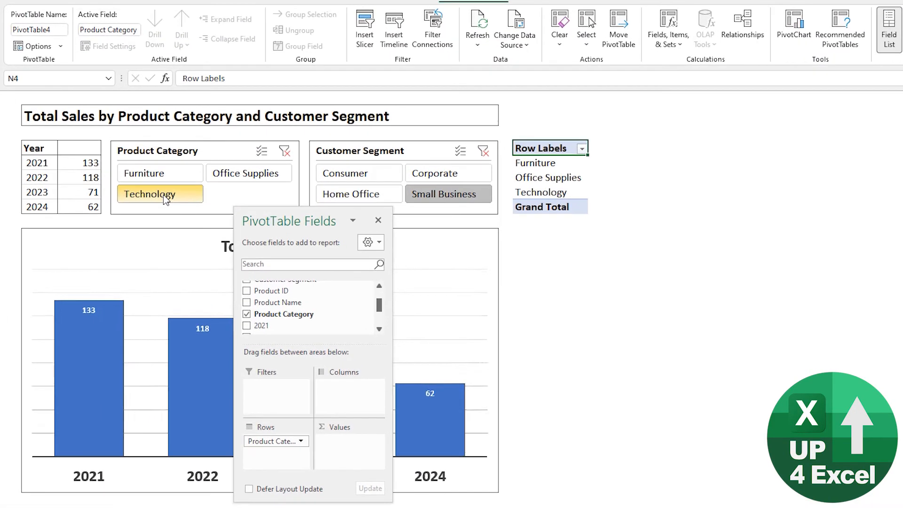
click(248, 173)
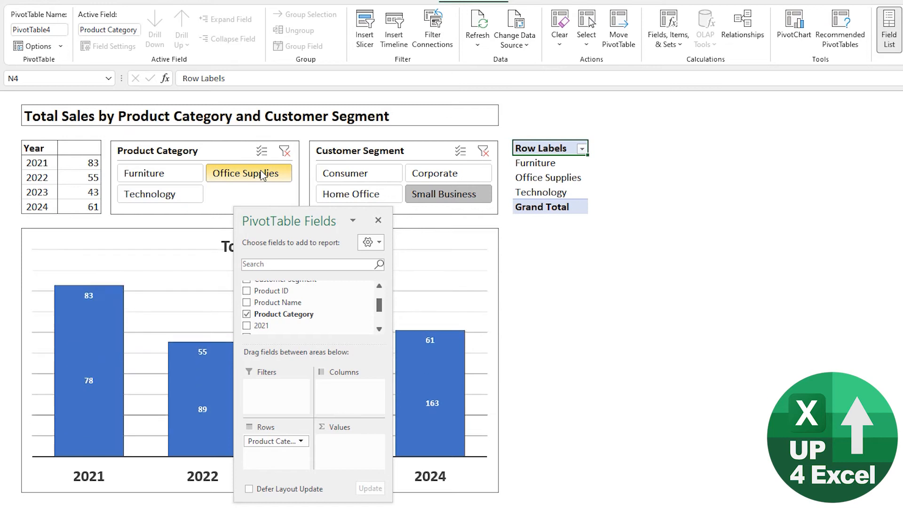
click(159, 194)
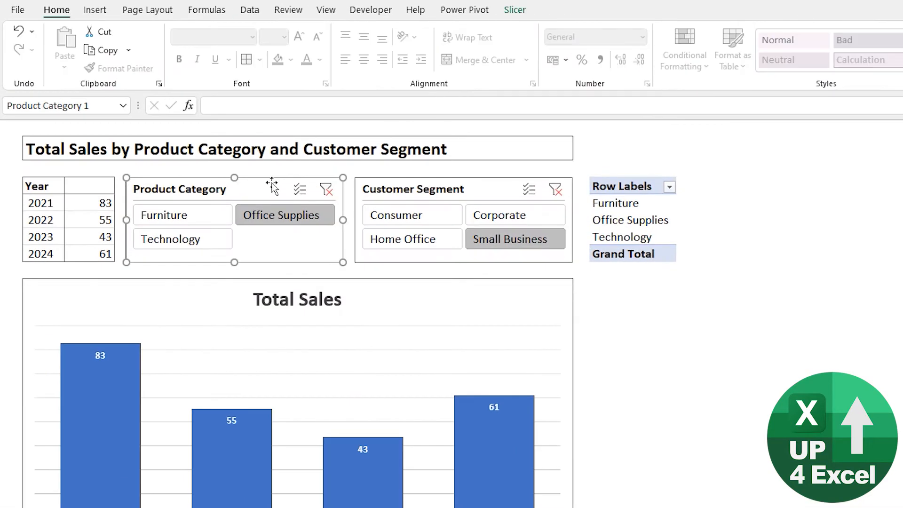
In Report Connections, tick PivotTable4 so the Product Category slicer drives it too
click(514, 9)
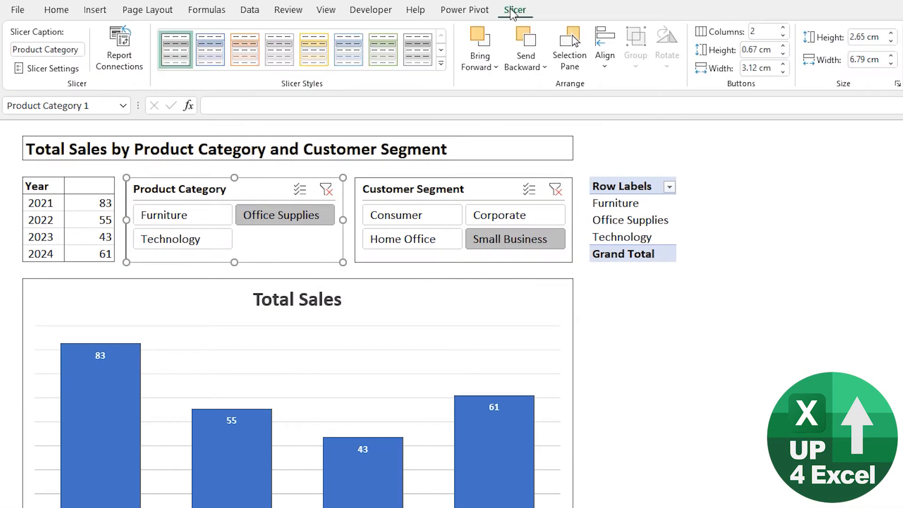
mouse_move(118, 58)
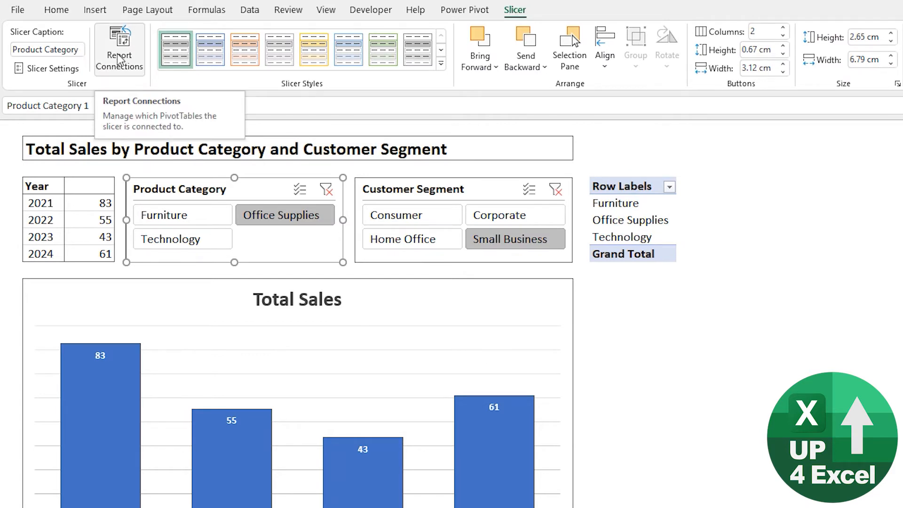
click(119, 47)
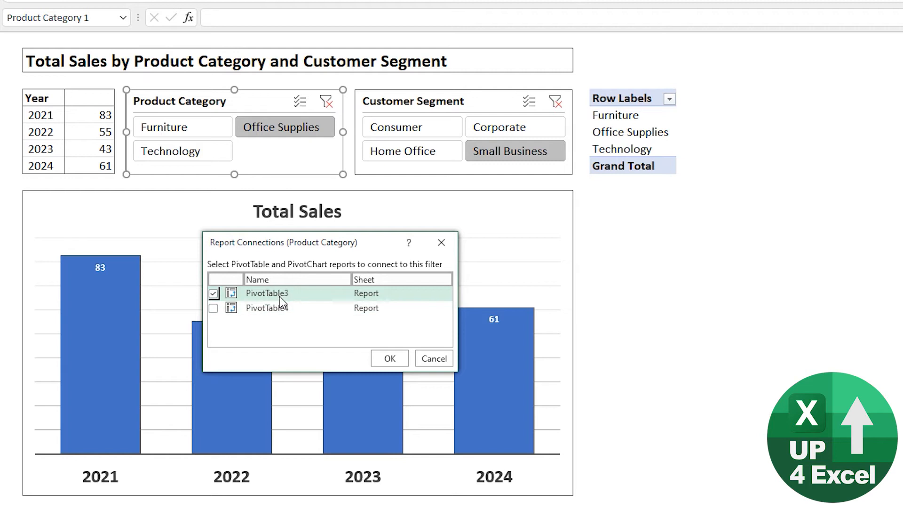
mouse_move(64, 183)
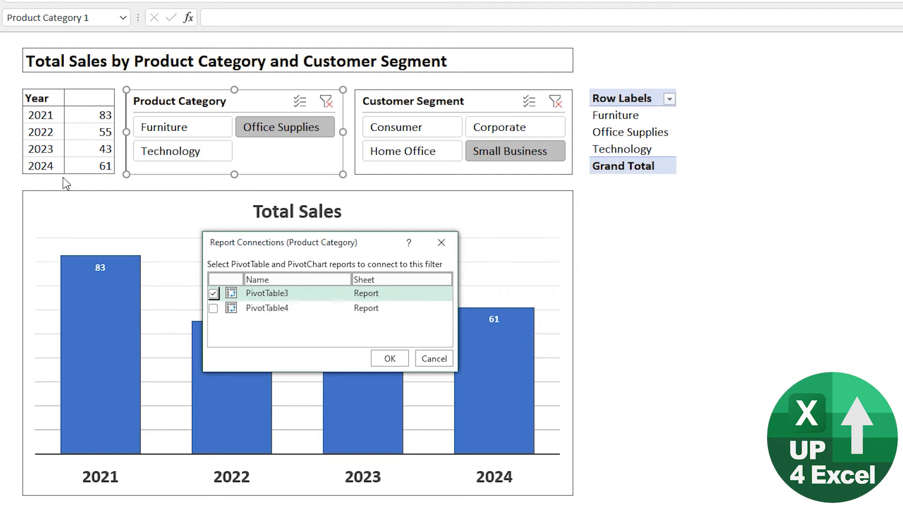
mouse_move(295, 318)
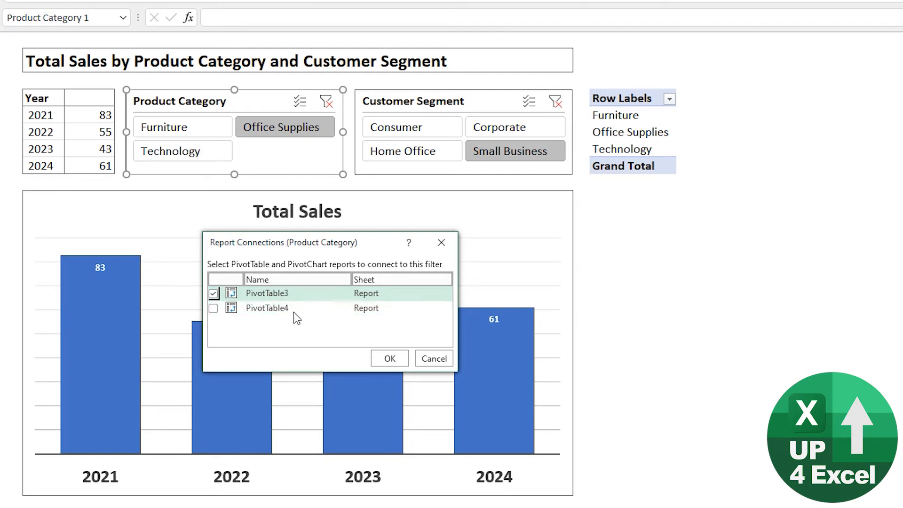
click(212, 307)
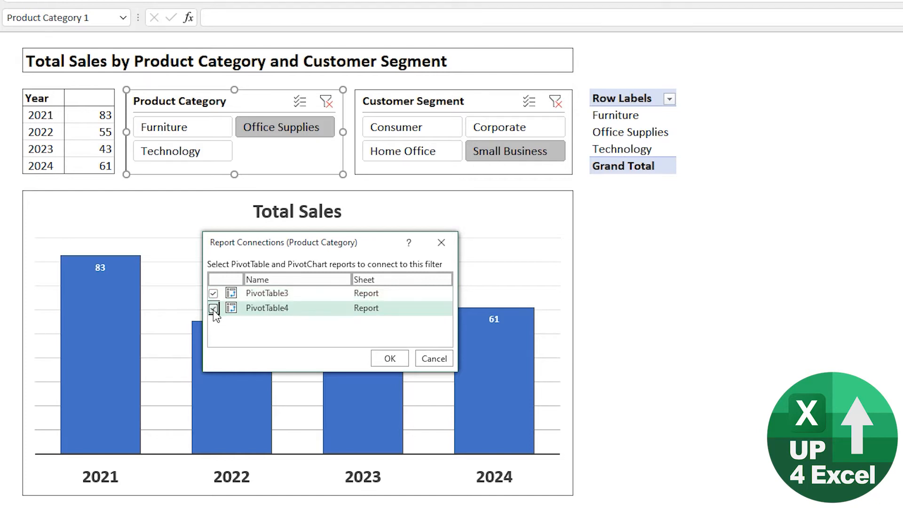
click(212, 307)
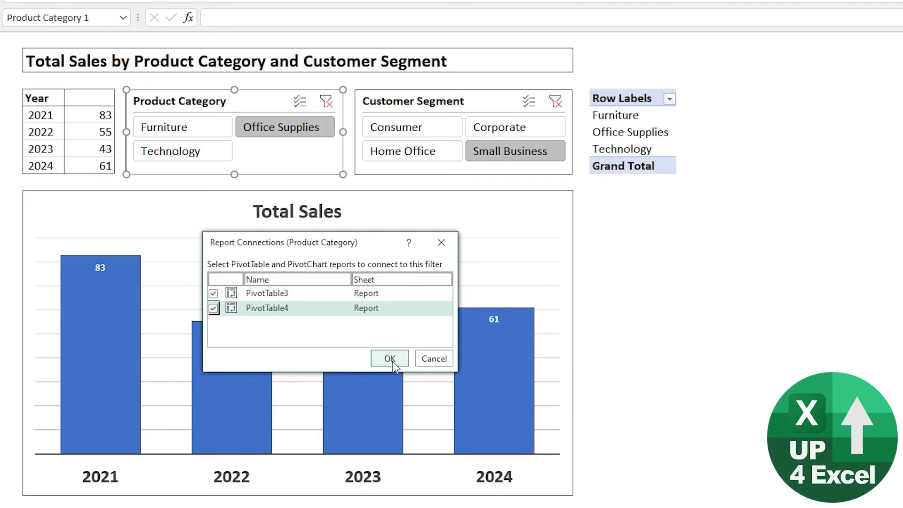
click(389, 359)
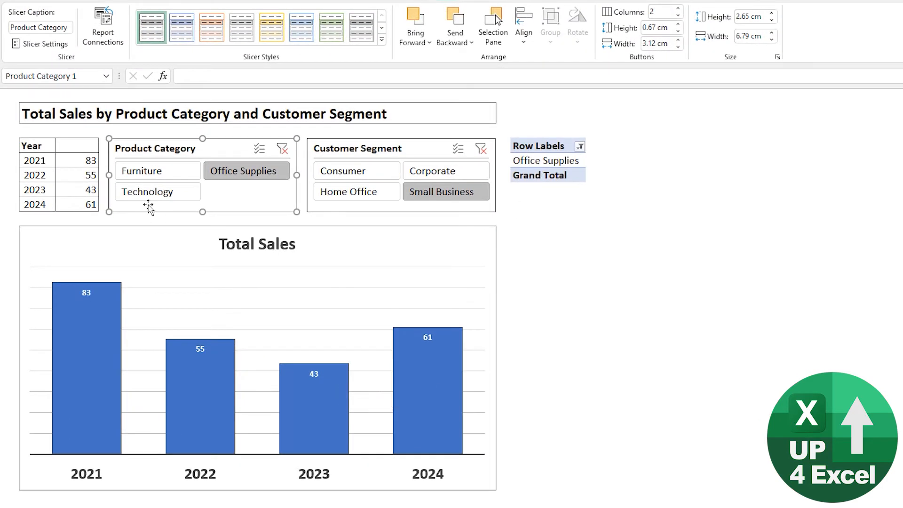
Enable Multi-Select on the category slicer and add Technology alongside Office Supplies
click(158, 171)
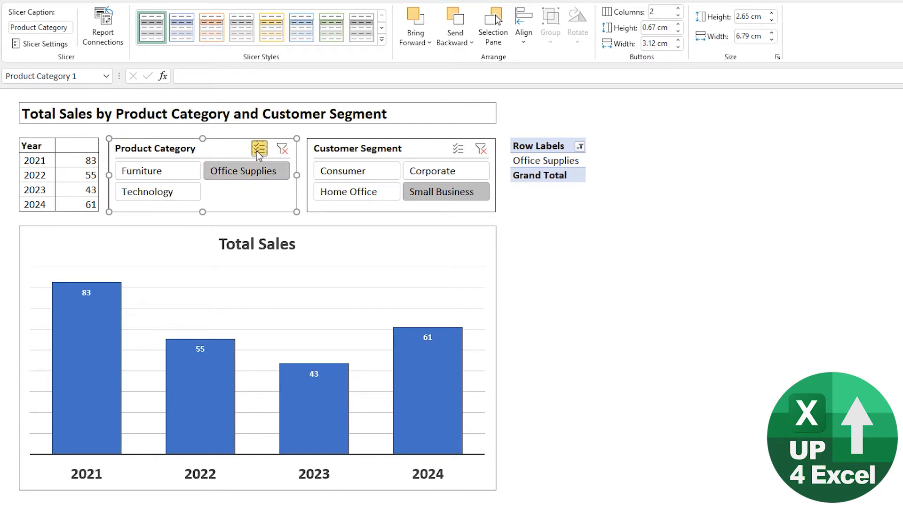
click(158, 192)
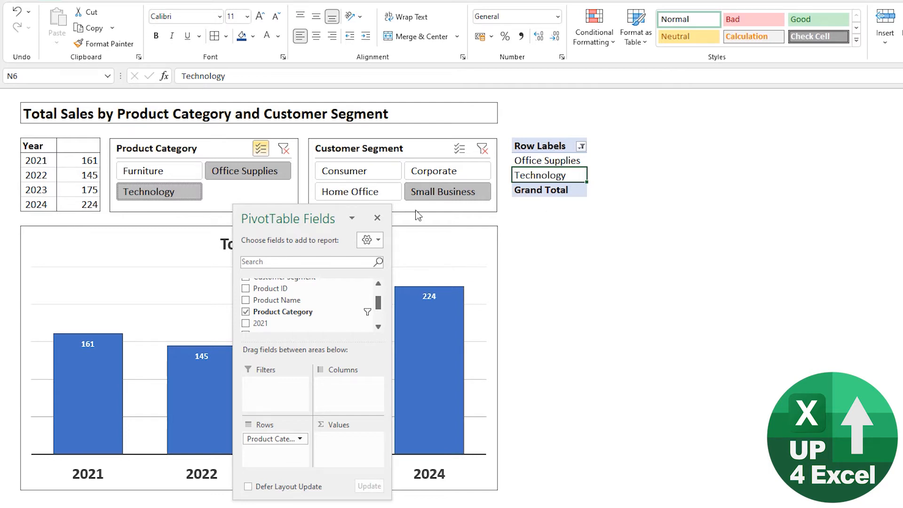
mouse_move(509, 133)
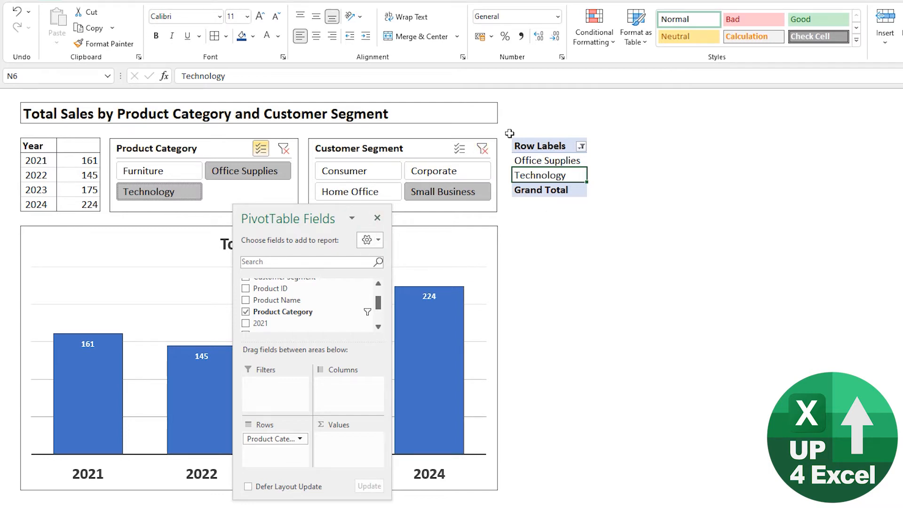
click(377, 218)
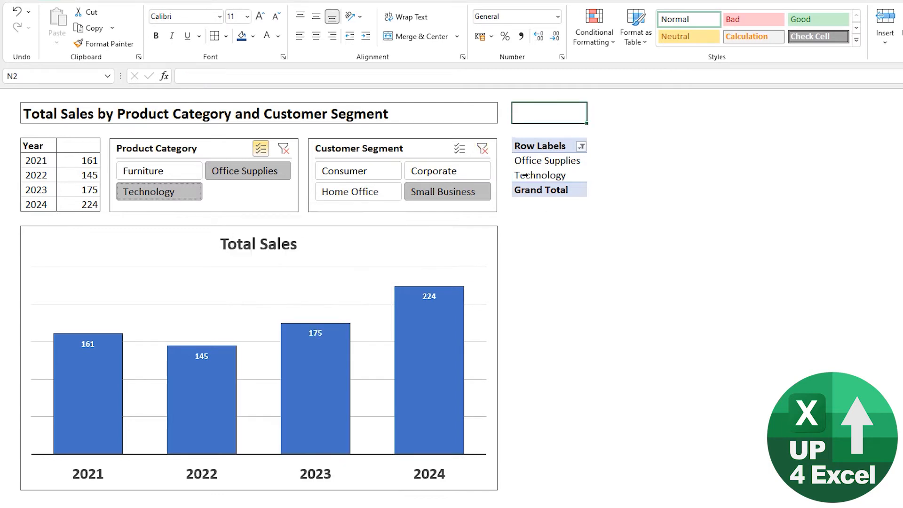
click(539, 175)
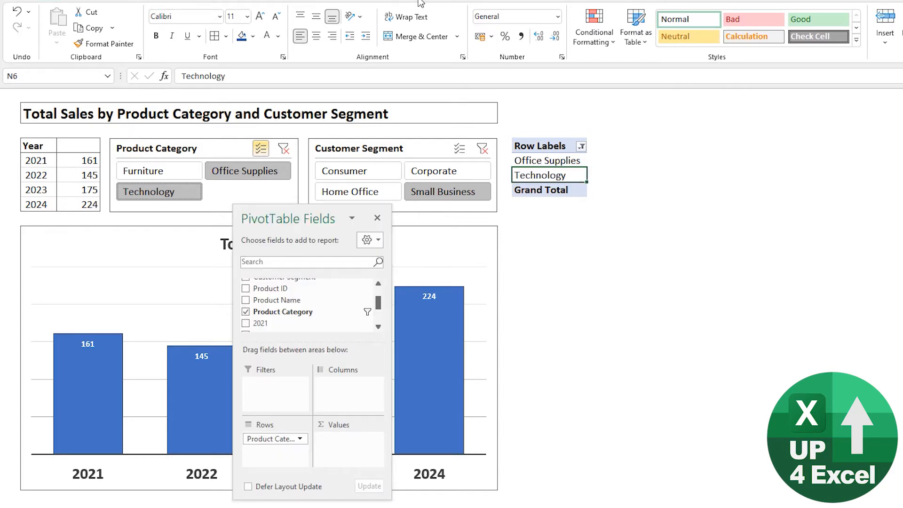
Turn off the pivot list's grand totals via Design and add Furniture to the category selection
click(404, 10)
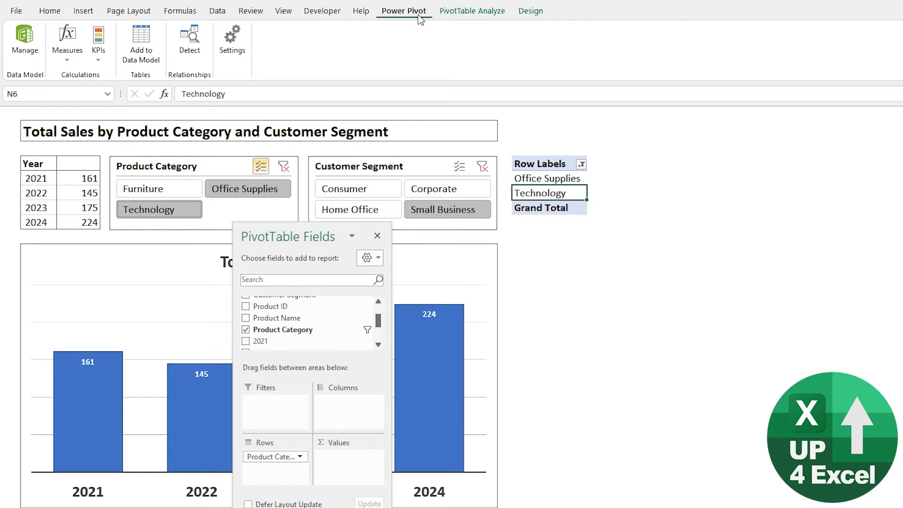
click(472, 10)
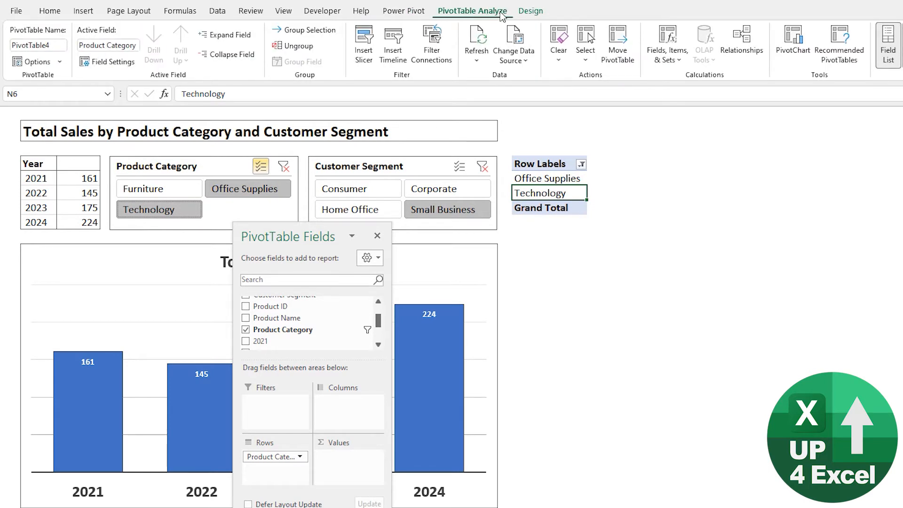
click(531, 11)
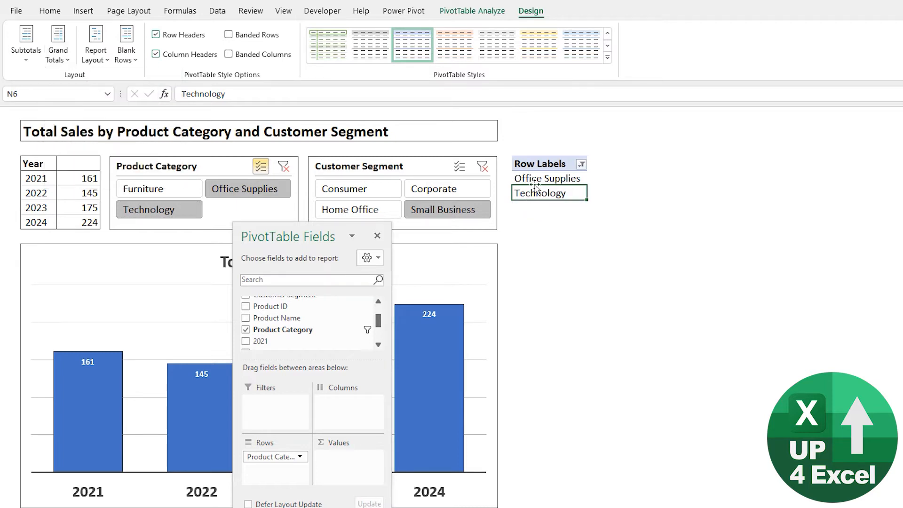
click(159, 188)
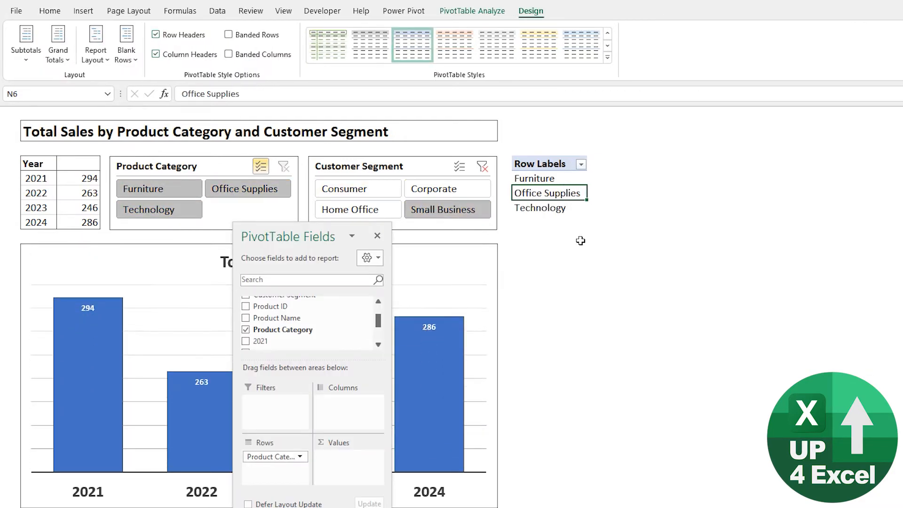
mouse_move(546, 226)
text(=)
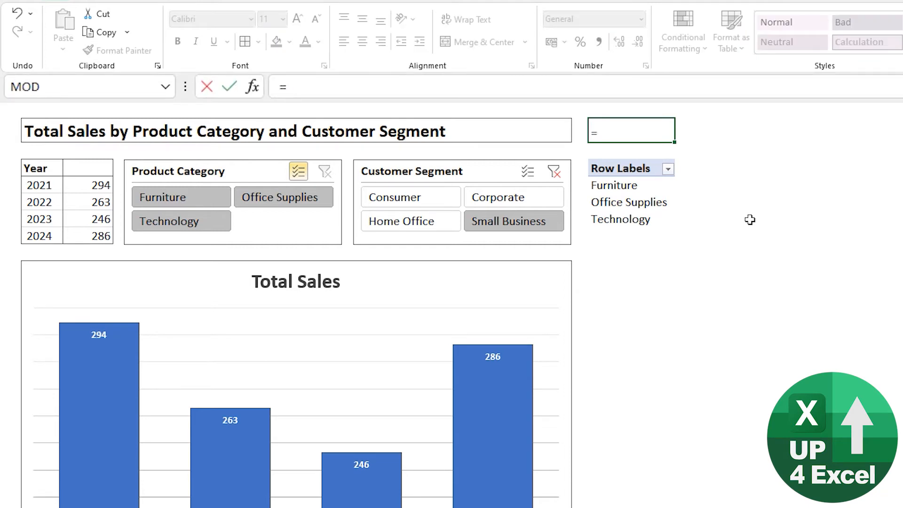
Enter =TEXTJOIN(", ",TRUE,$N$5:$N$14) in N2 to join the pivot rows with commas
text(text)
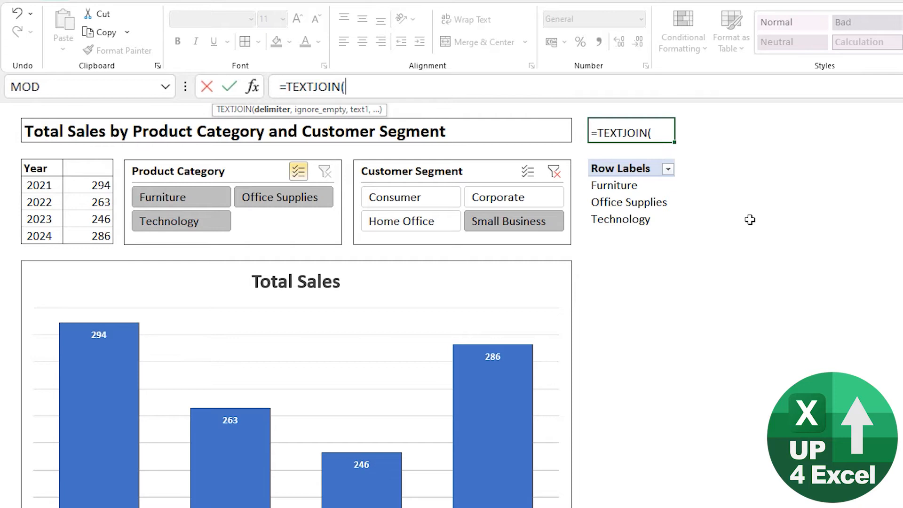
text(")
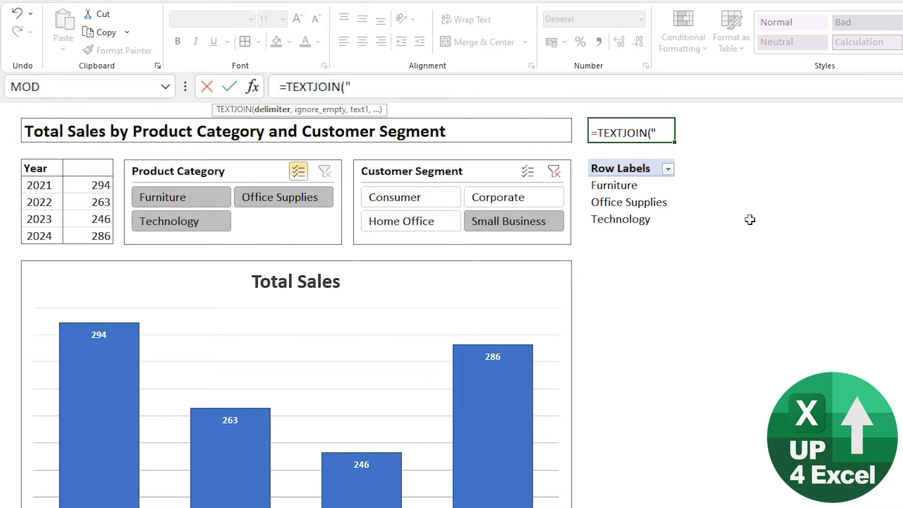
text(,)
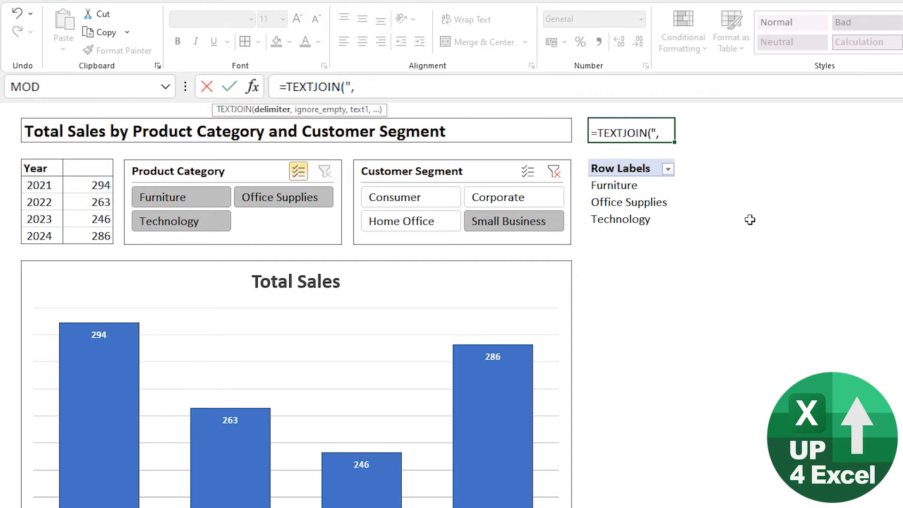
text(")
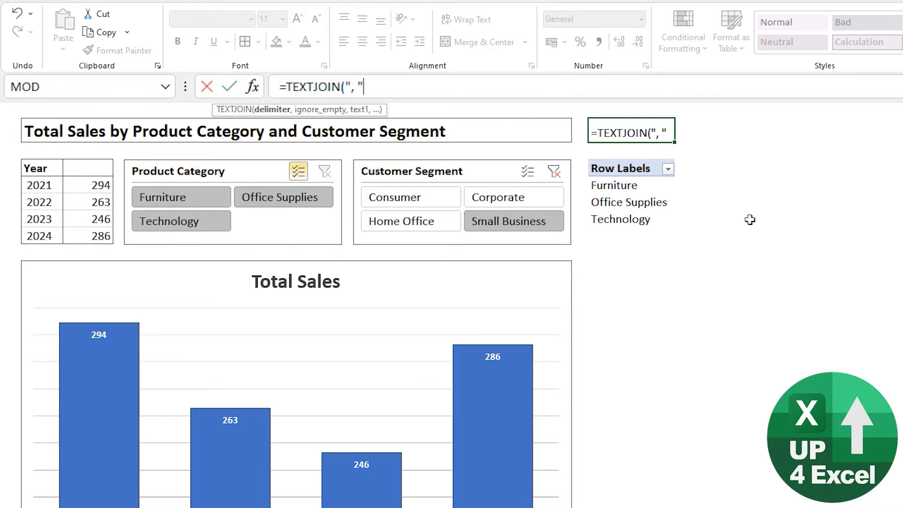
text(,)
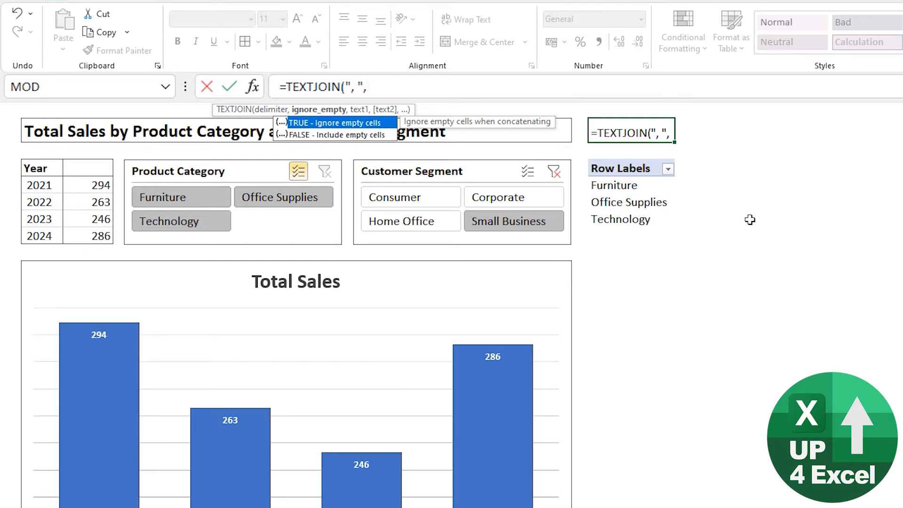
text(TRUE)
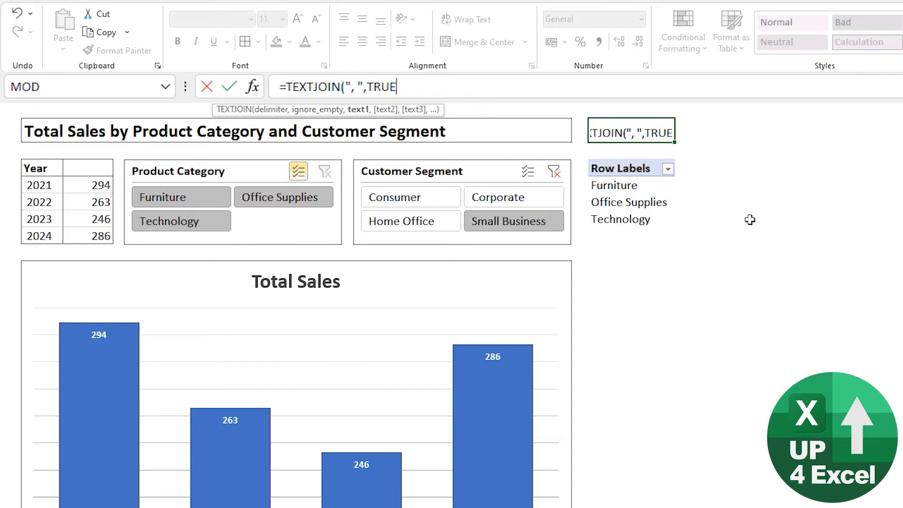
click(621, 168)
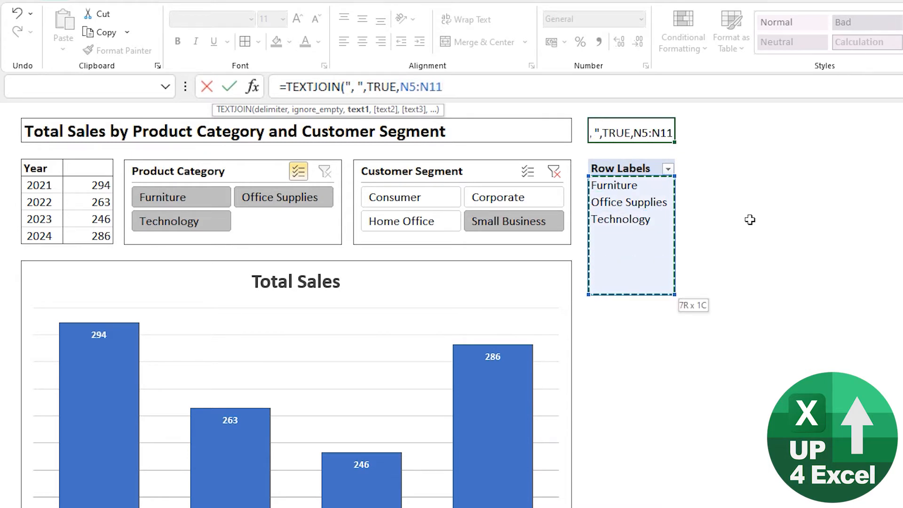
drag(630, 289, 630, 255)
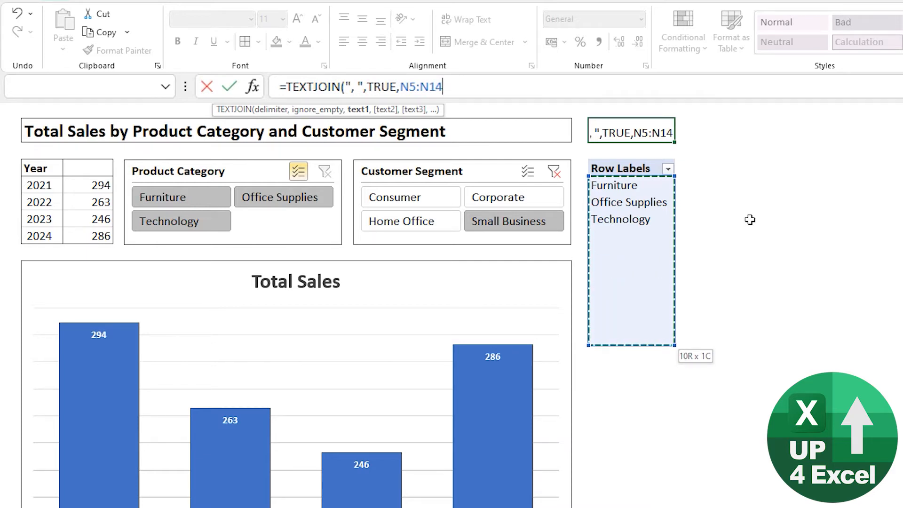
key(F4)
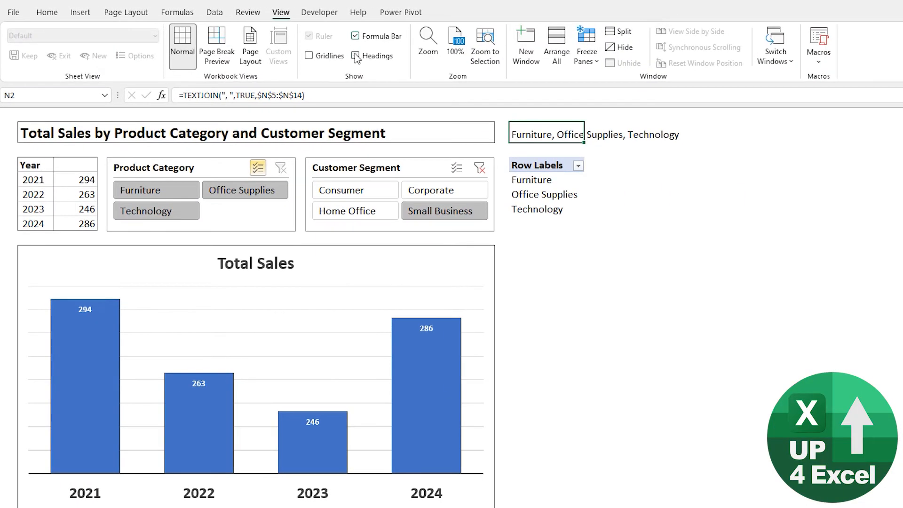
Turn on Headings in the View ribbon for the Report sheet
click(355, 55)
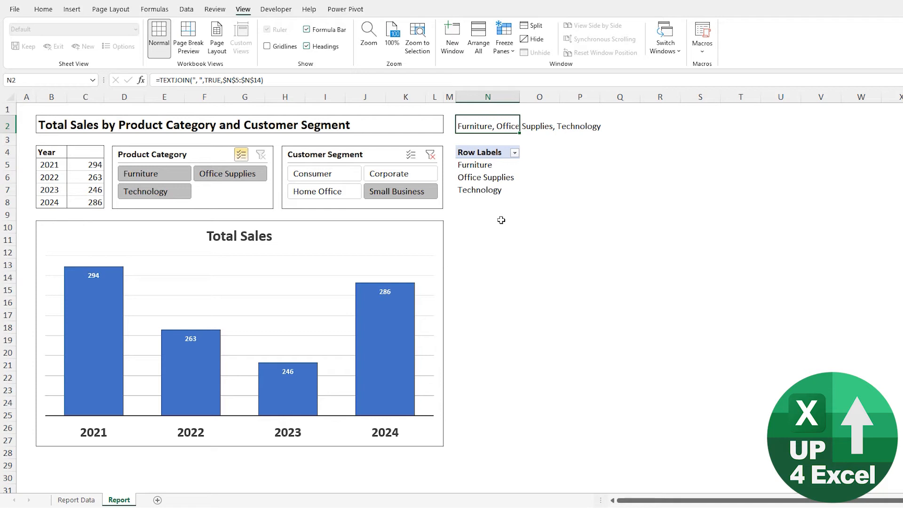
mouse_move(480, 210)
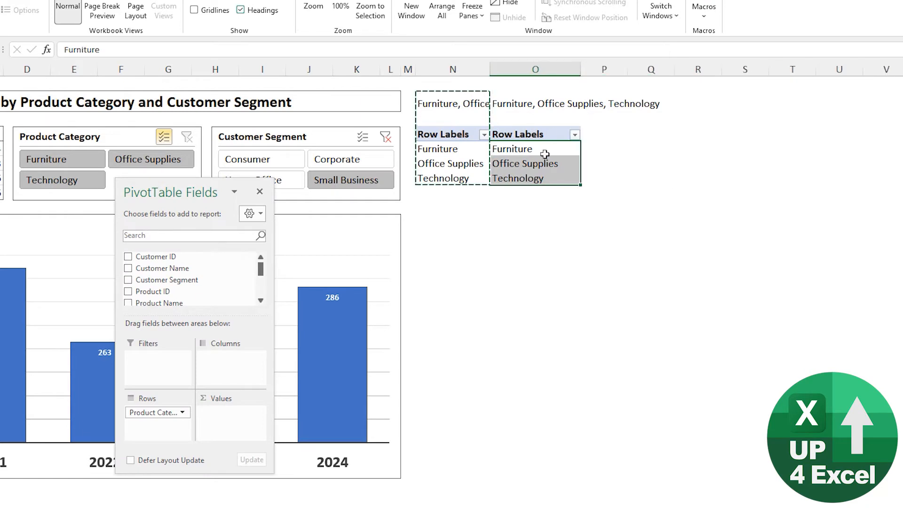
Clear the copied pivot at O4, put Customer Segment in its rows, and select the segment slicer
click(525, 164)
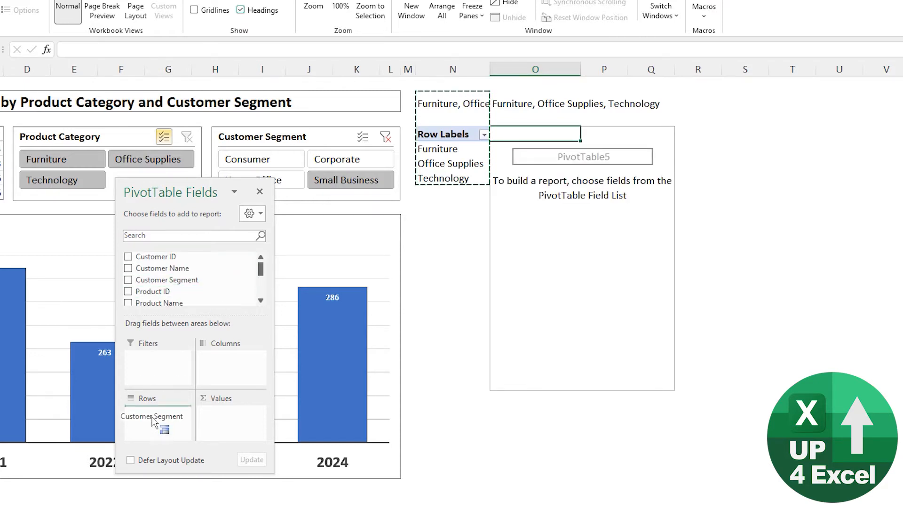
click(128, 280)
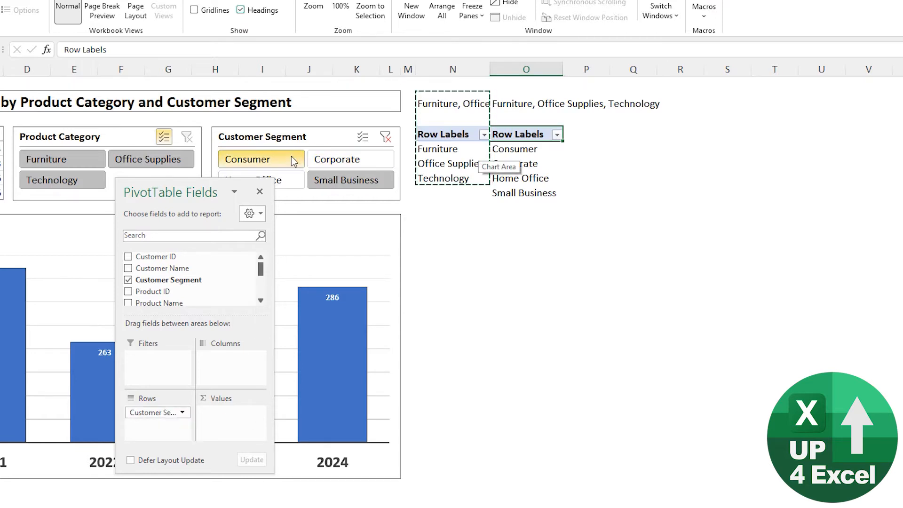
click(260, 192)
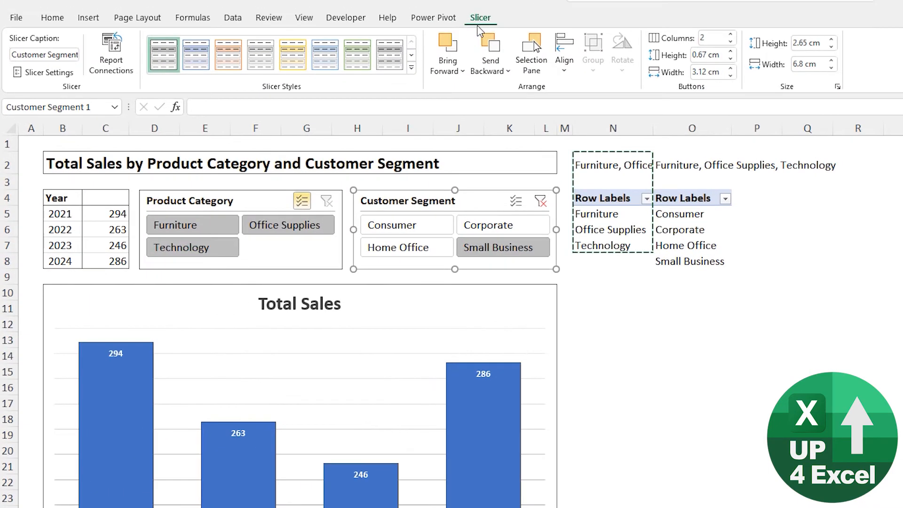
In Report Connections, tick PivotTable5 so the Customer Segment slicer drives it too
click(111, 44)
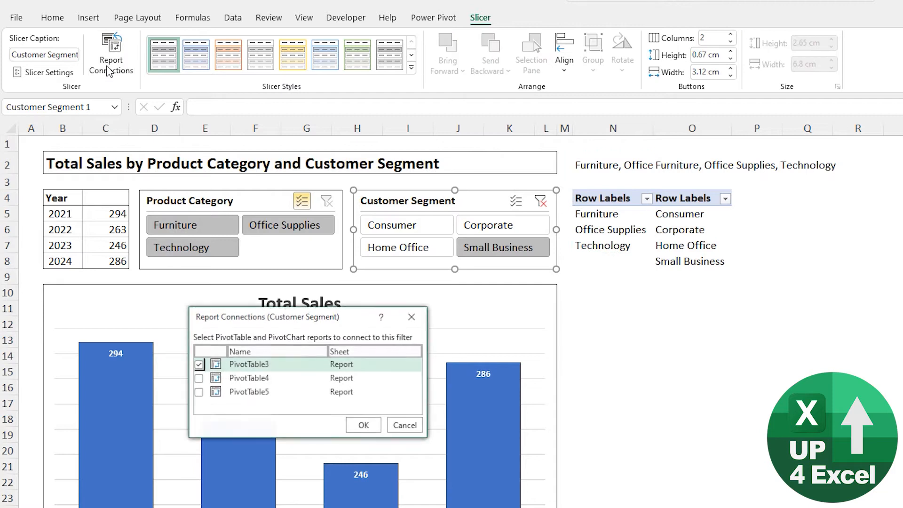
click(198, 391)
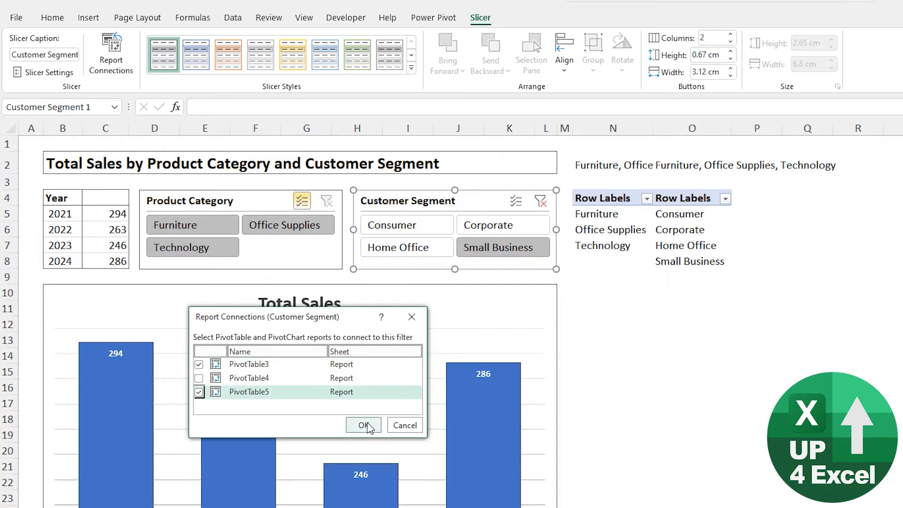
click(363, 425)
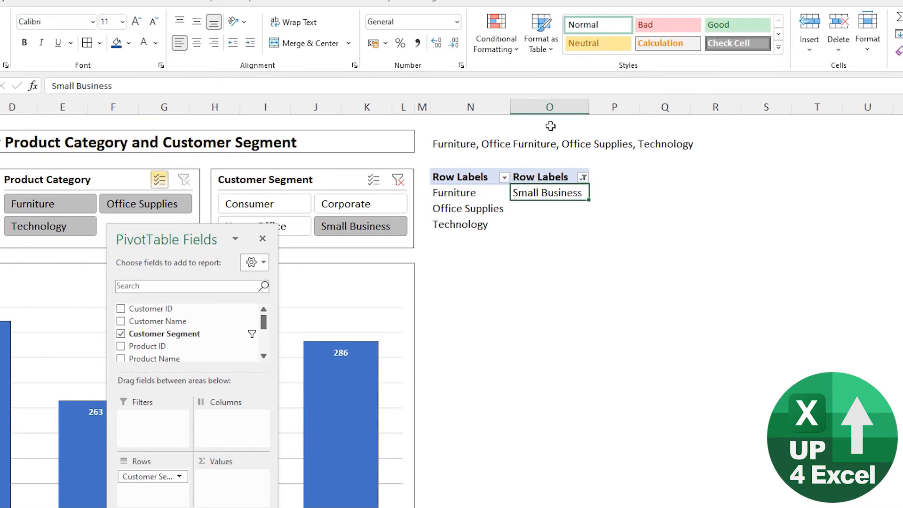
Copy the TEXTJOIN formula to O2 over $O$5:$O$14 and add Home Office to the selection
click(262, 239)
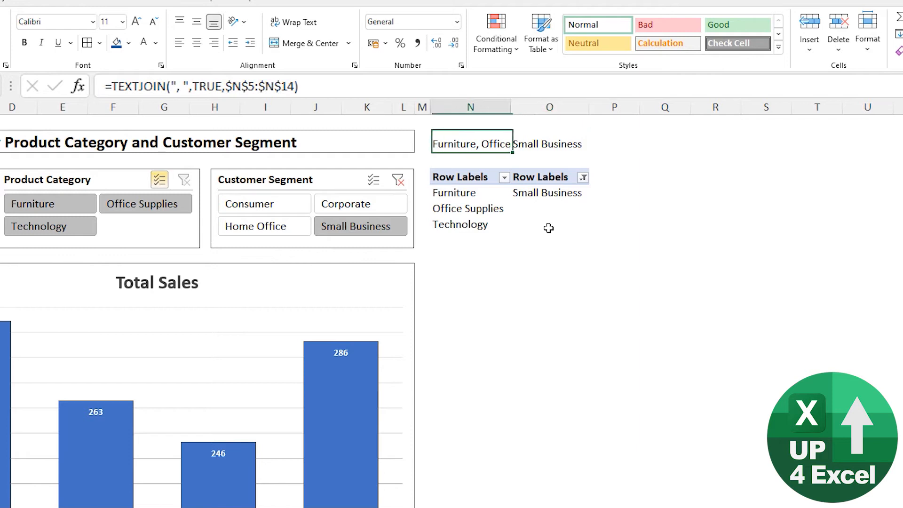
click(549, 141)
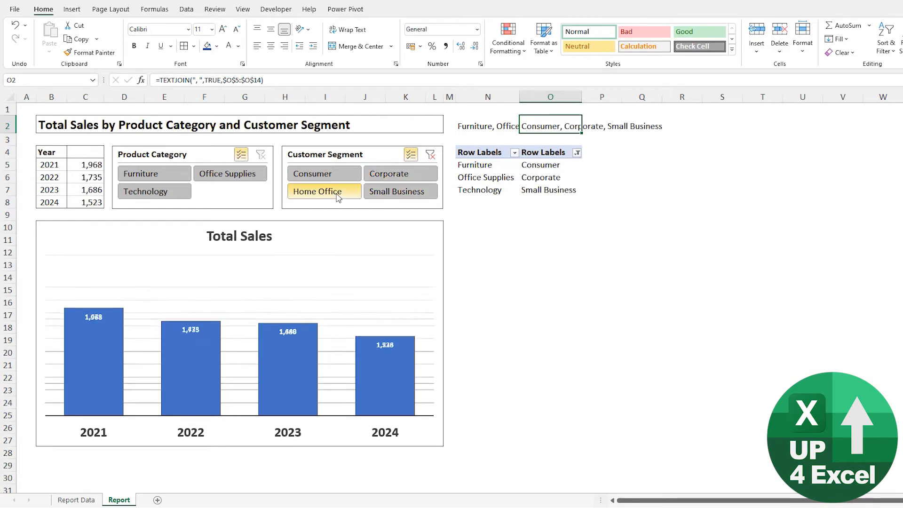
click(324, 191)
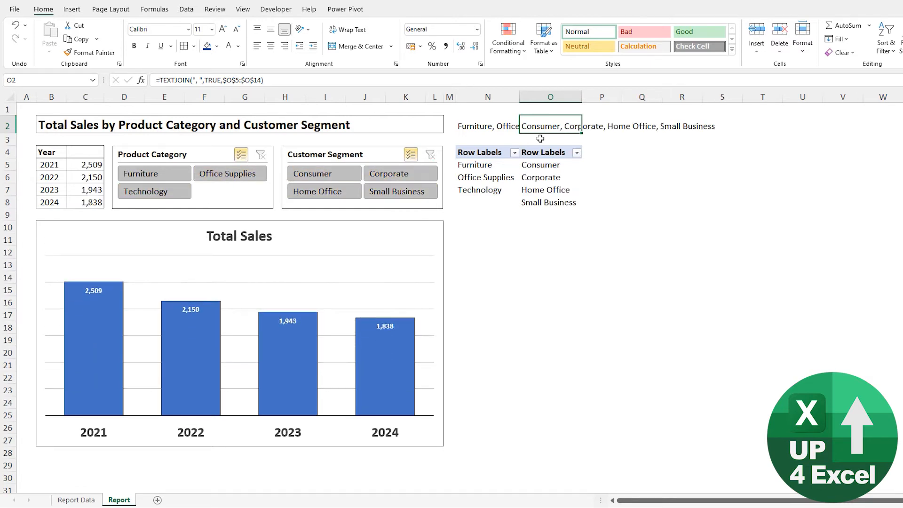
mouse_move(577, 358)
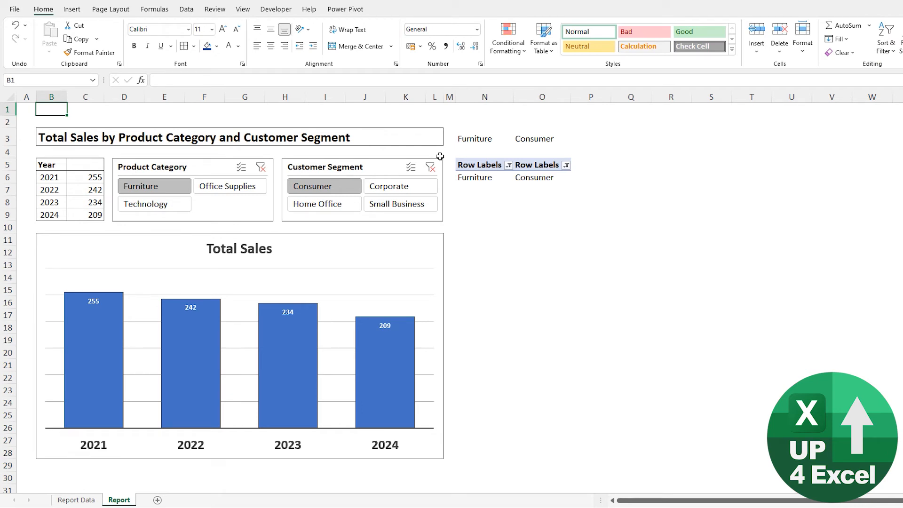
Start B1's formula with "Sales for Product Category " joined to the categories cell N3
text(=)
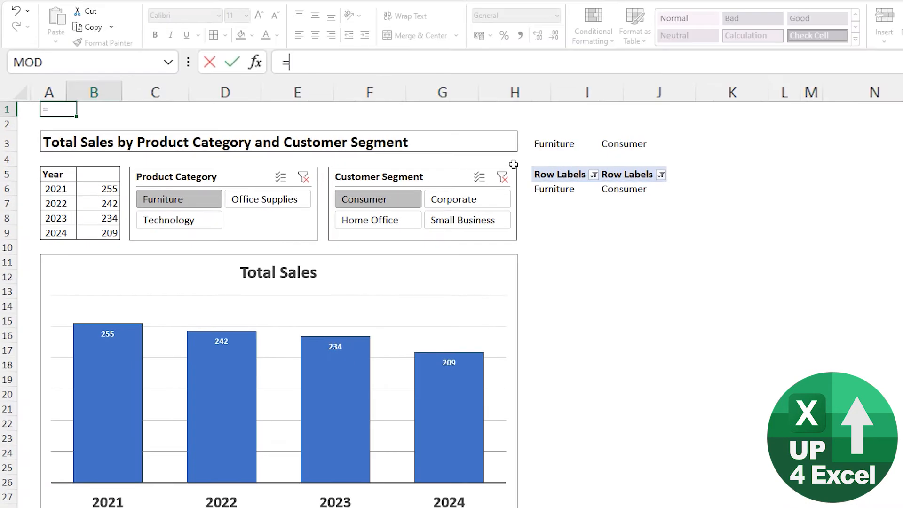
text(")
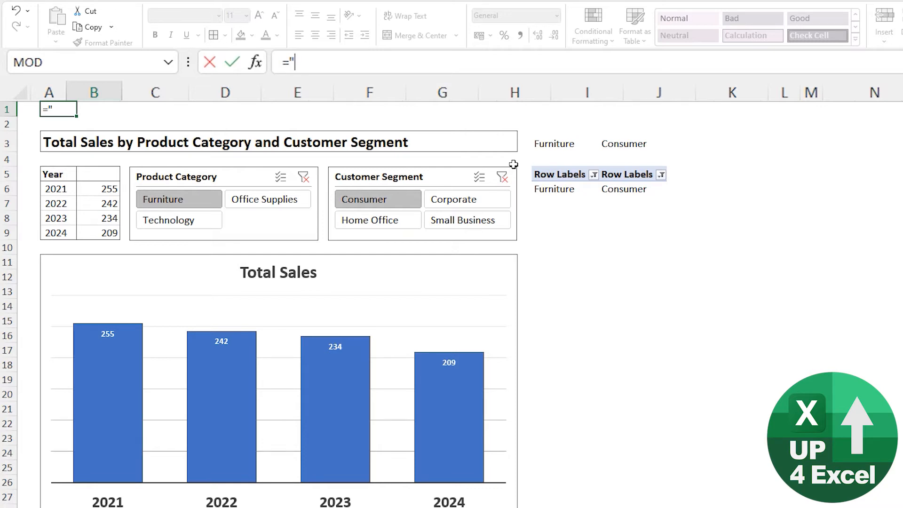
text(Sales for)
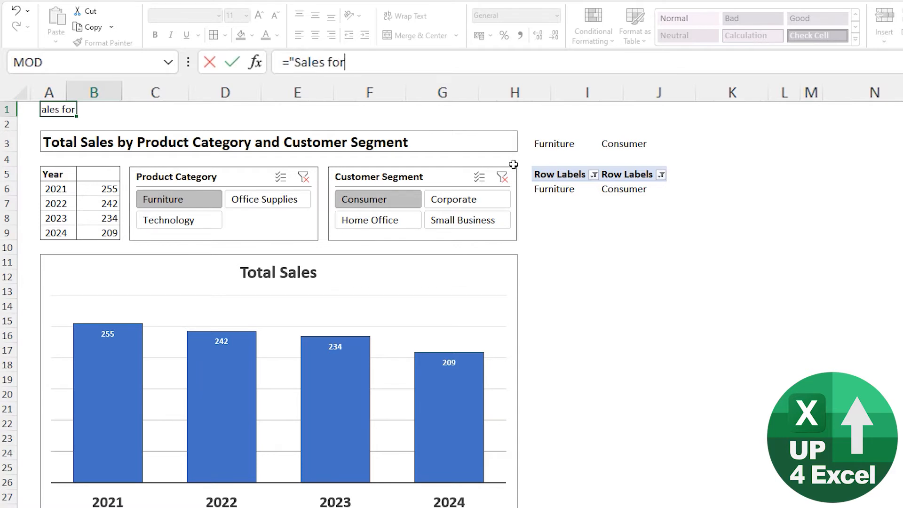
text(Pro)
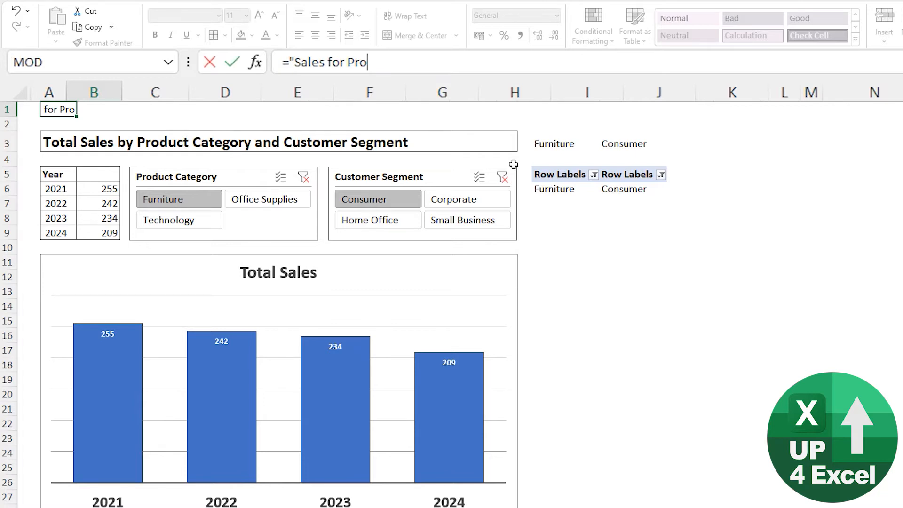
text(duct)
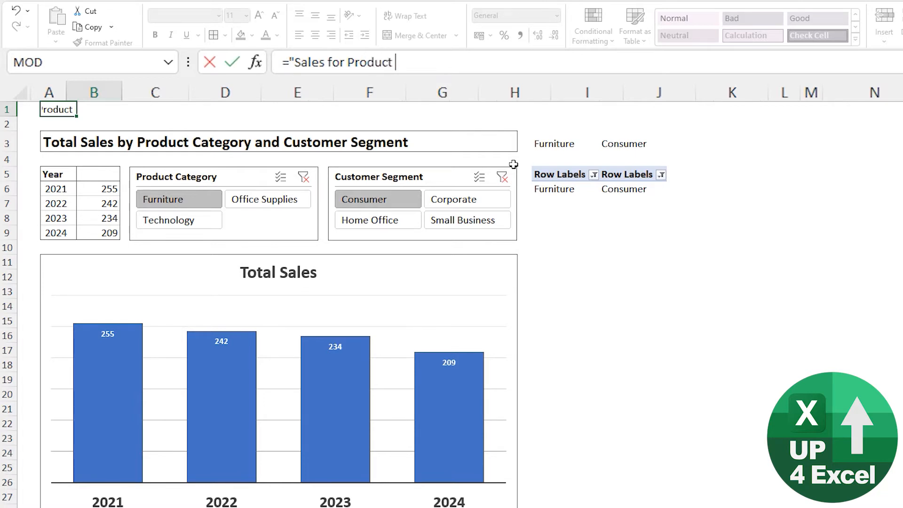
text(Category)
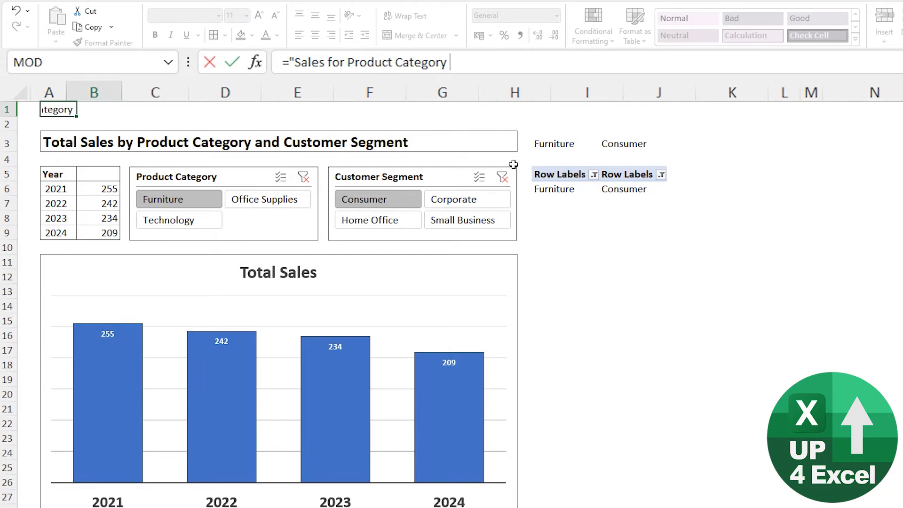
click(554, 142)
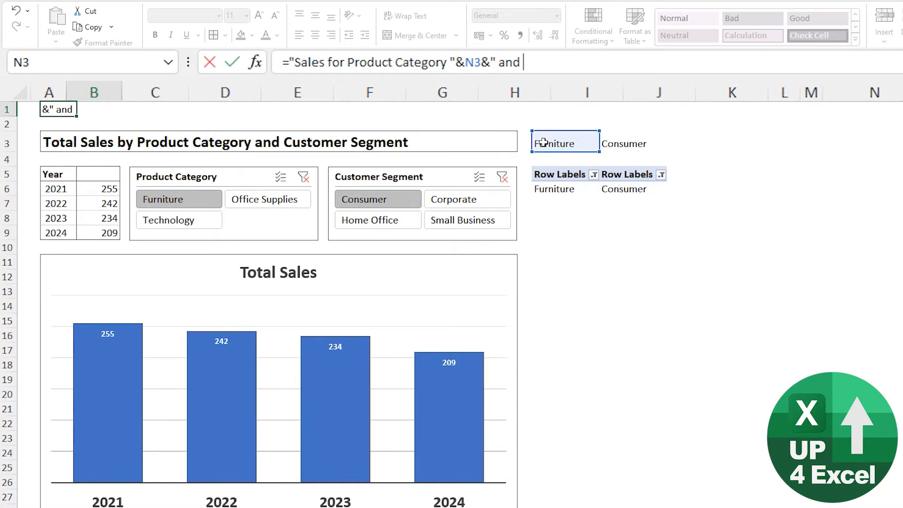
Append " and Customer Segment " joined to O3 and confirm the sentence formula
text(Customer S)
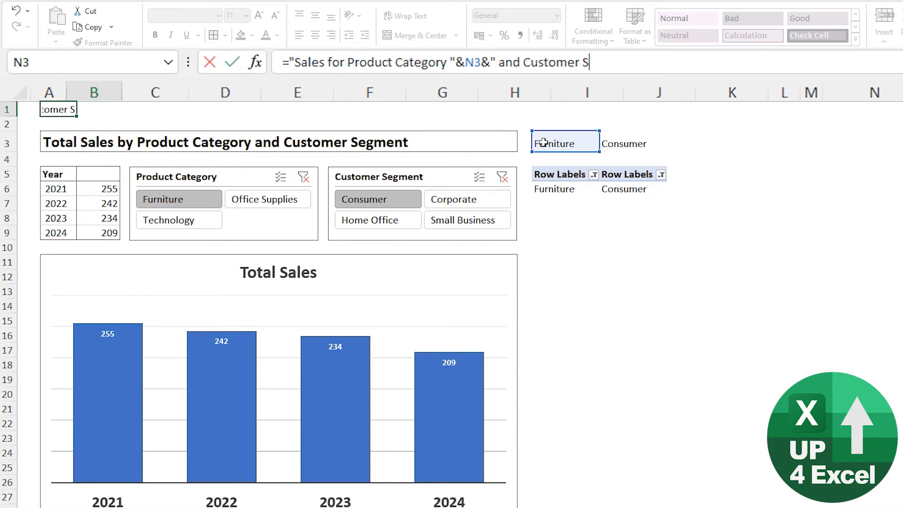
text(egment)
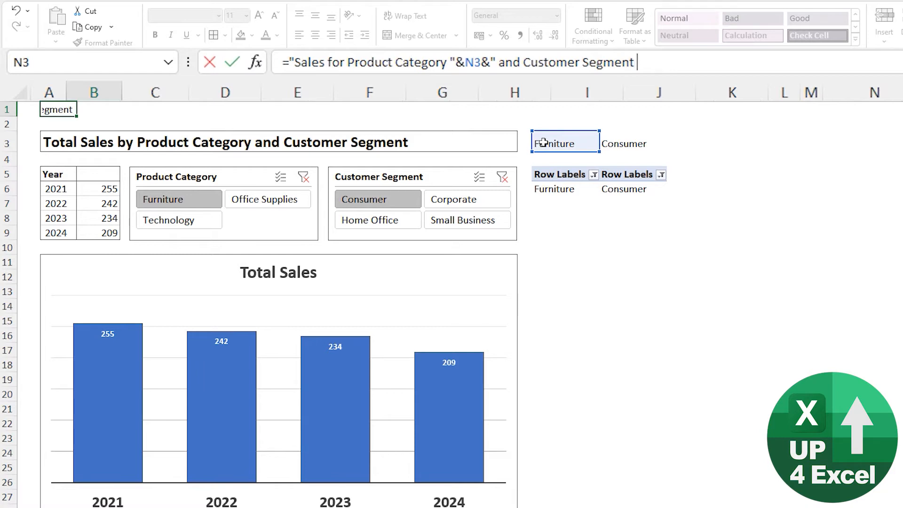
text("&)
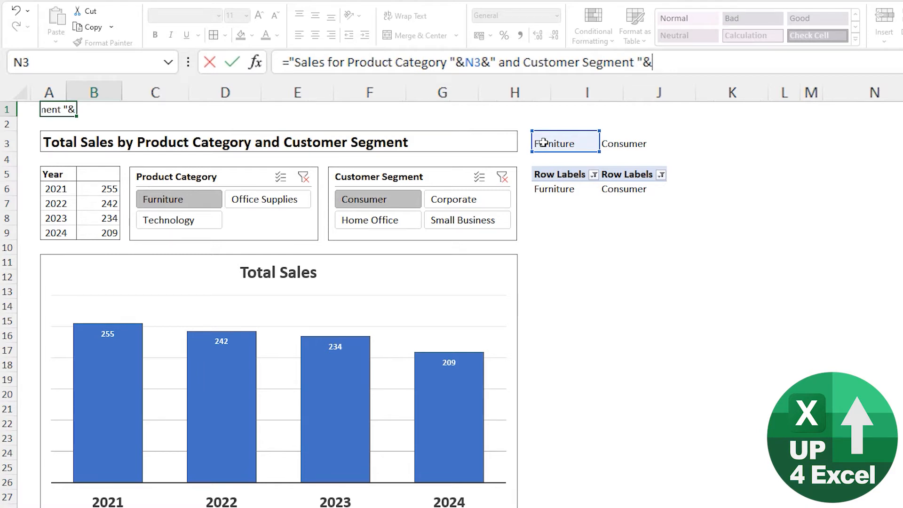
click(626, 143)
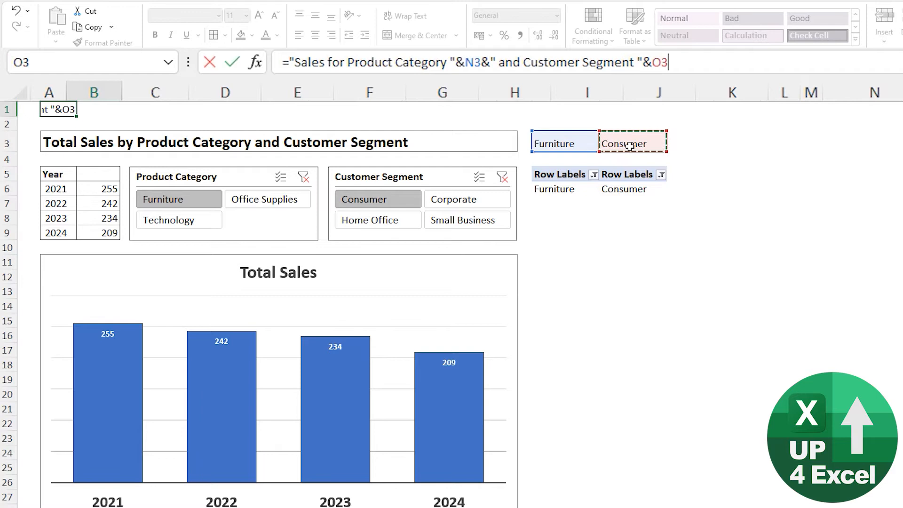
key(Enter)
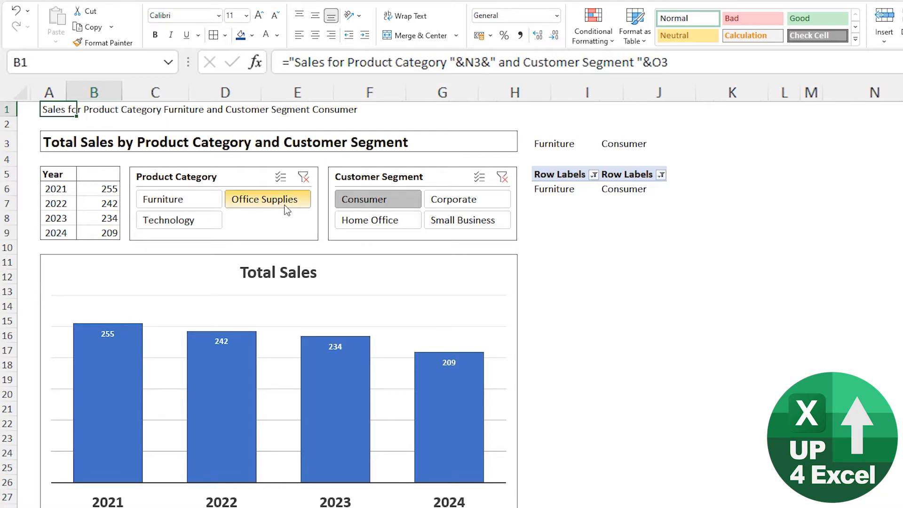
Filter to Office Supplies and Corporate, then enable Multi-Select to choose every item
click(466, 199)
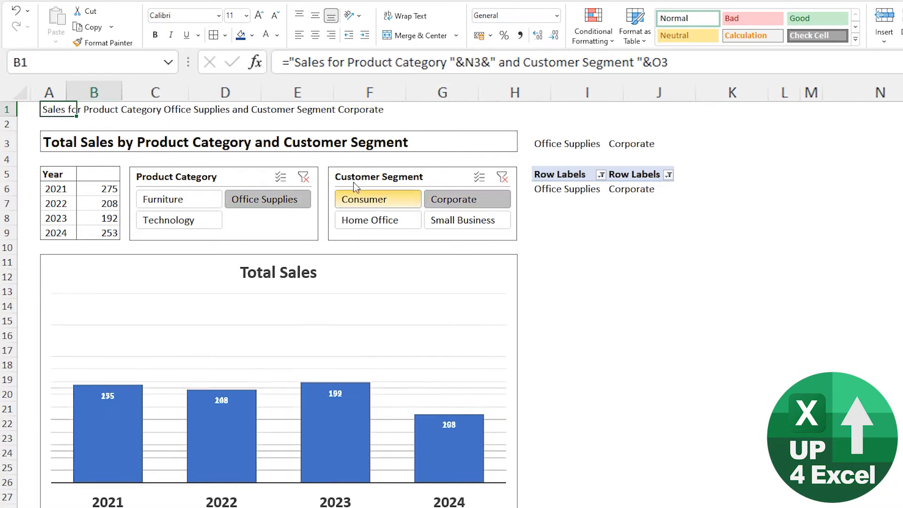
click(370, 220)
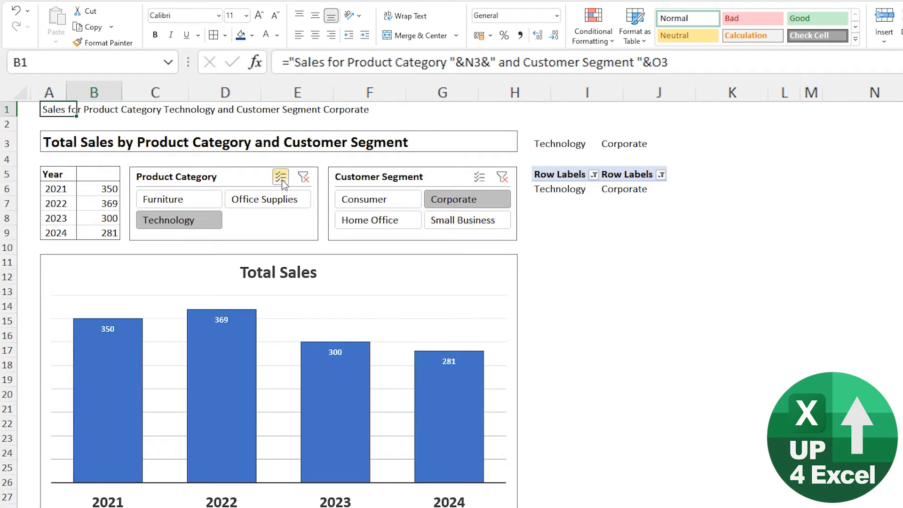
click(179, 199)
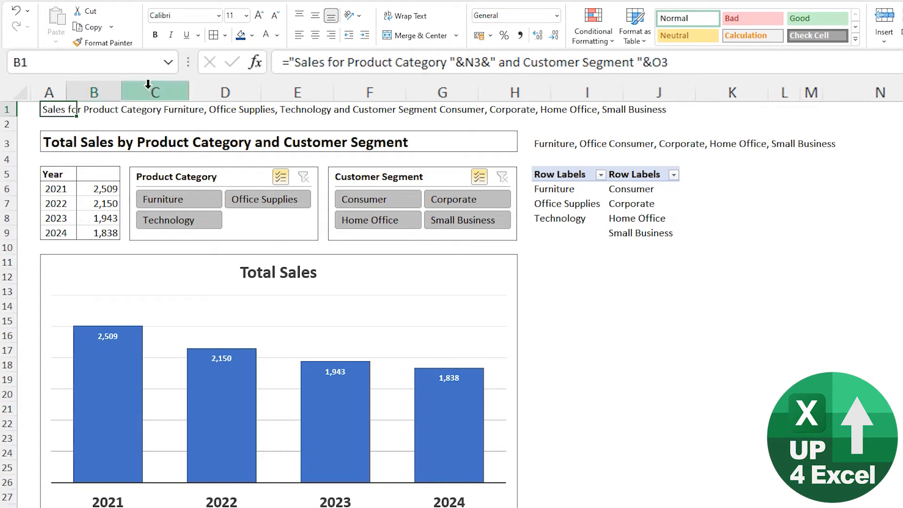
mouse_move(543, 80)
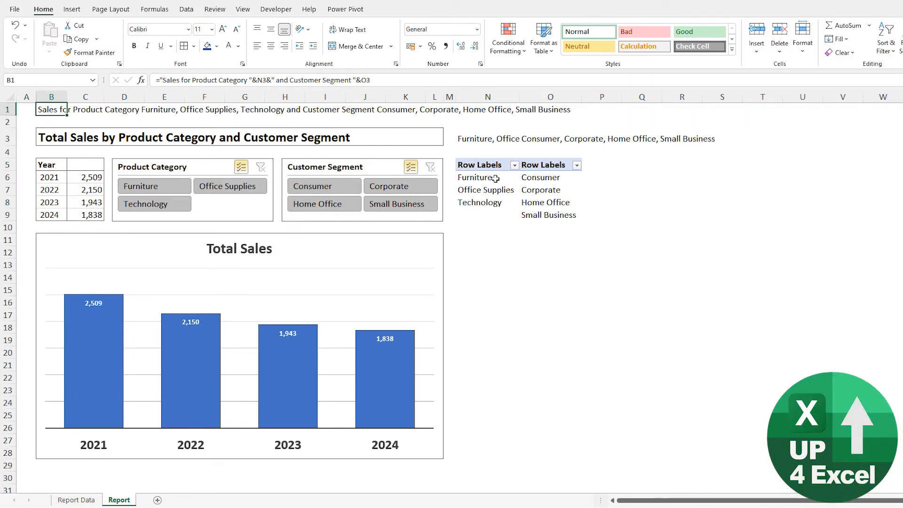
mouse_move(517, 177)
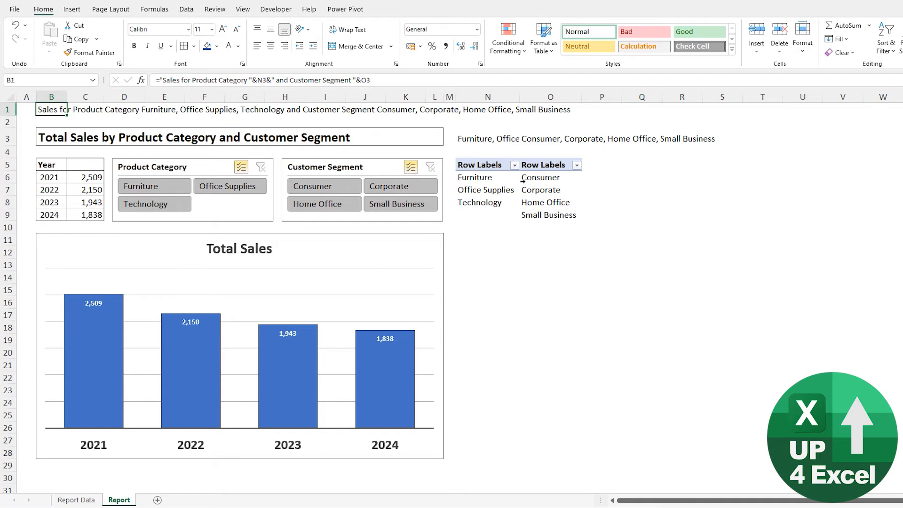
Enter =COUNTA(N6:N15) in N2 and copy the count formula to O2
click(487, 137)
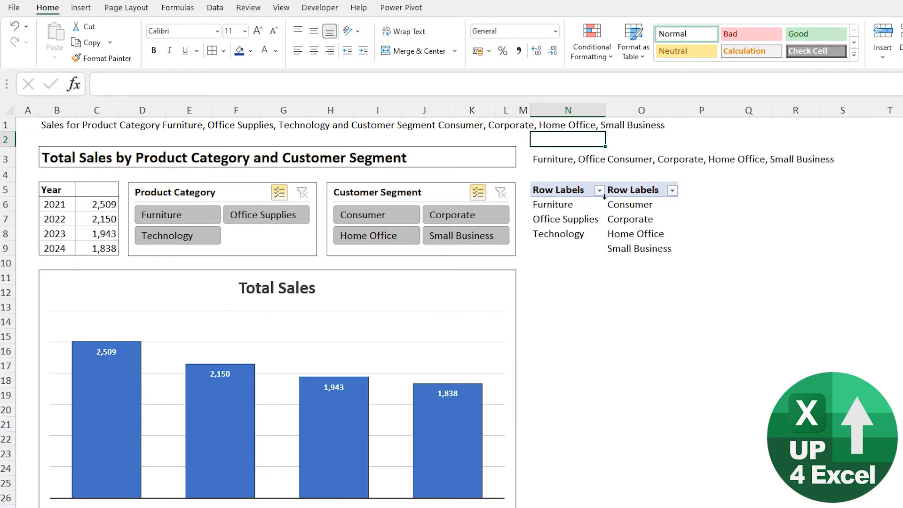
text(=COUNTA()
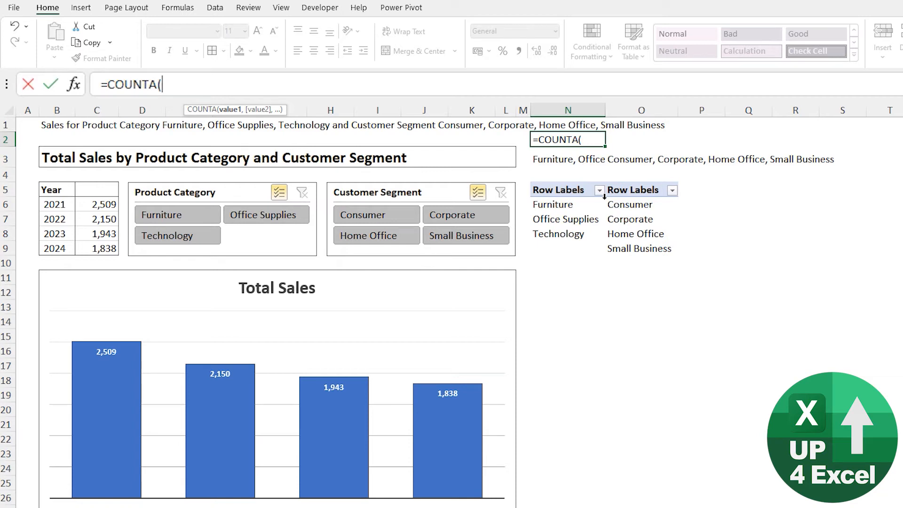
drag(552, 204, 565, 219)
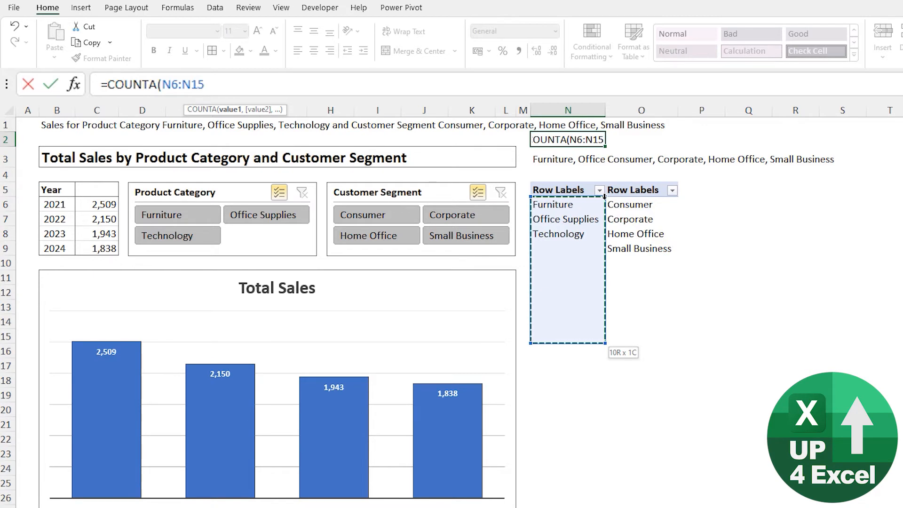
key(Enter)
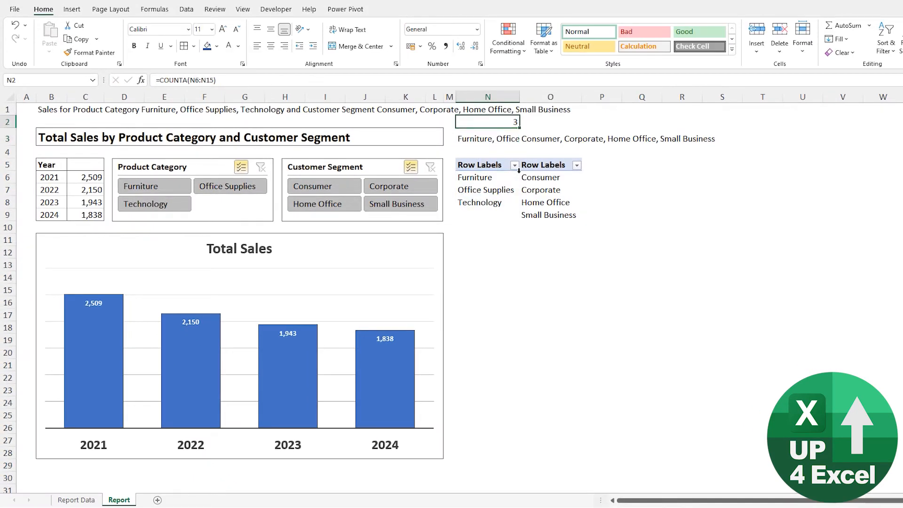
key(ctrl+v)
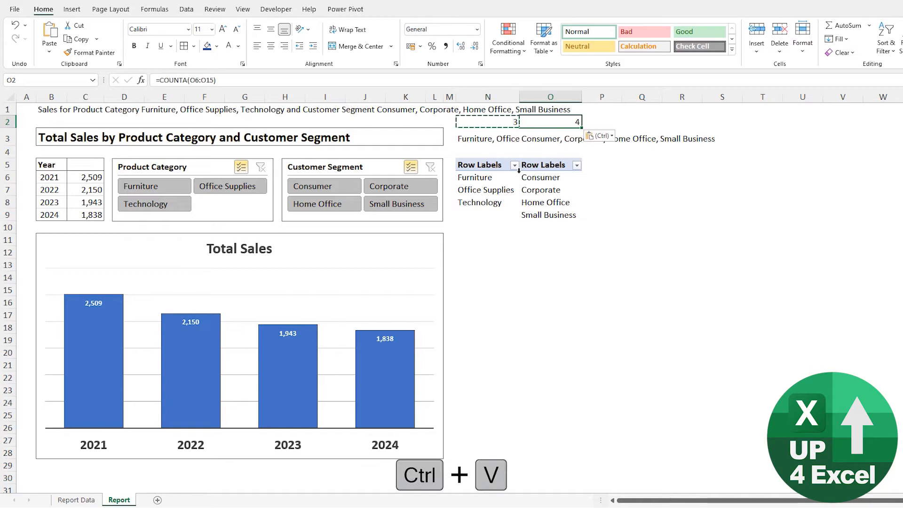
Test the counts by filtering to Furniture, then adding Office Supplies
click(487, 123)
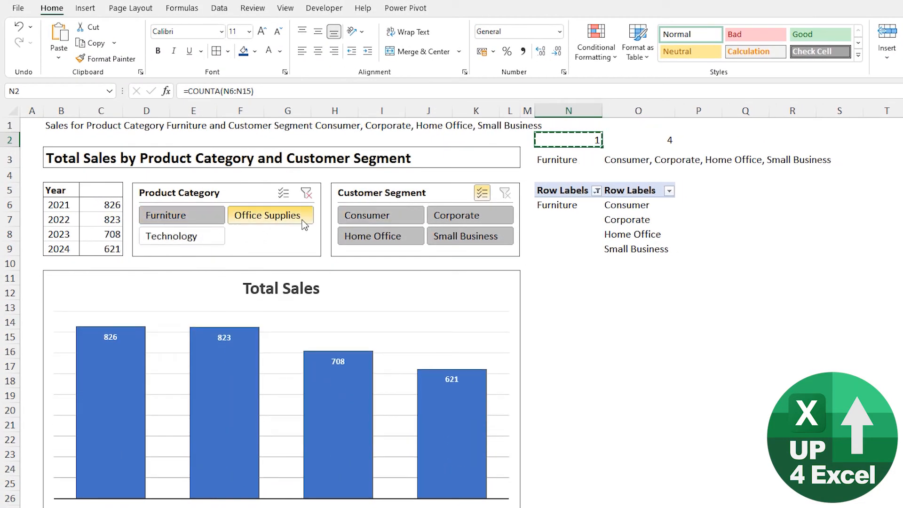
click(181, 215)
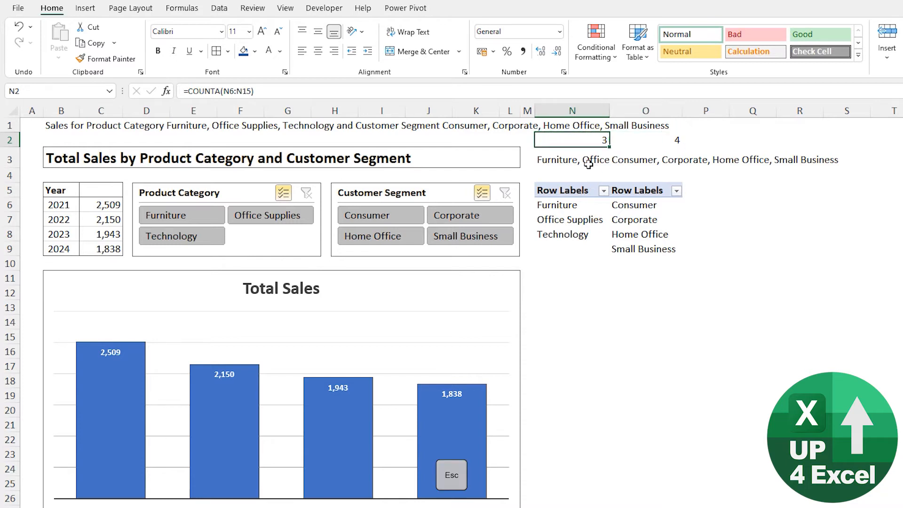
mouse_move(570, 147)
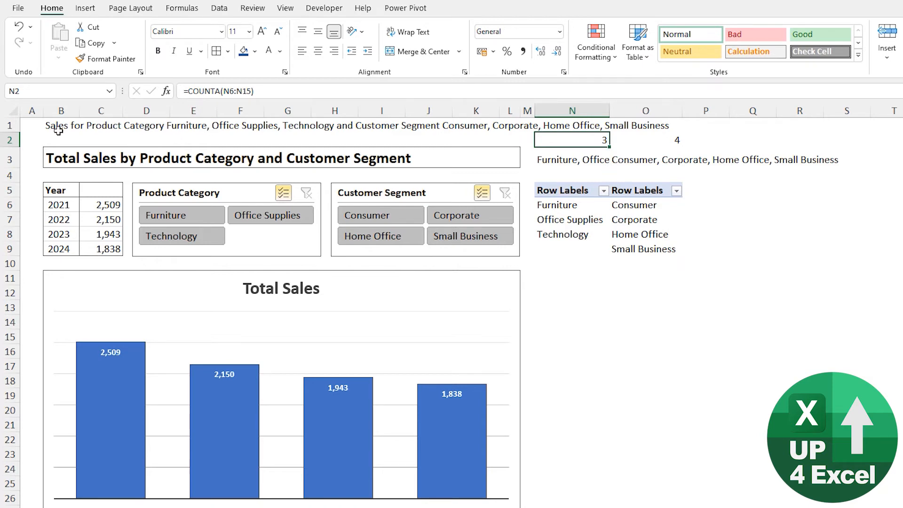
Extend B1's formula with IF($N$2=1,"y ","ies ") to pluralize Category by count
click(57, 126)
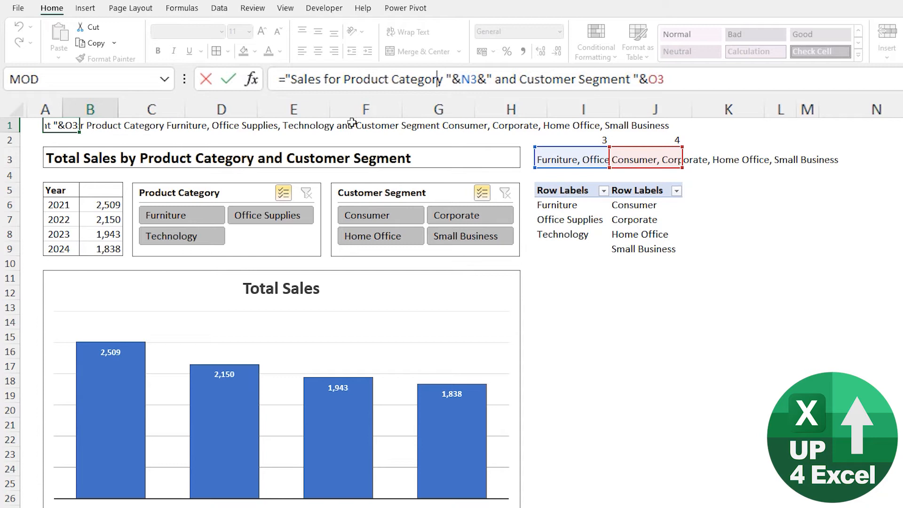
key(Shift+Right)
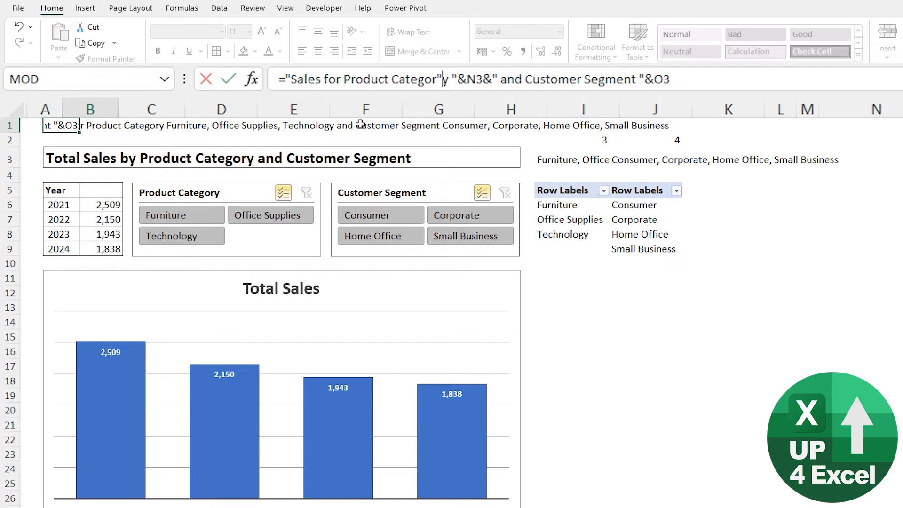
text(&if()
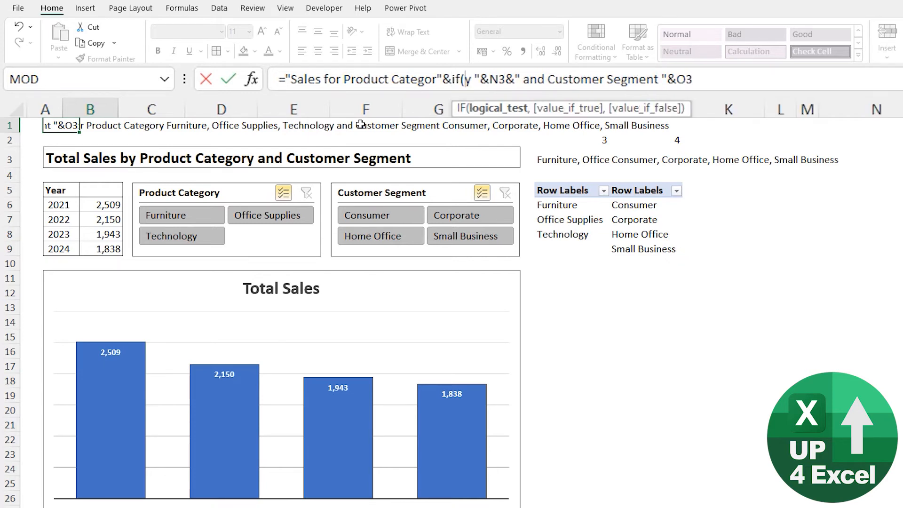
click(568, 139)
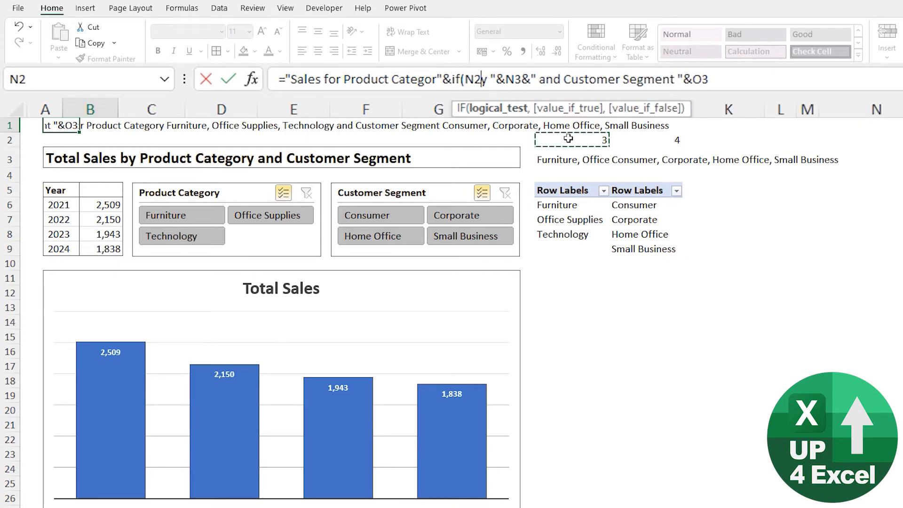
key(F4)
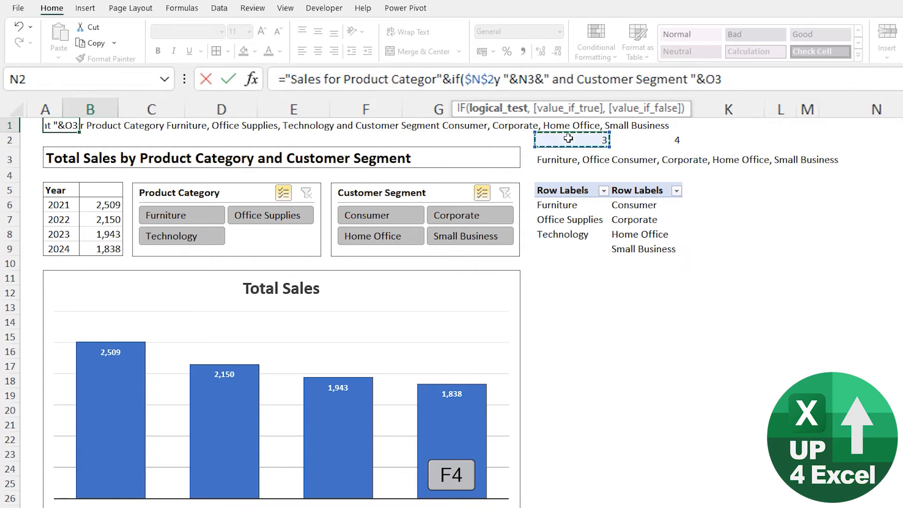
text(=1,")
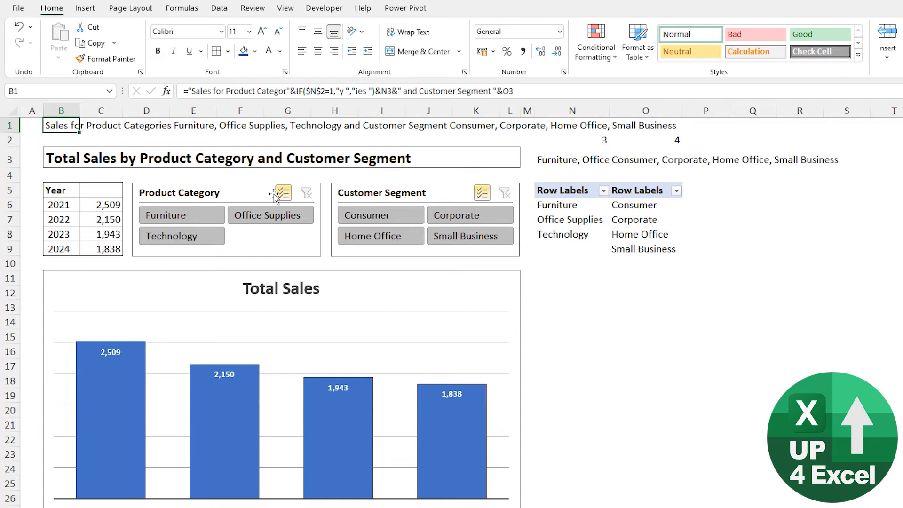
Test with Furniture only, Office Supplies only, then both categories selected
click(181, 215)
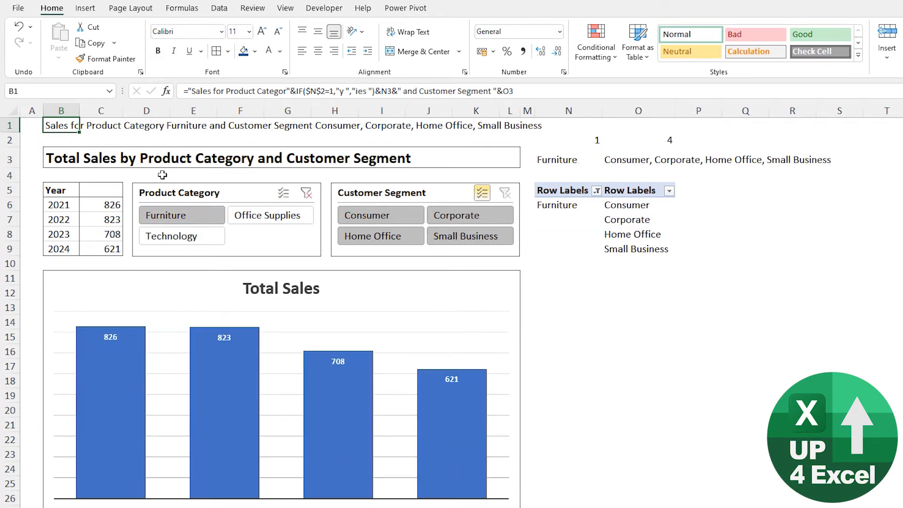
click(270, 214)
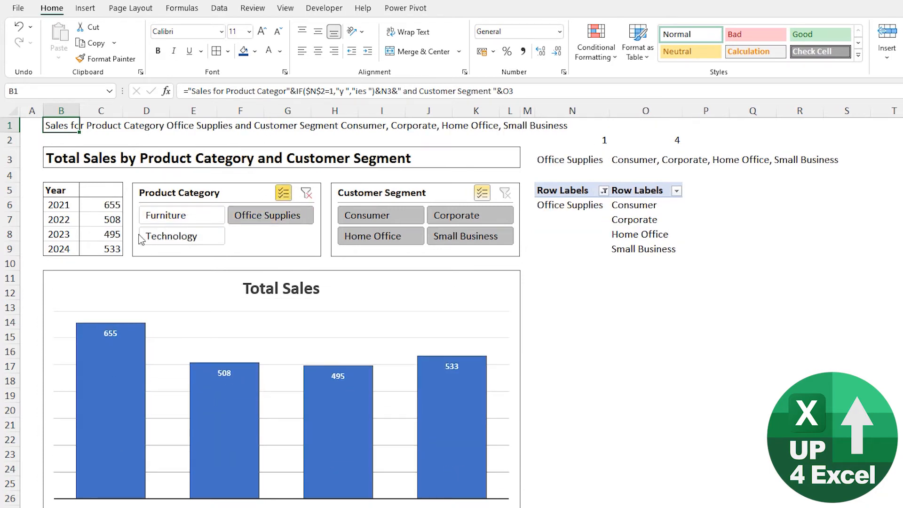
click(181, 214)
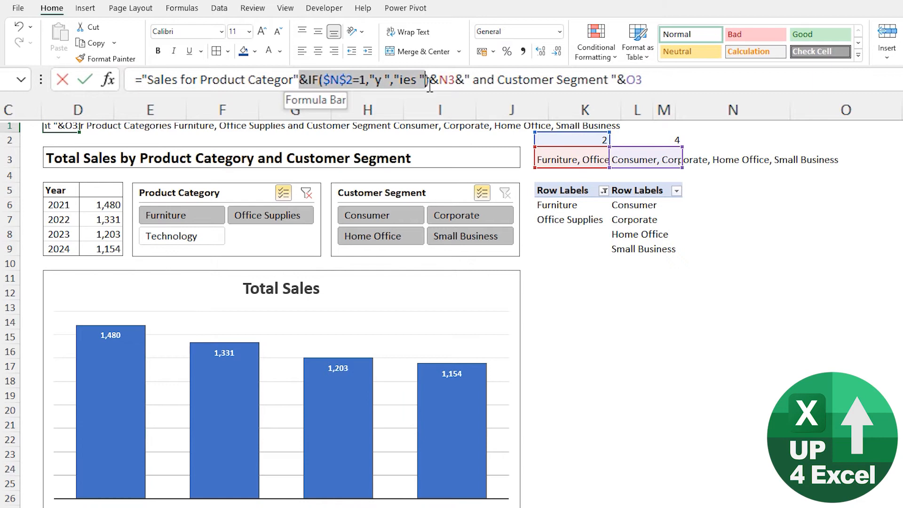
Paste the IF after Customer Segment using $O$2 with " " and "s ", fix the error and commit
key(Ctrl+c)
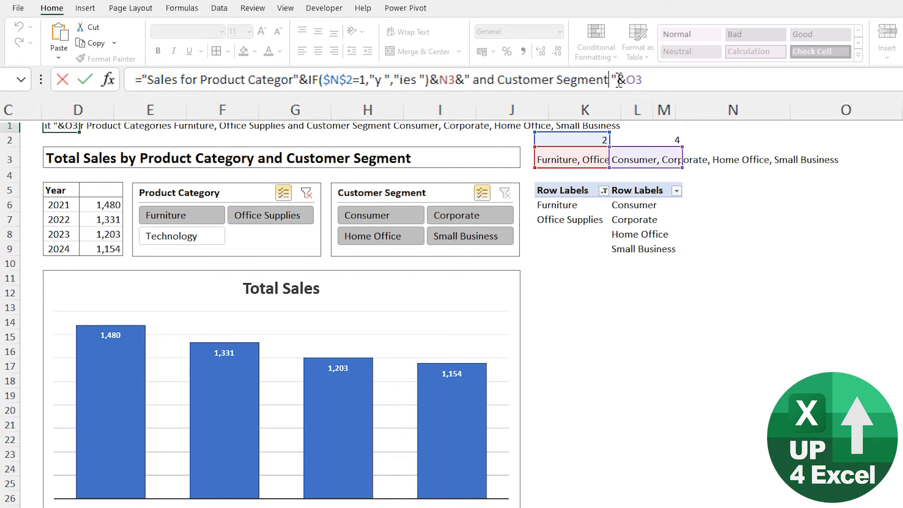
key(ctrl+v)
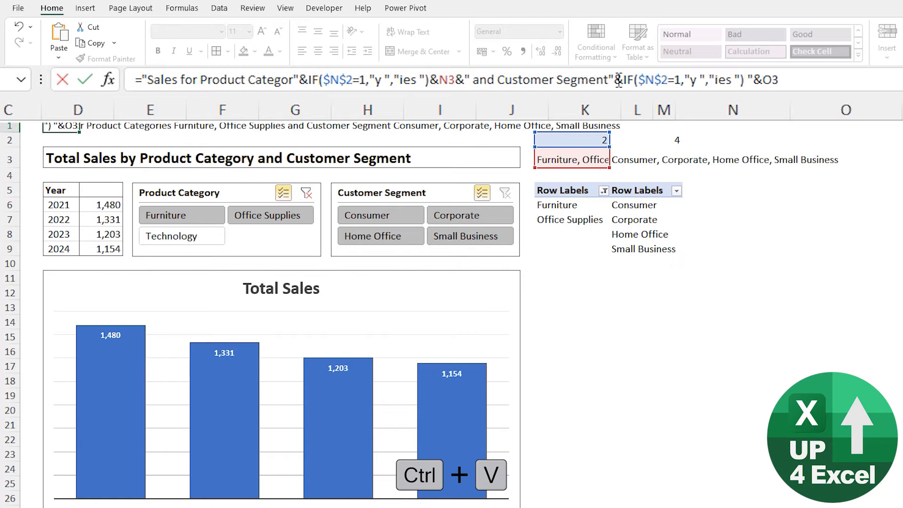
mouse_move(568, 140)
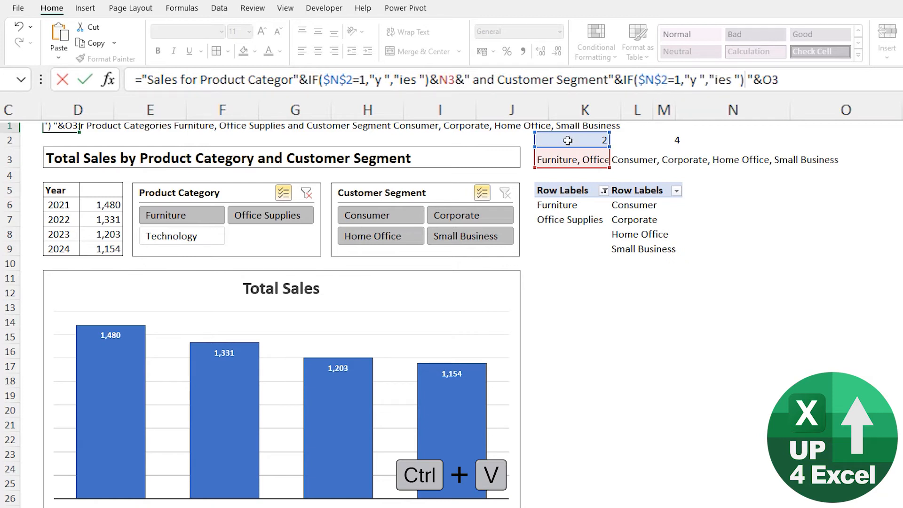
click(646, 140)
text(o)
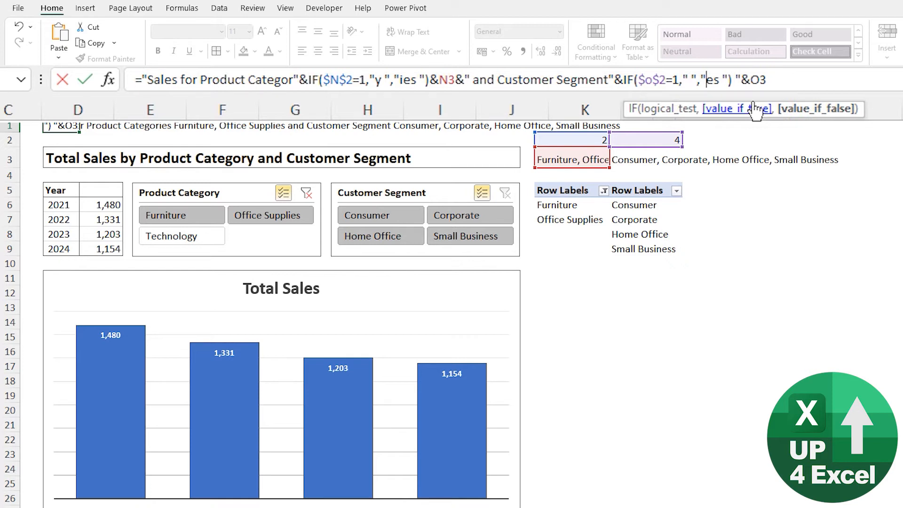
text(t)
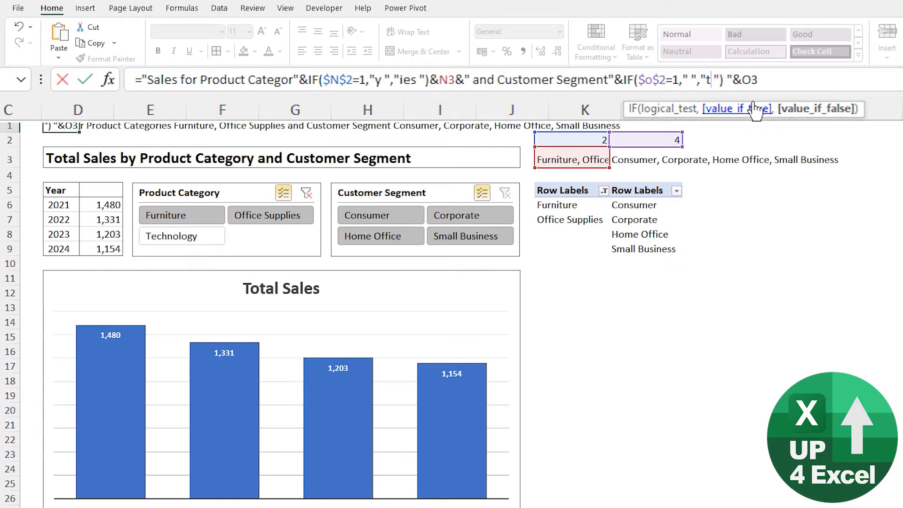
text(s)
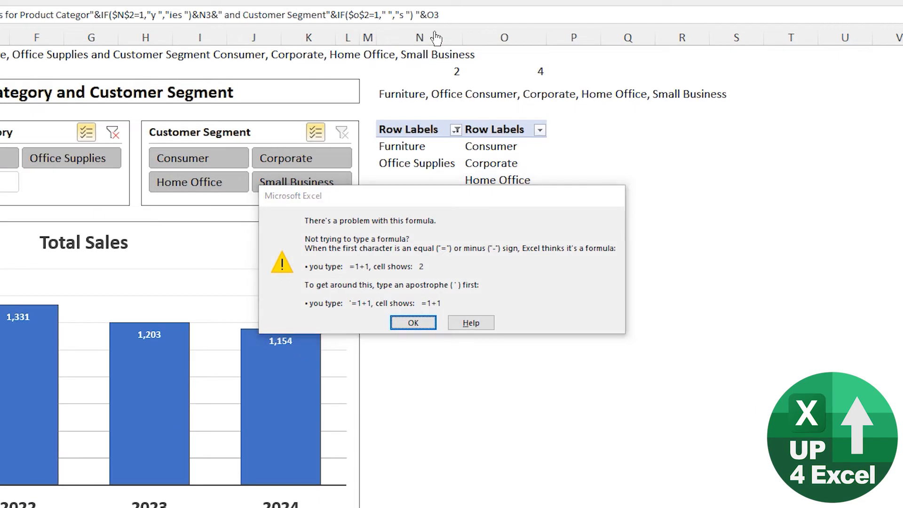
click(413, 321)
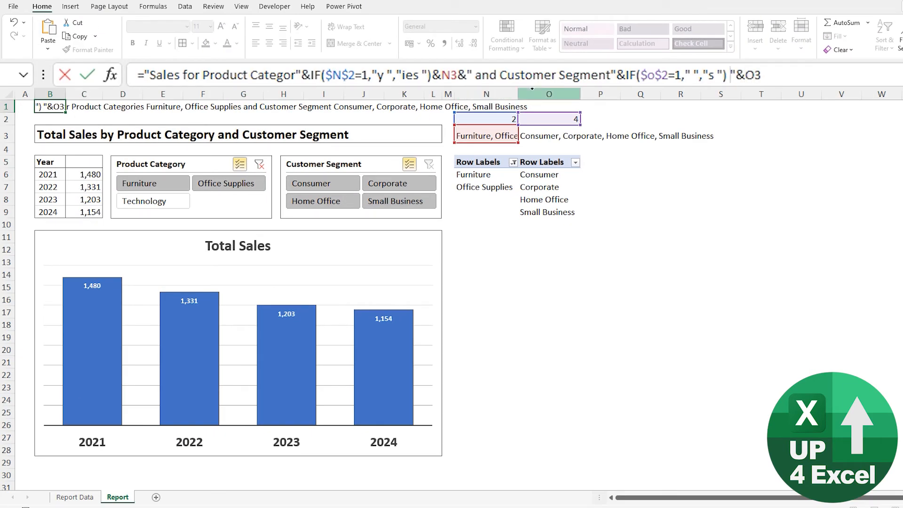
key(Enter)
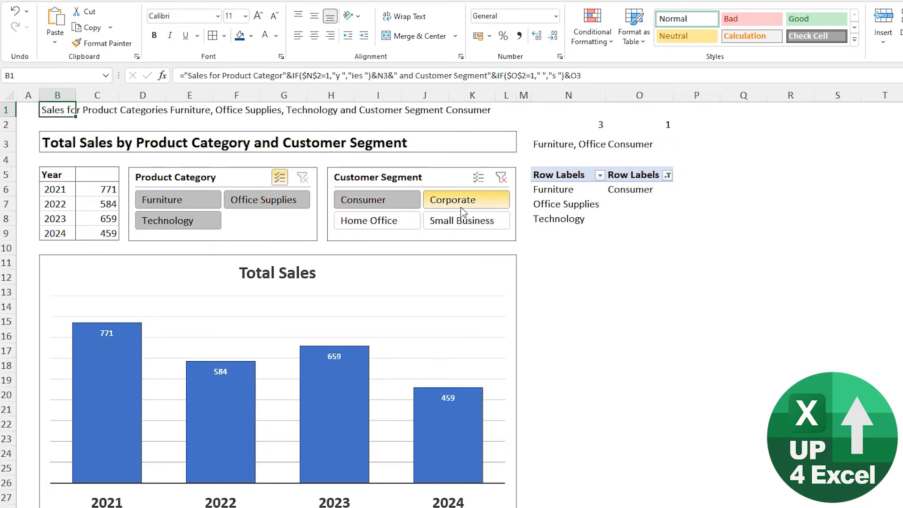
Filter to Technology with Consumer and Corporate to check singular and plural wording
click(466, 199)
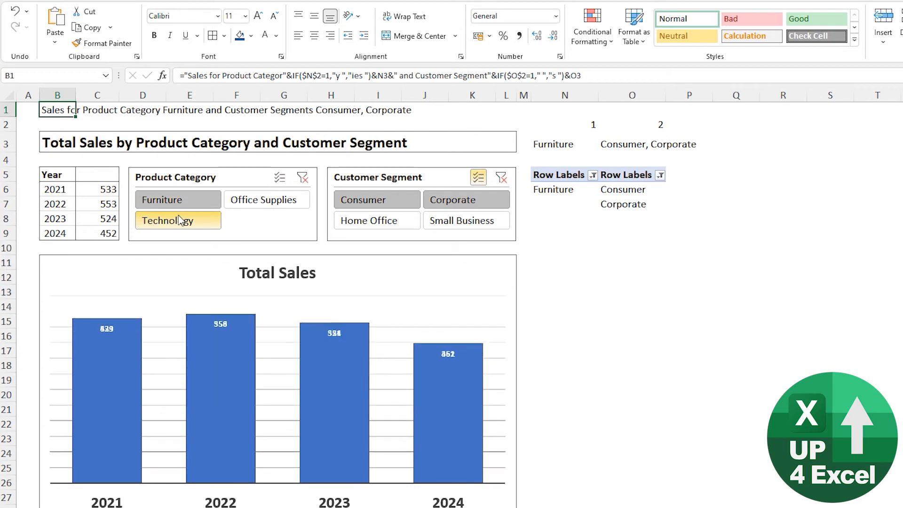
click(167, 220)
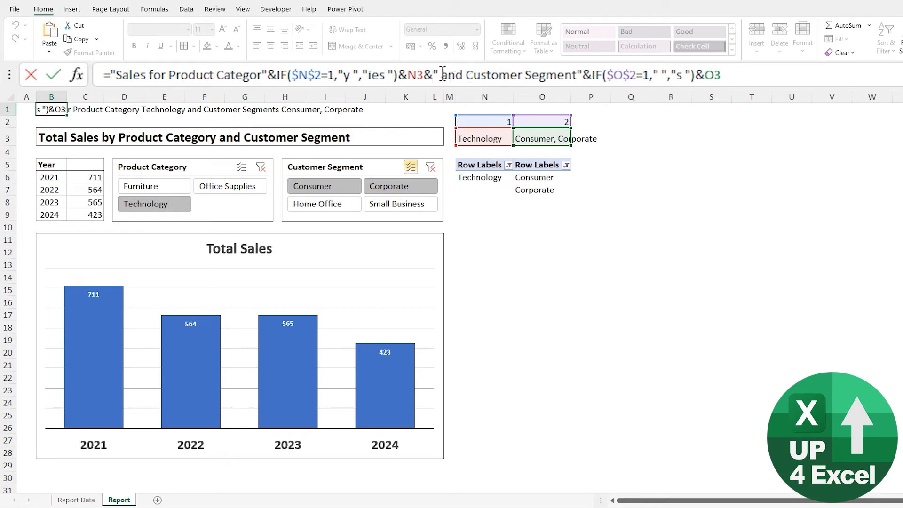
Insert &CHAR(10)& after N3 in B1's formula and commit it
text(char)
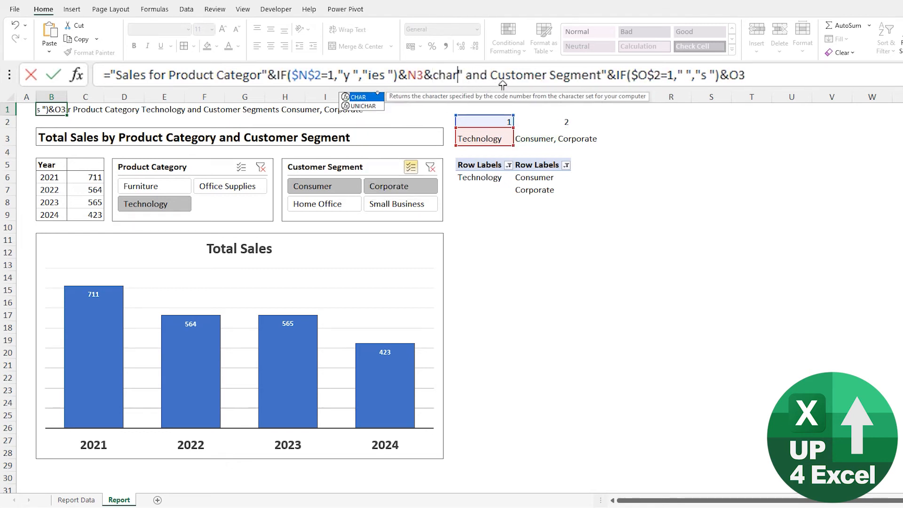
text(()
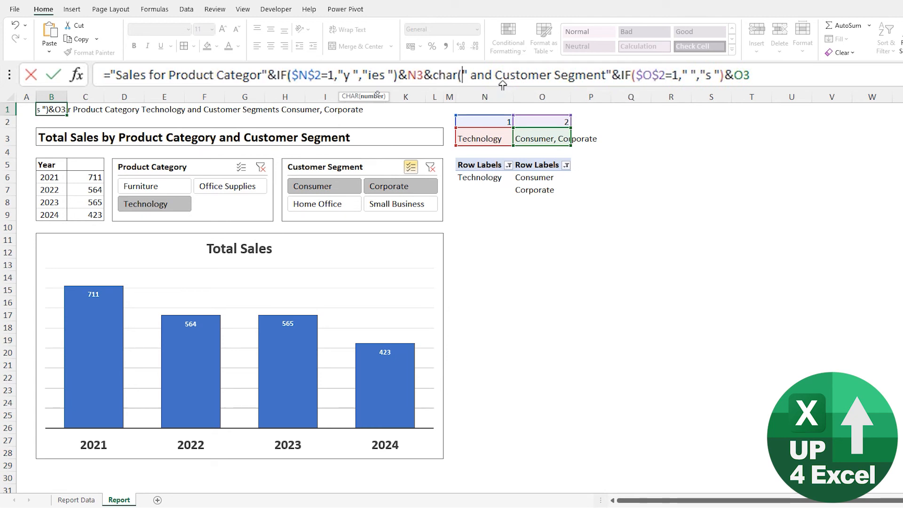
text(10)&)
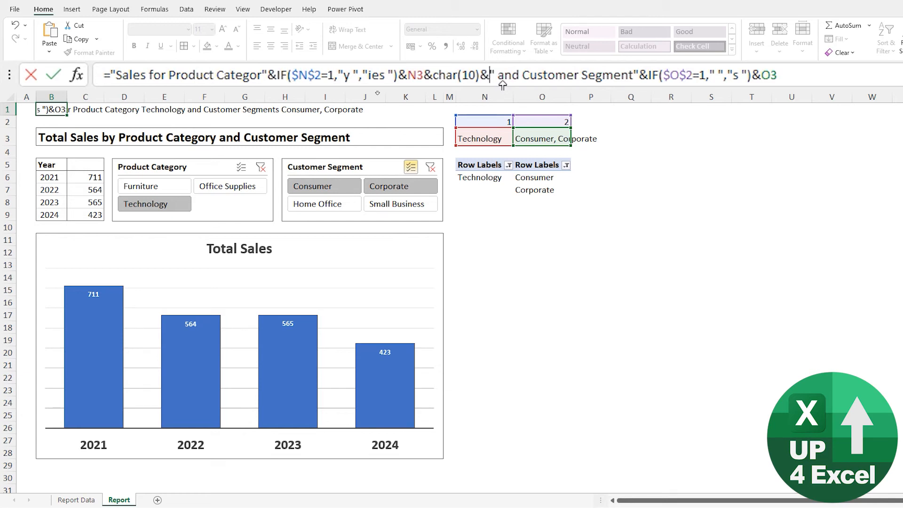
key(Enter)
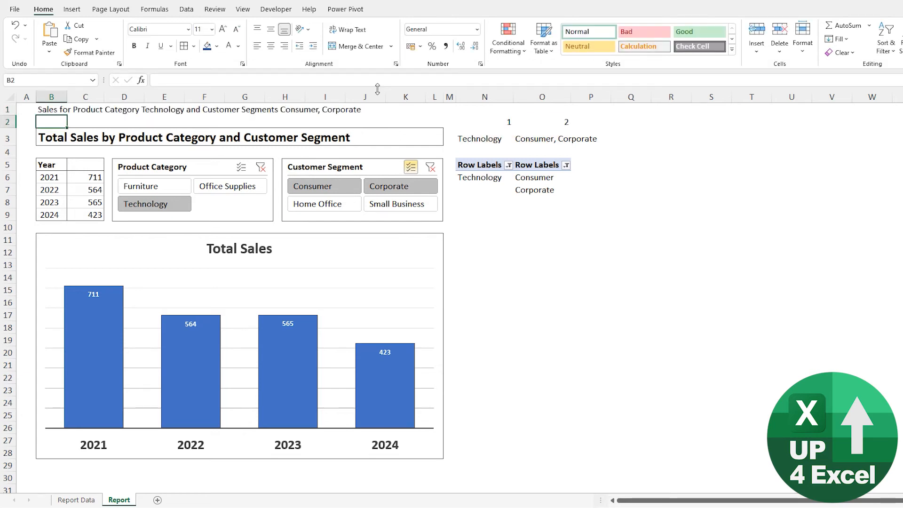
Merge B1:L1 with Wrap Text so the title shows on two lines, aligned left
click(51, 110)
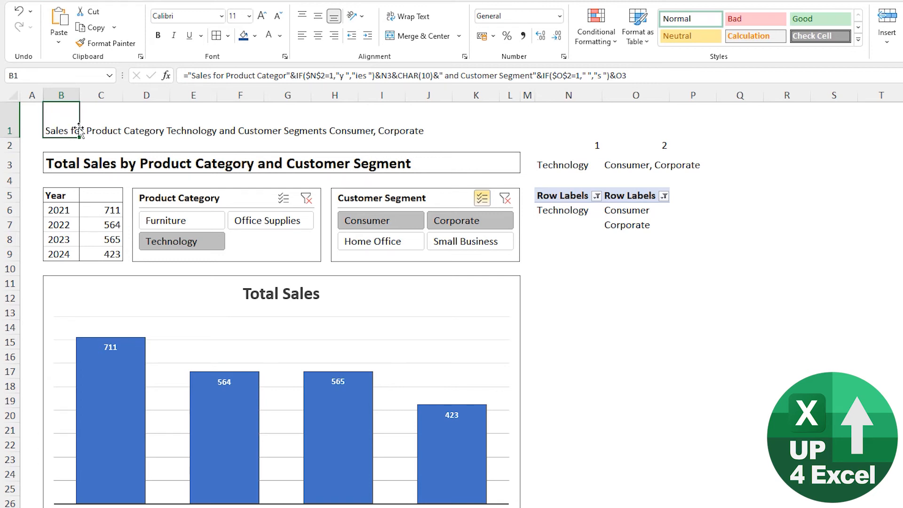
drag(61, 114, 509, 114)
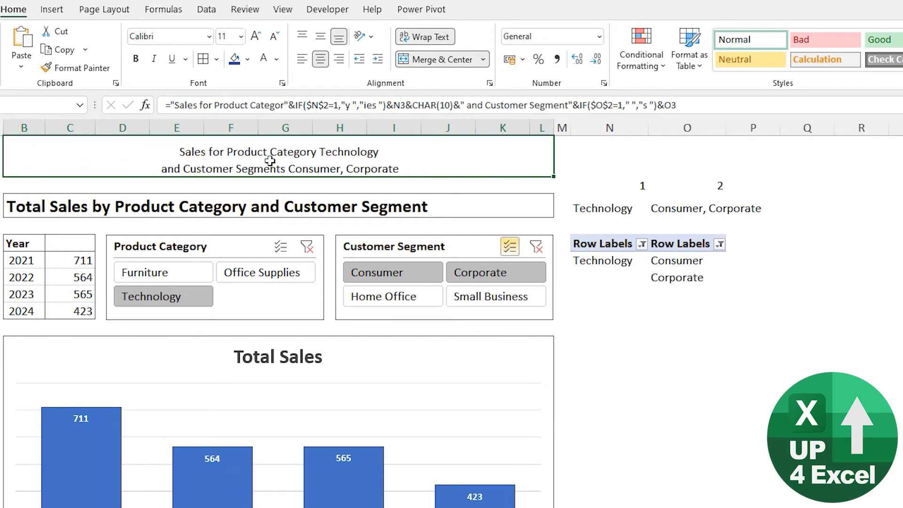
click(301, 58)
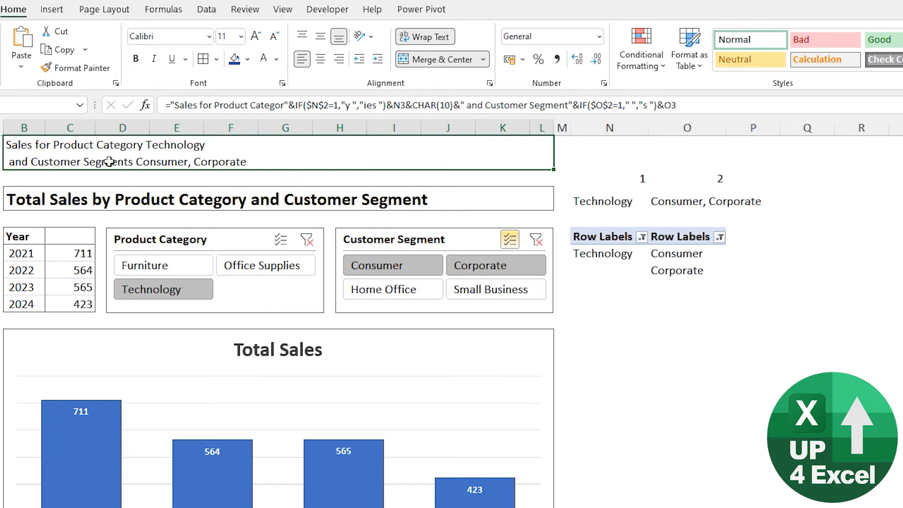
mouse_move(141, 162)
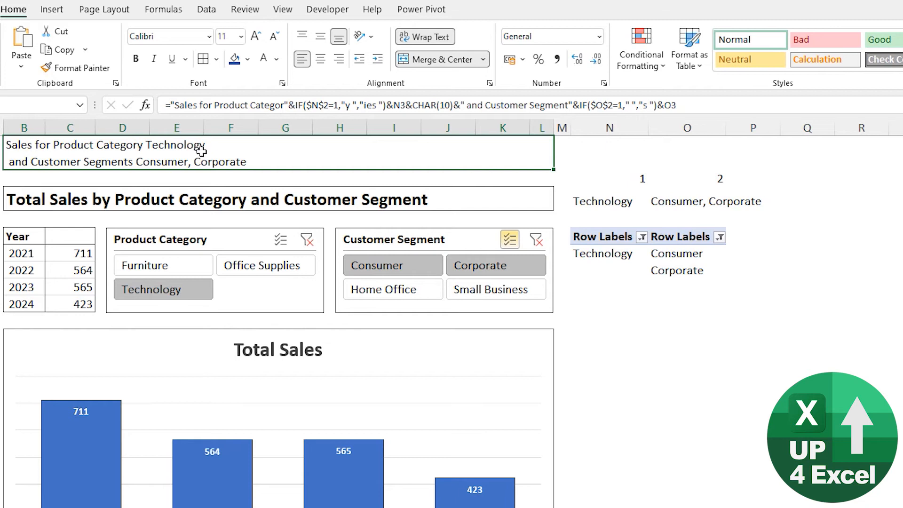
mouse_move(179, 173)
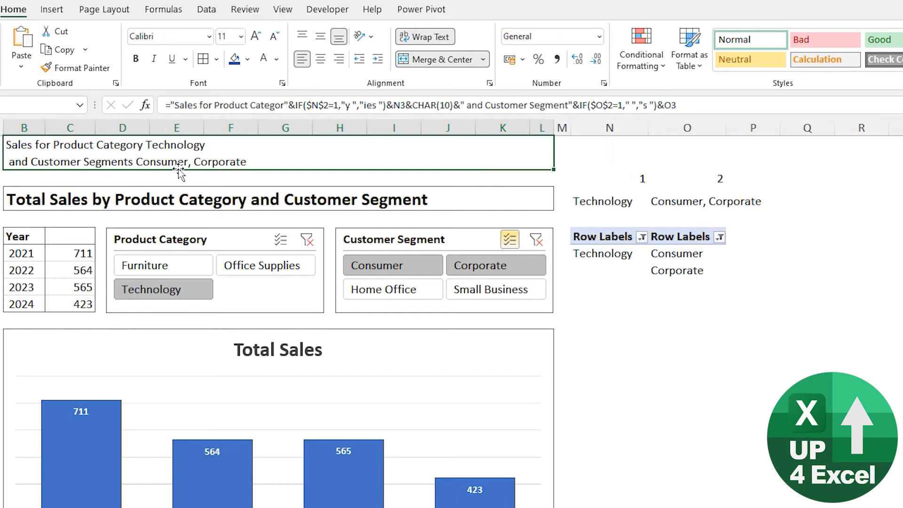
mouse_move(339, 141)
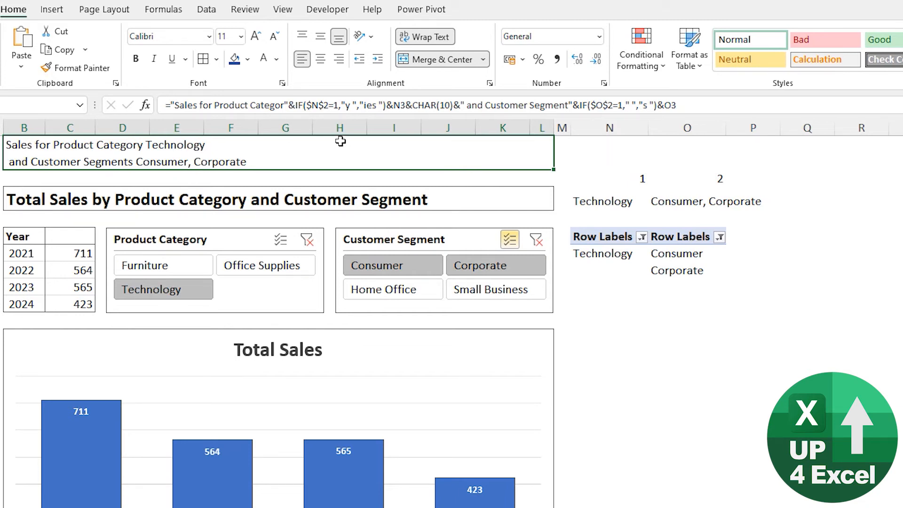
mouse_move(374, 106)
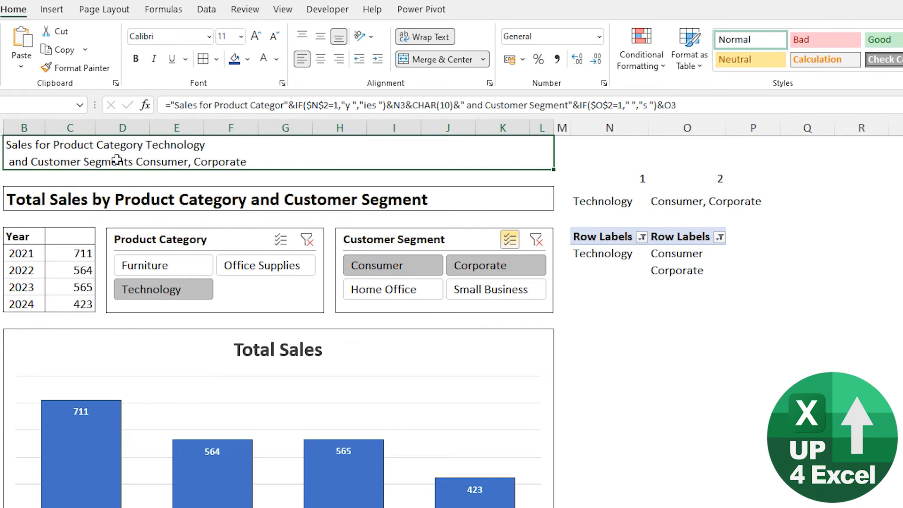
mouse_move(60, 164)
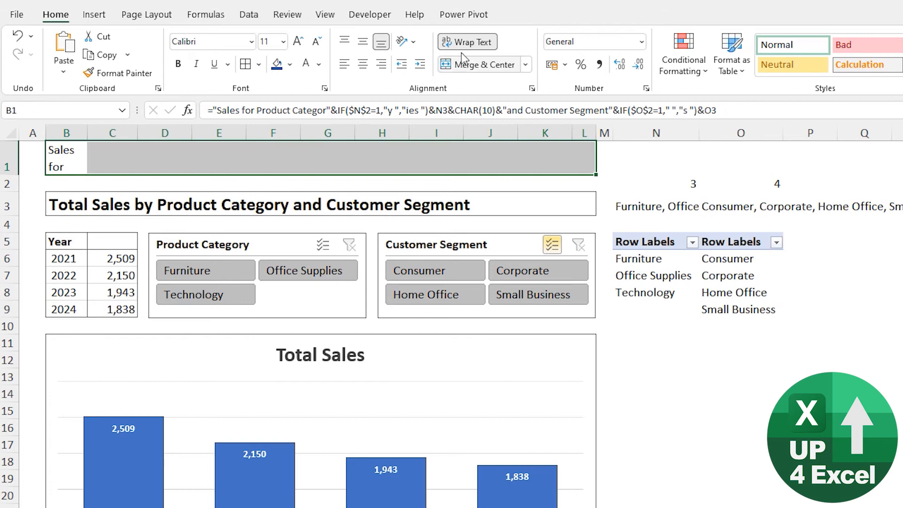
Close the PivotChart Fields pane and link the chart title to N1's dynamic sentence
click(466, 42)
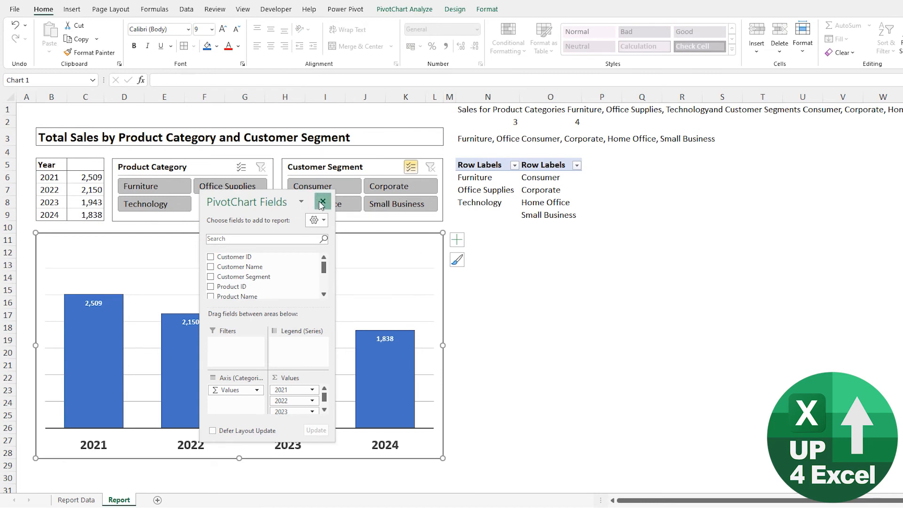
click(322, 201)
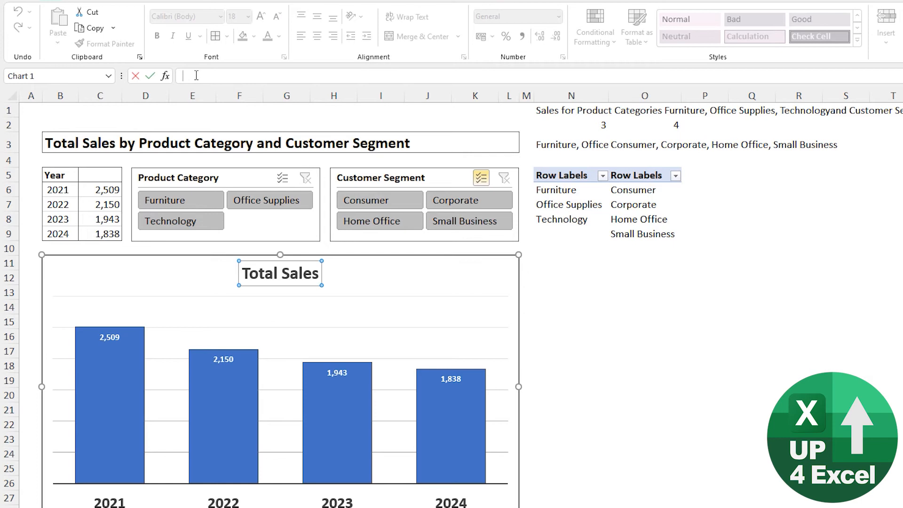
click(571, 110)
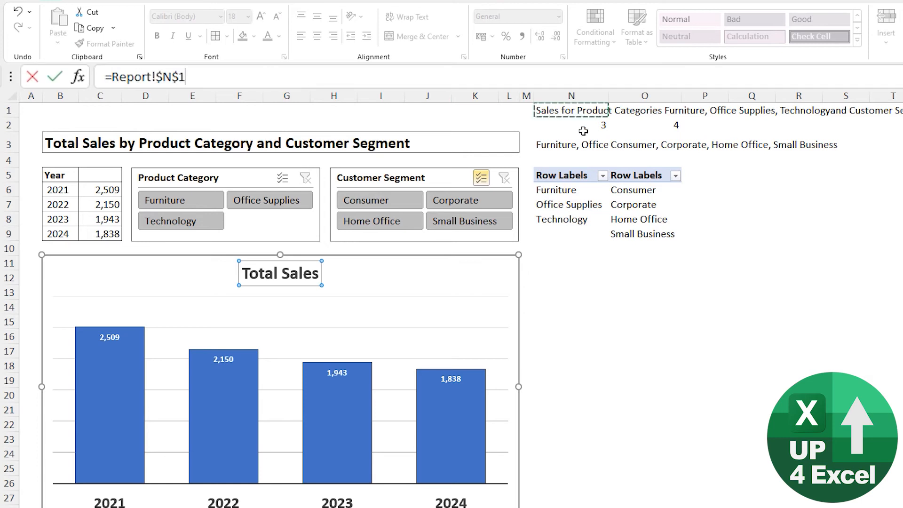
key(Enter)
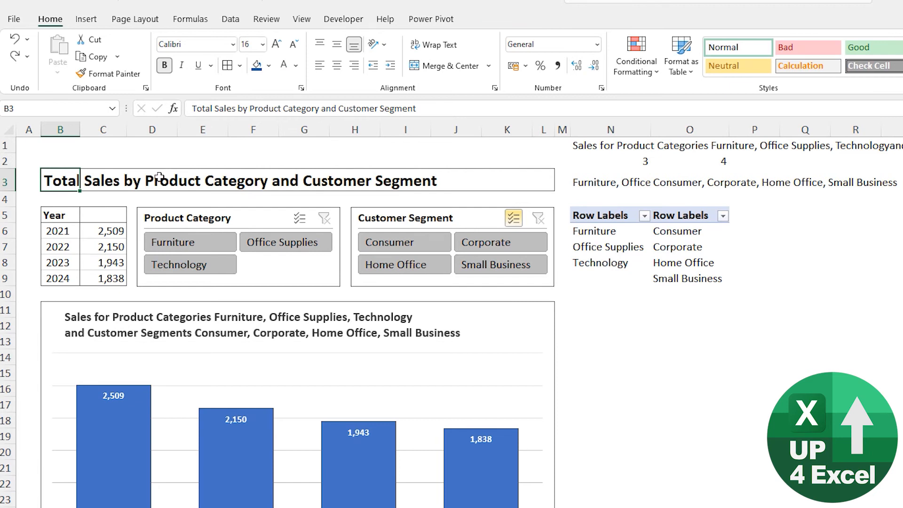
mouse_move(331, 181)
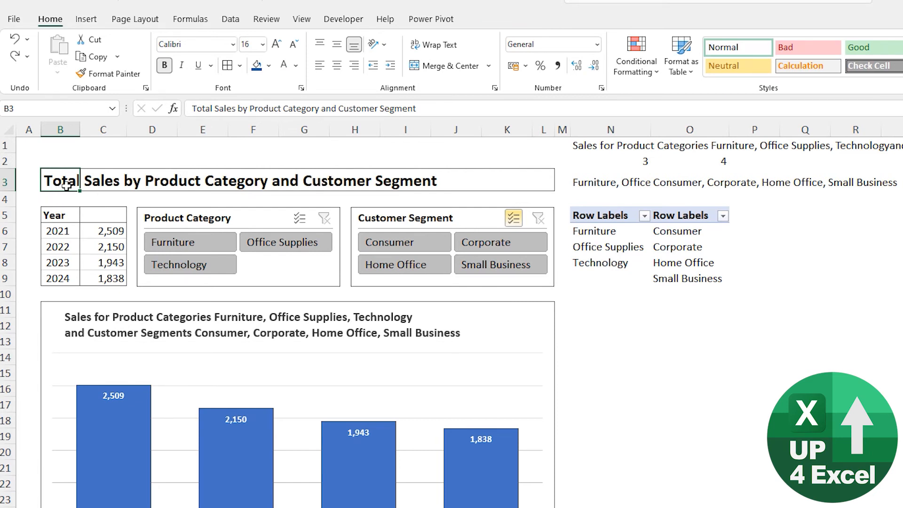
mouse_move(224, 314)
text(=)
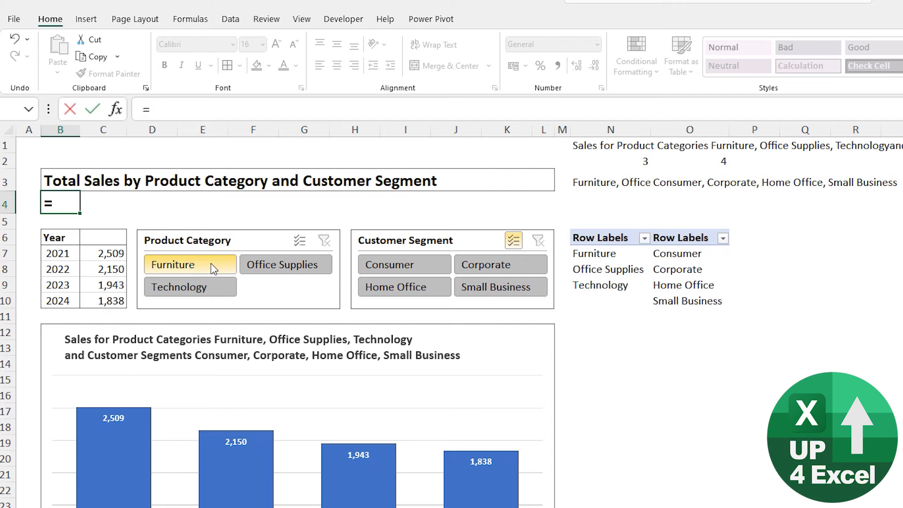
Enter the subtitle formula ="Showing "&N1 in B4 under the report heading
text(")
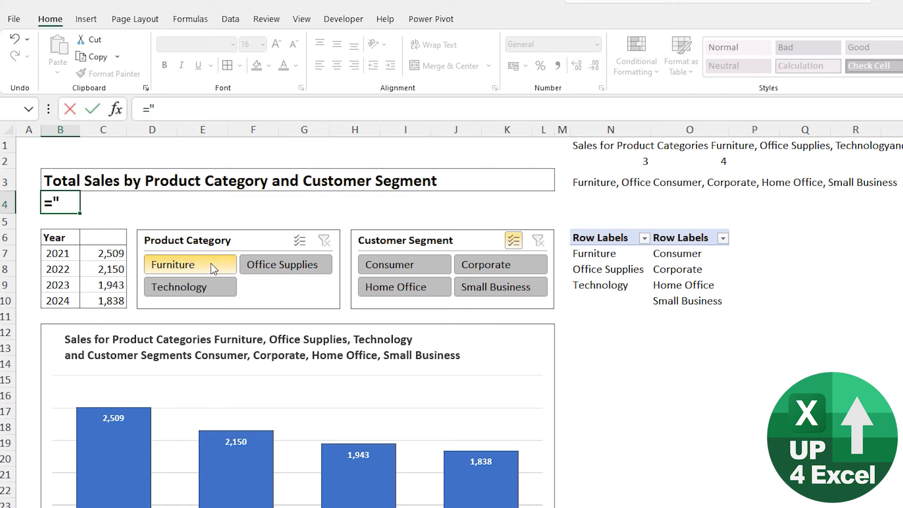
text(Showing)
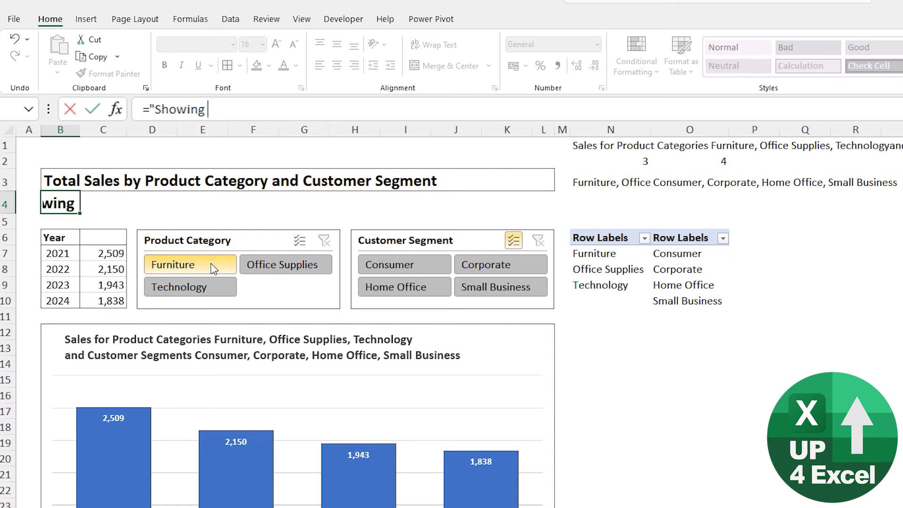
text(&)
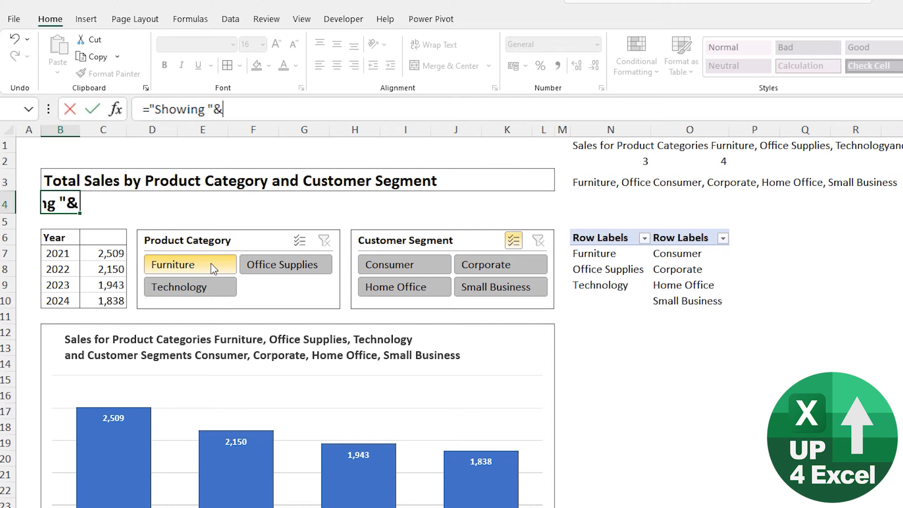
key(Enter)
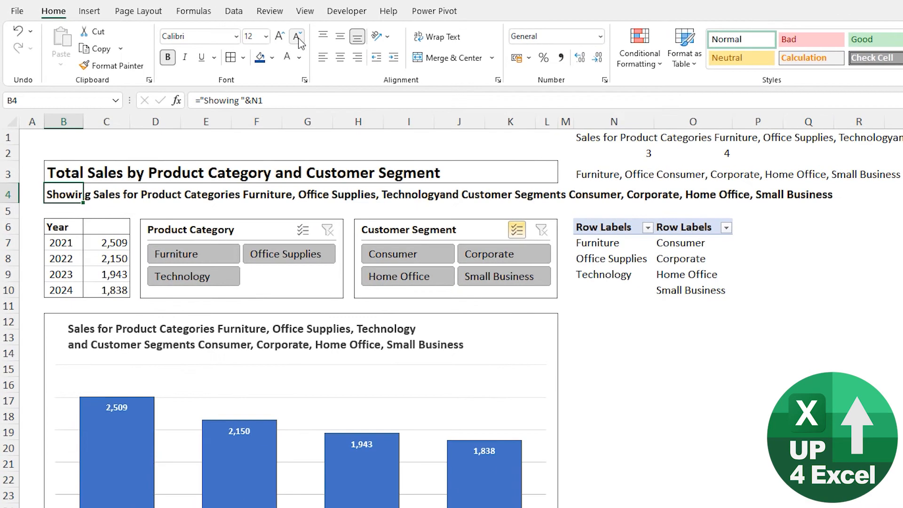
Make the subtitle smaller grey text, merged and wrapped across B4:K4
click(296, 35)
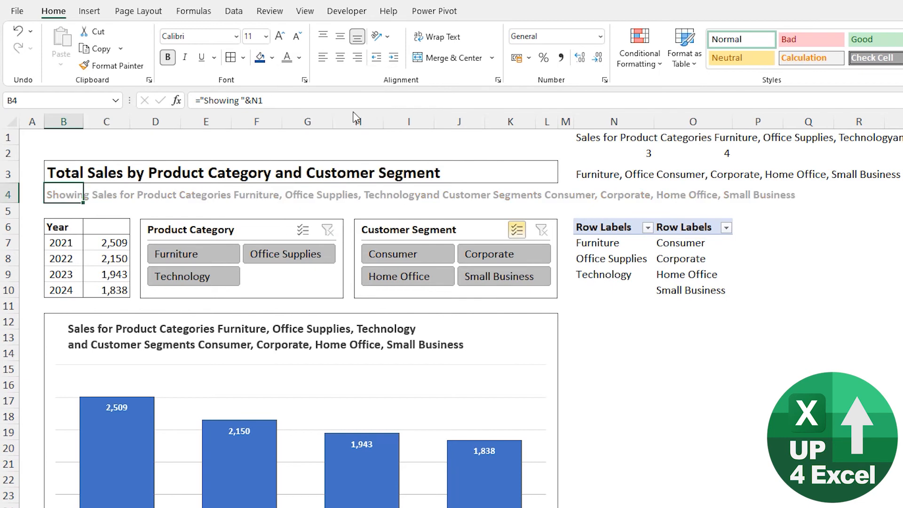
click(302, 57)
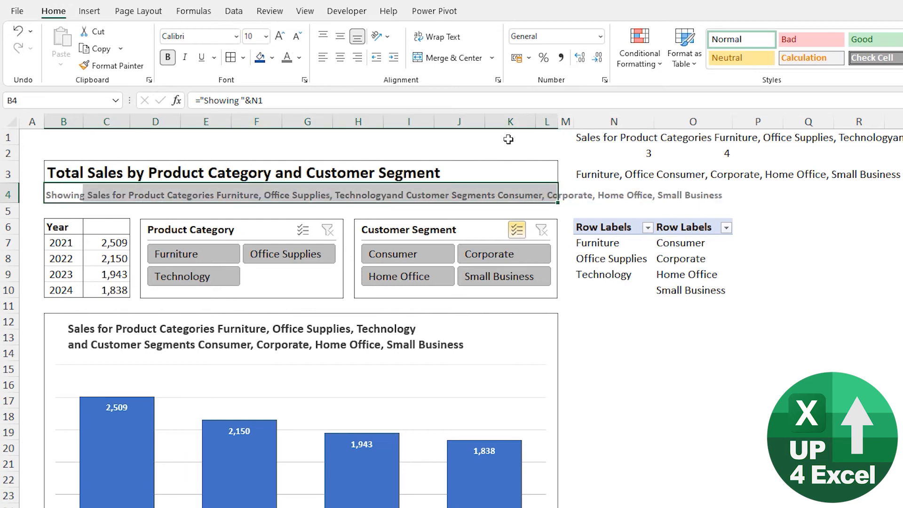
click(438, 37)
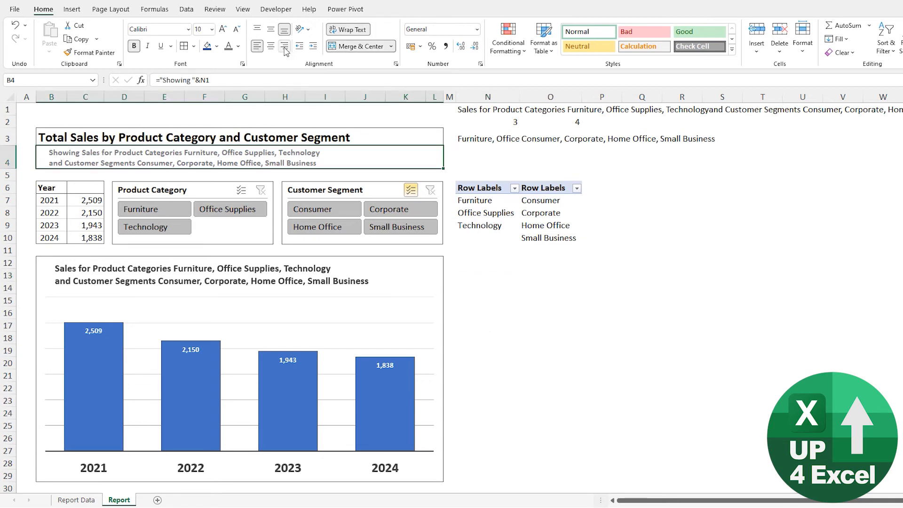
Hide helper columns from N and row 1, then filter to Office Supplies and Consumer
click(463, 298)
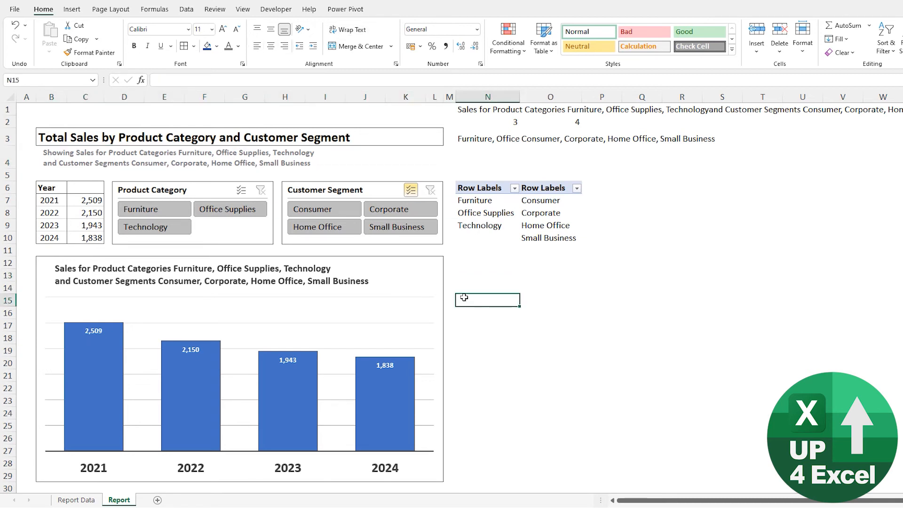
mouse_move(385, 156)
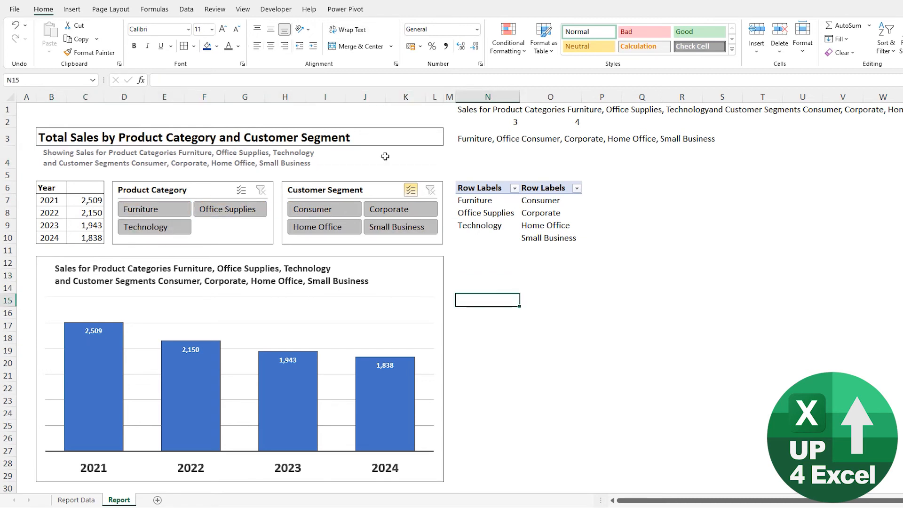
click(487, 96)
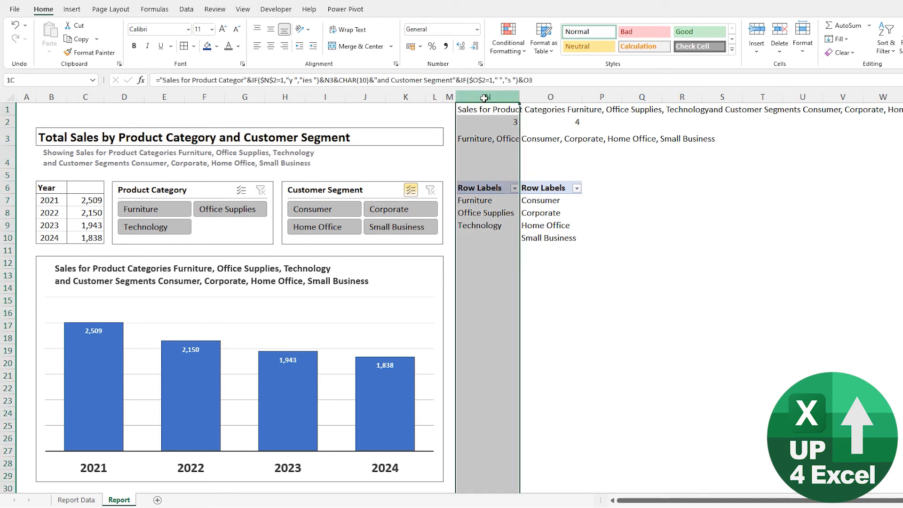
key(Ctrl+0)
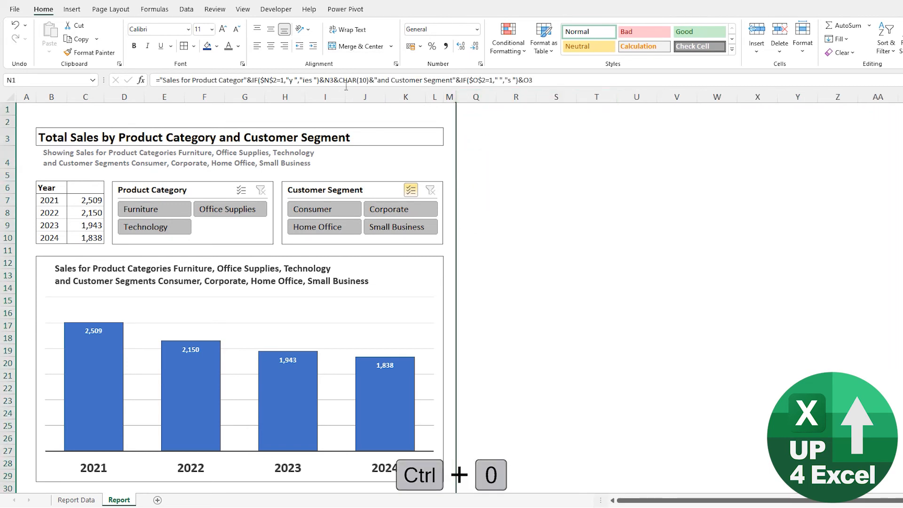
click(124, 109)
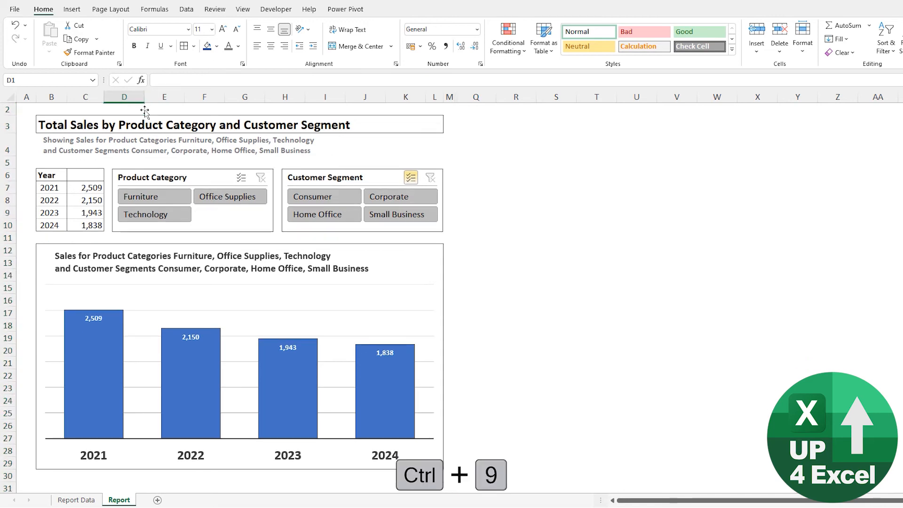
mouse_move(344, 92)
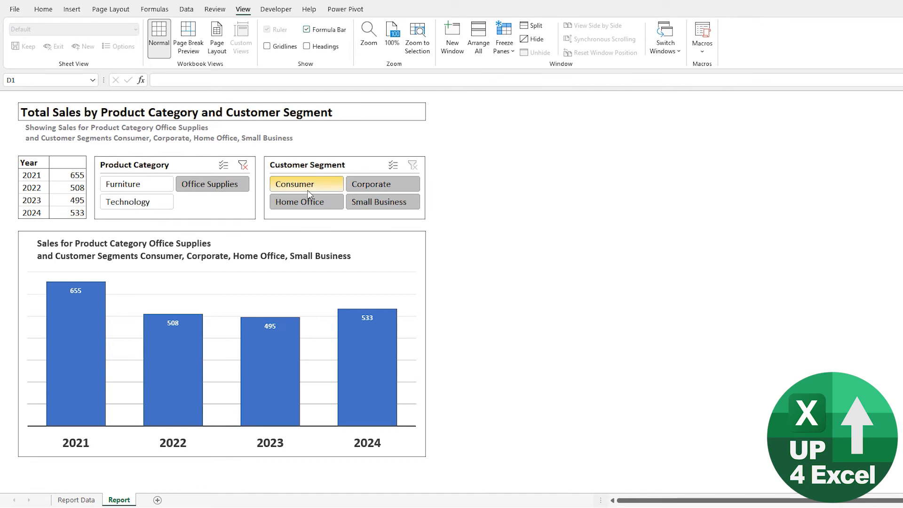
click(307, 185)
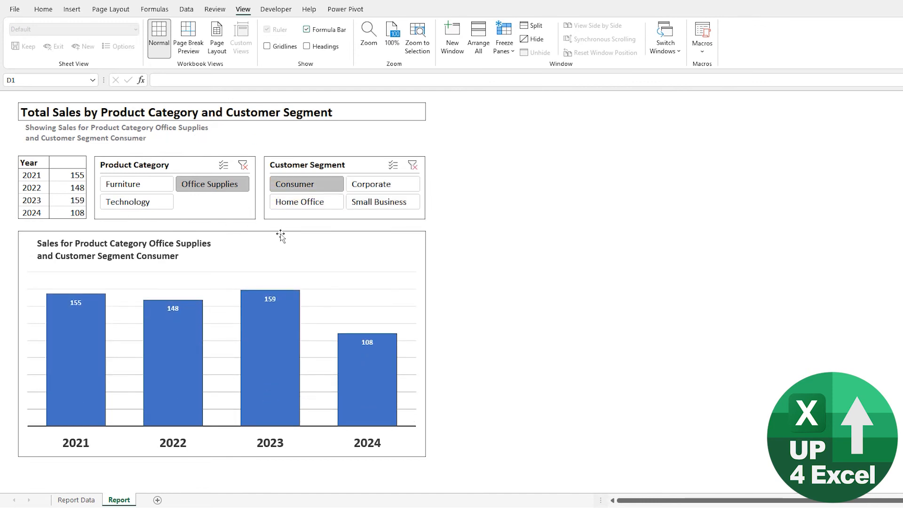
mouse_move(281, 235)
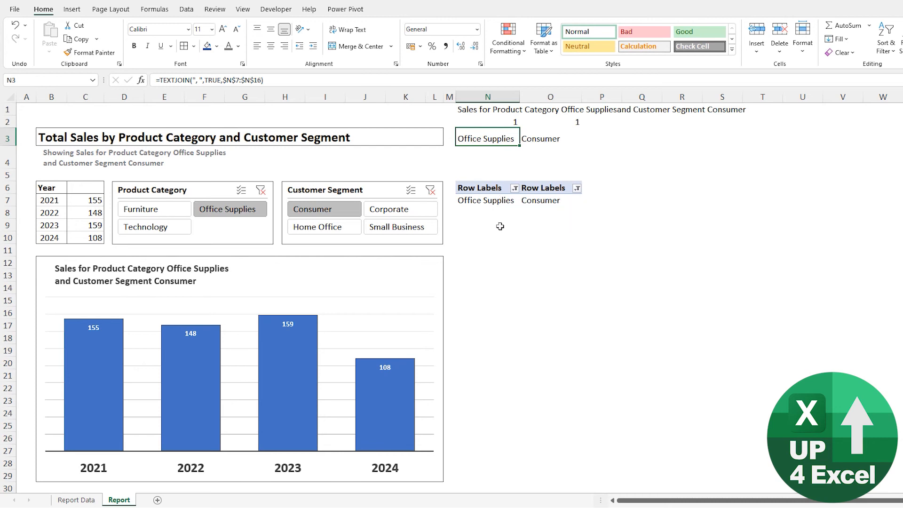
mouse_move(493, 288)
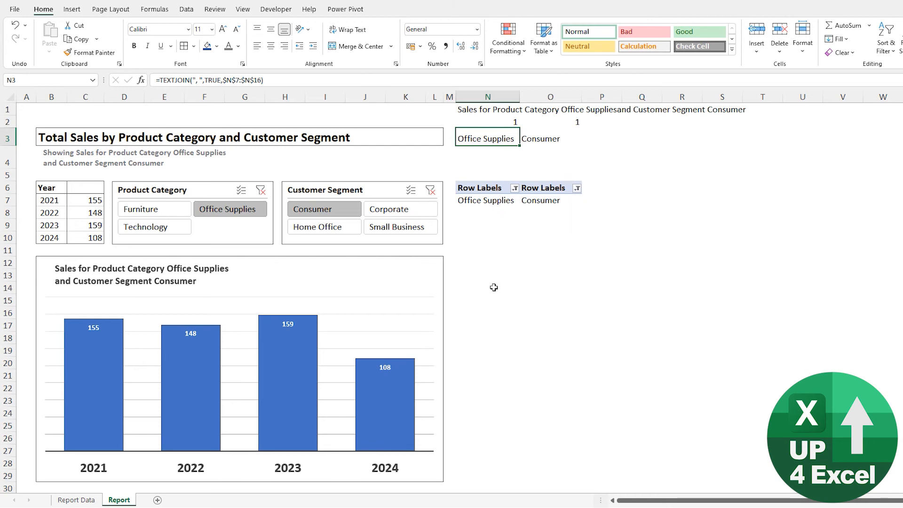
mouse_move(499, 319)
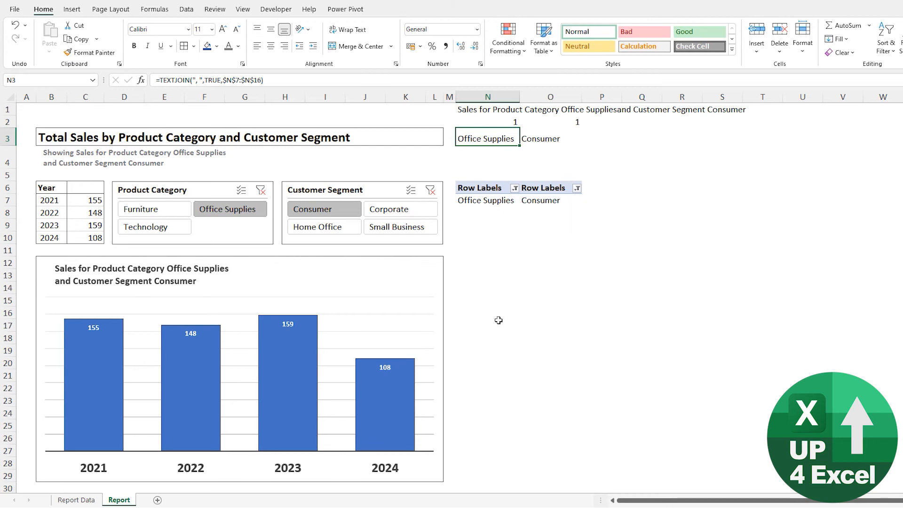
mouse_move(168, 239)
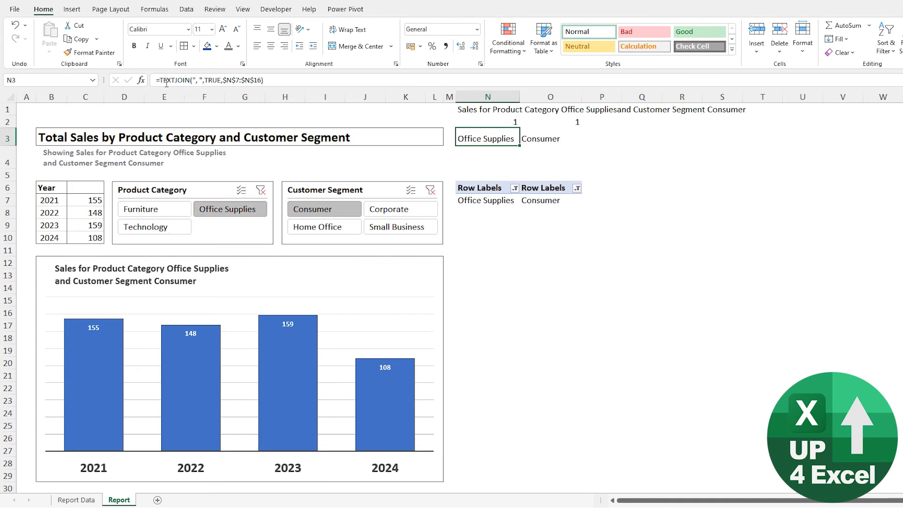
mouse_move(505, 109)
text(=)
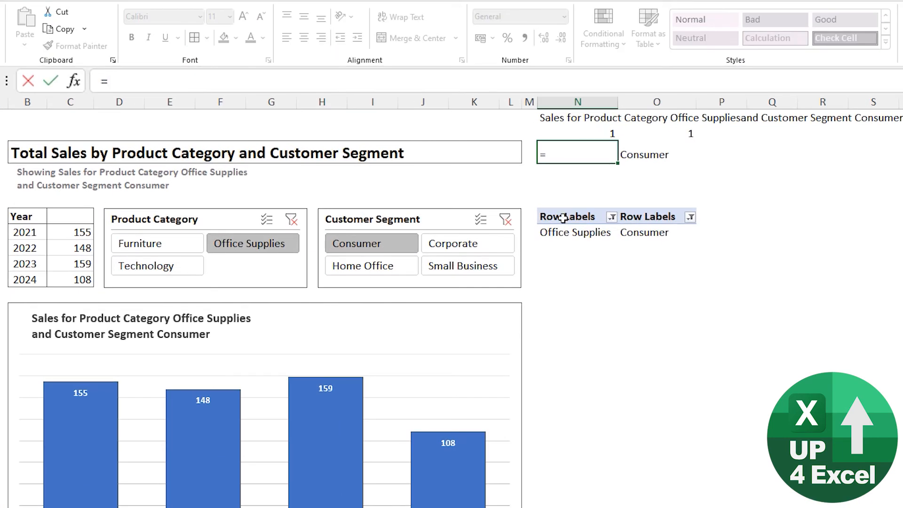
Rewrite N3 as =N7&", "&N8&", "&N9&", "&N10 joining the category labels
click(574, 232)
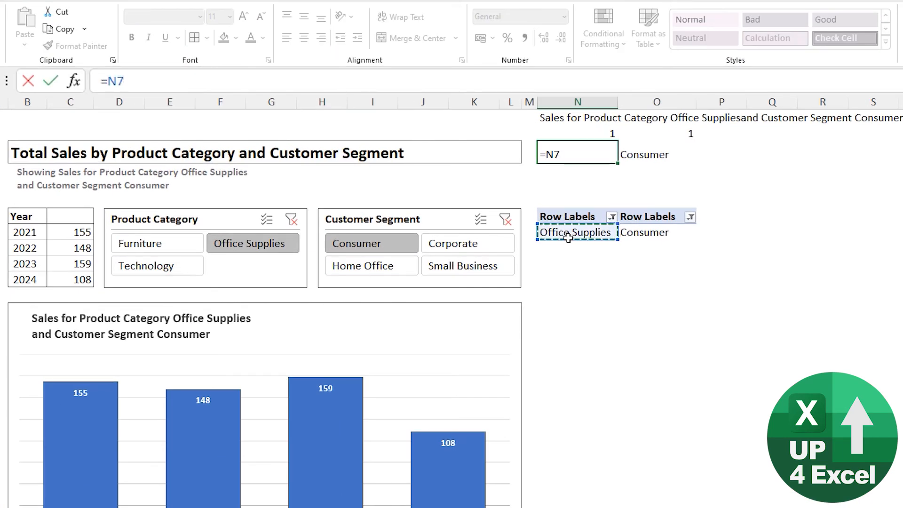
text(&)
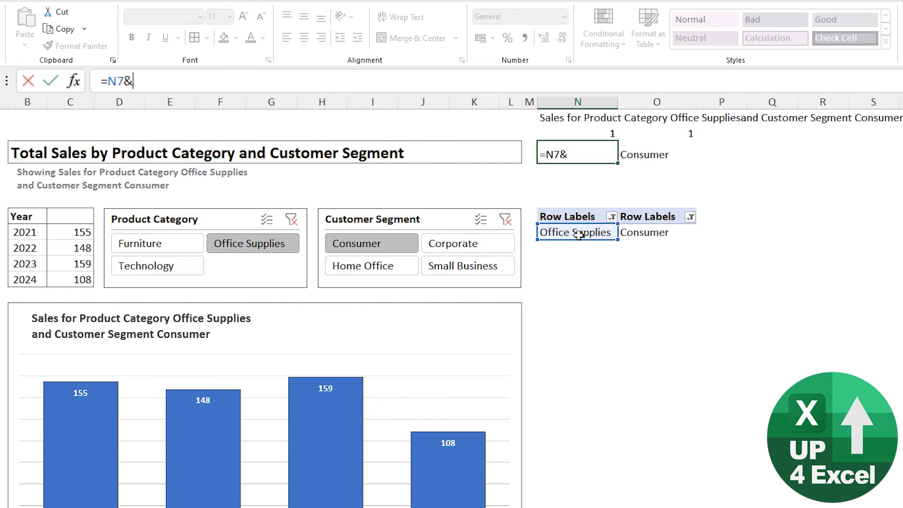
text(",)
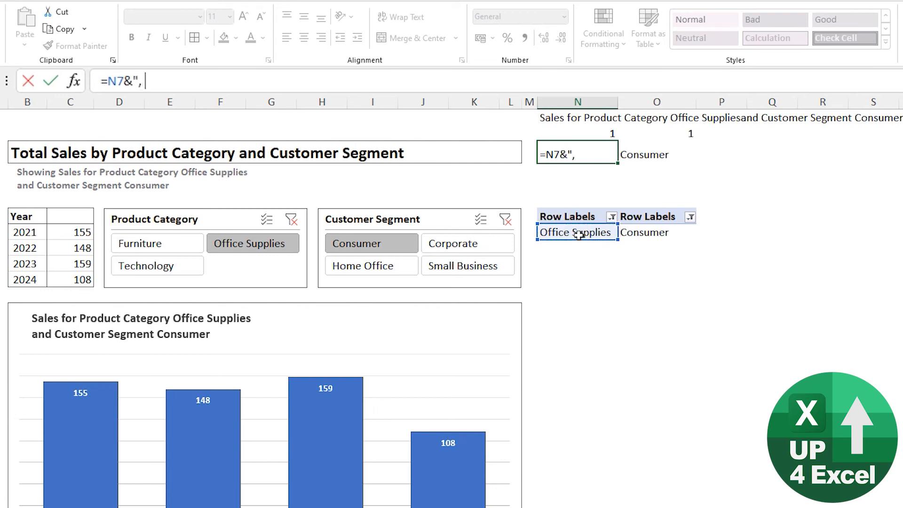
text("&)
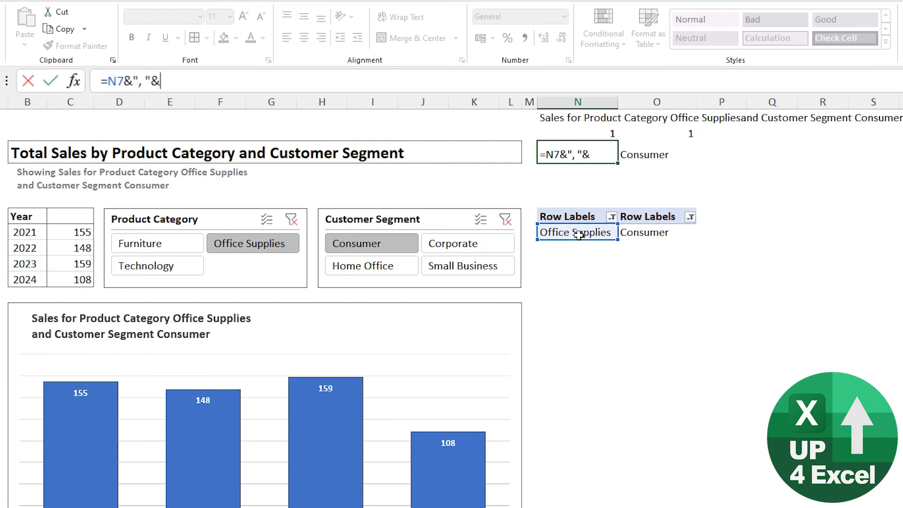
click(575, 248)
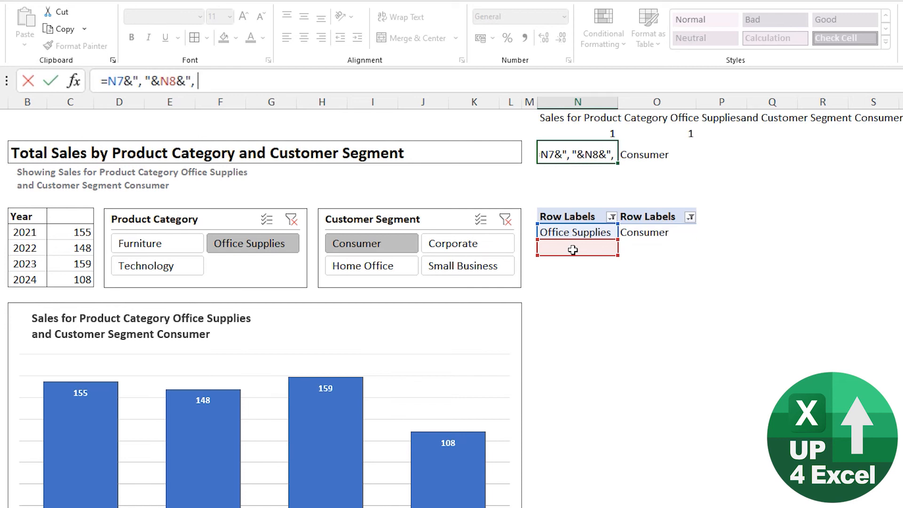
click(574, 265)
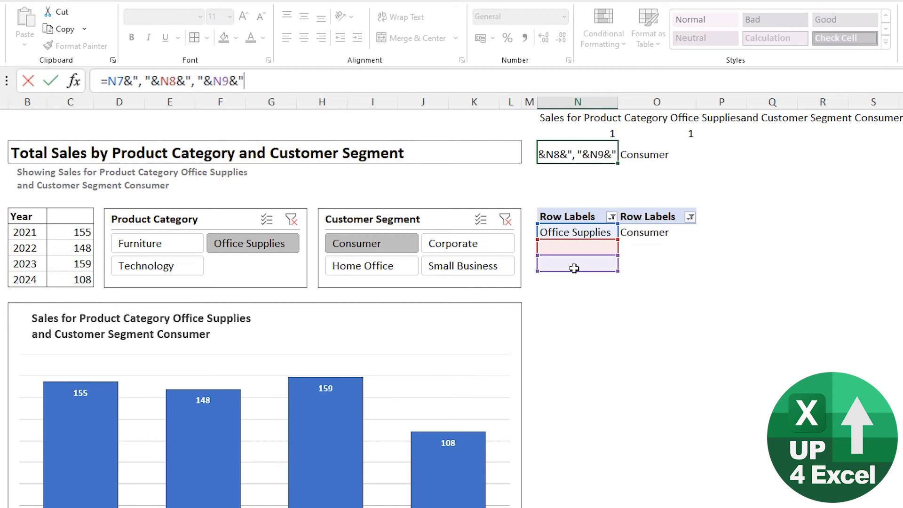
text(, ")
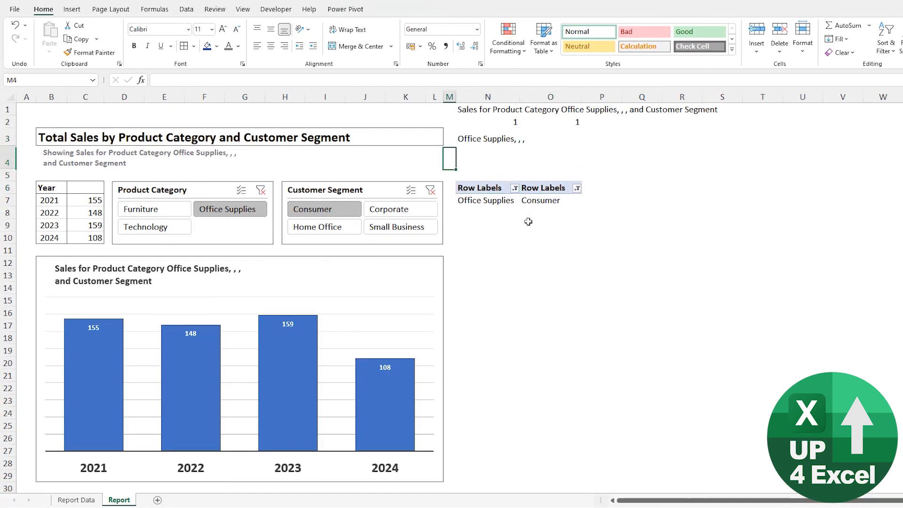
Multi-select Furniture and Technology in the Product Category slicer and insert column O
click(487, 138)
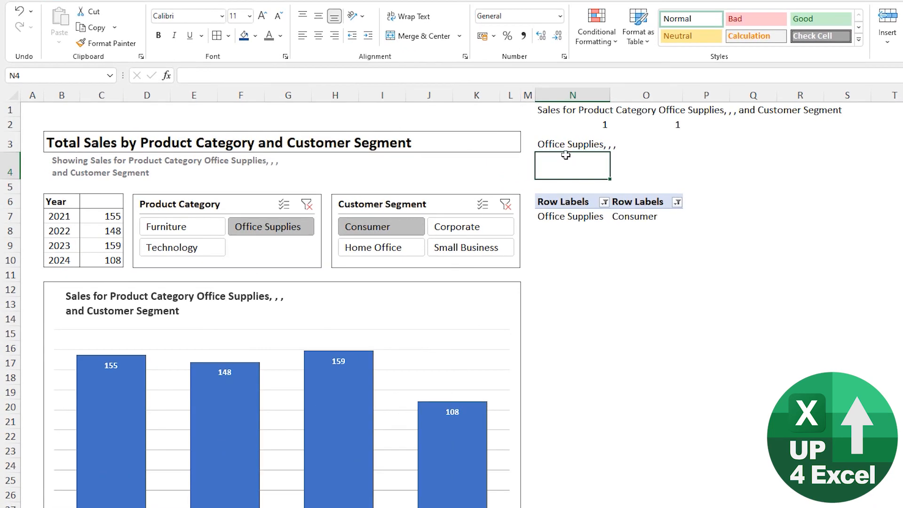
mouse_move(615, 149)
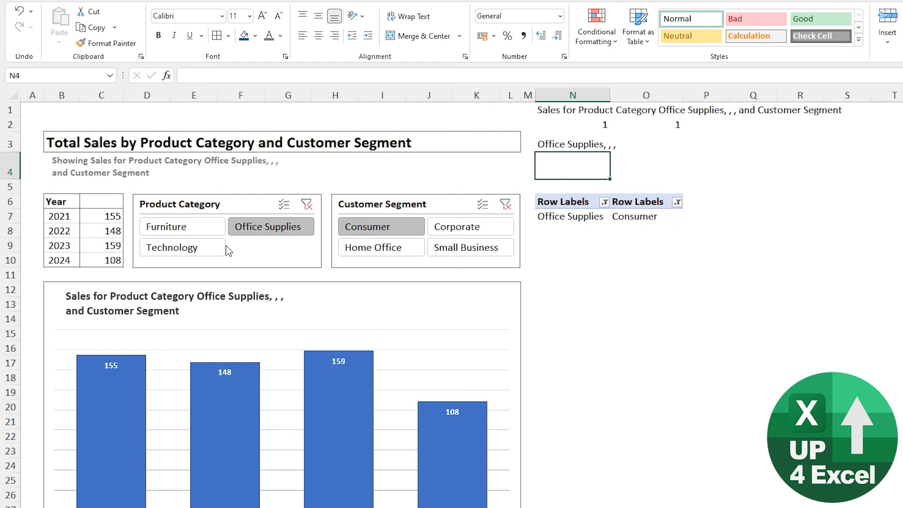
click(182, 226)
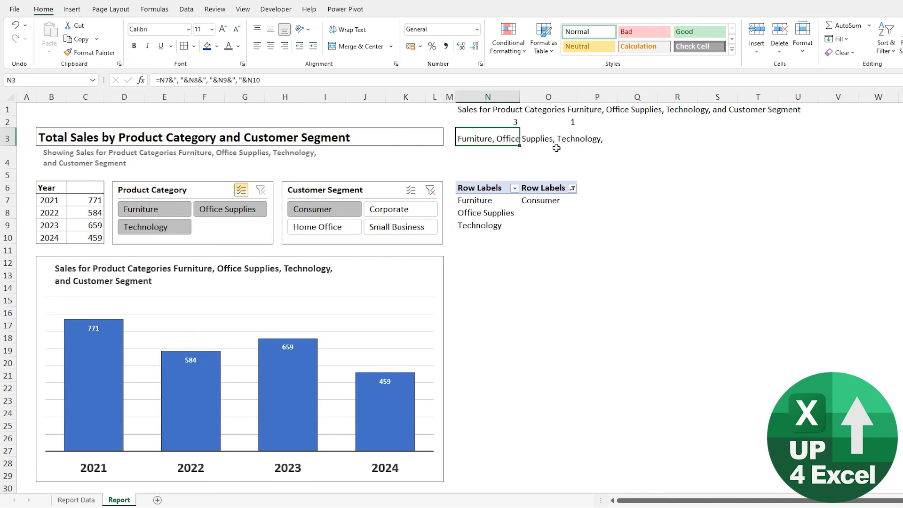
mouse_move(497, 122)
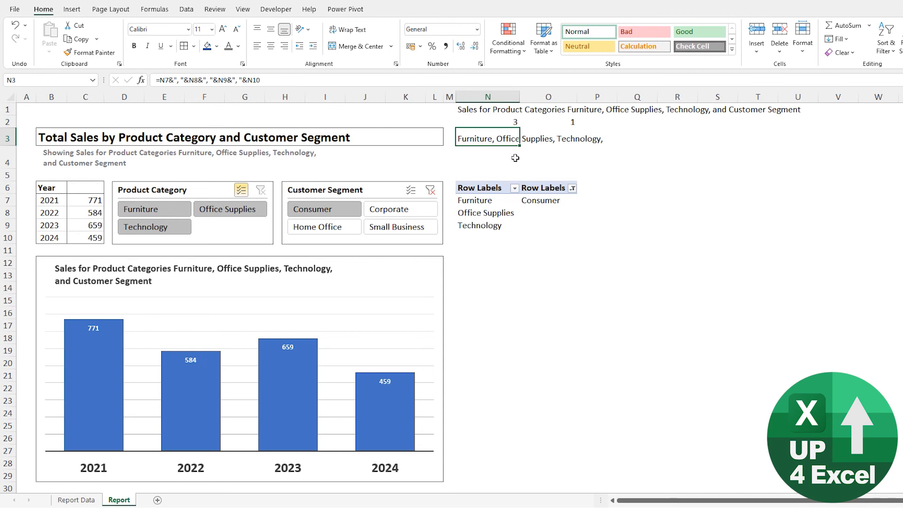
mouse_move(535, 278)
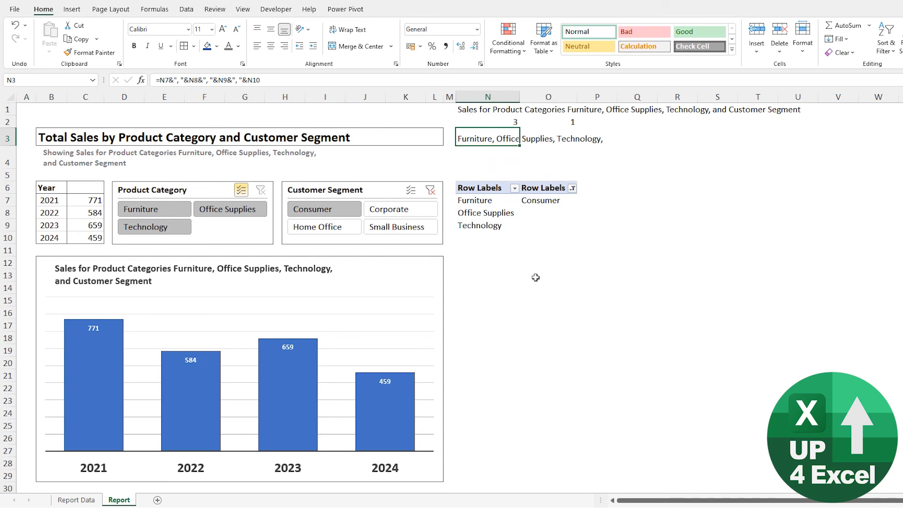
mouse_move(570, 111)
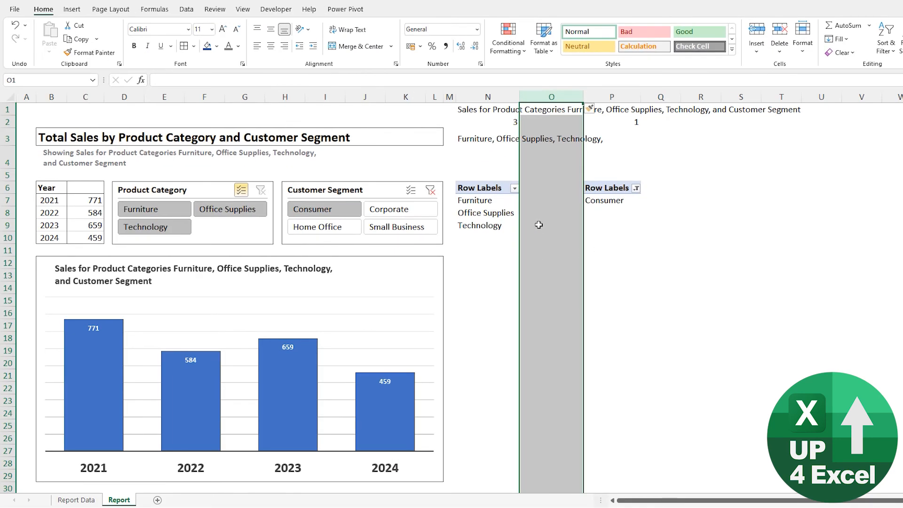
Set helper cell O7 to =N7 beside Furniture
click(552, 200)
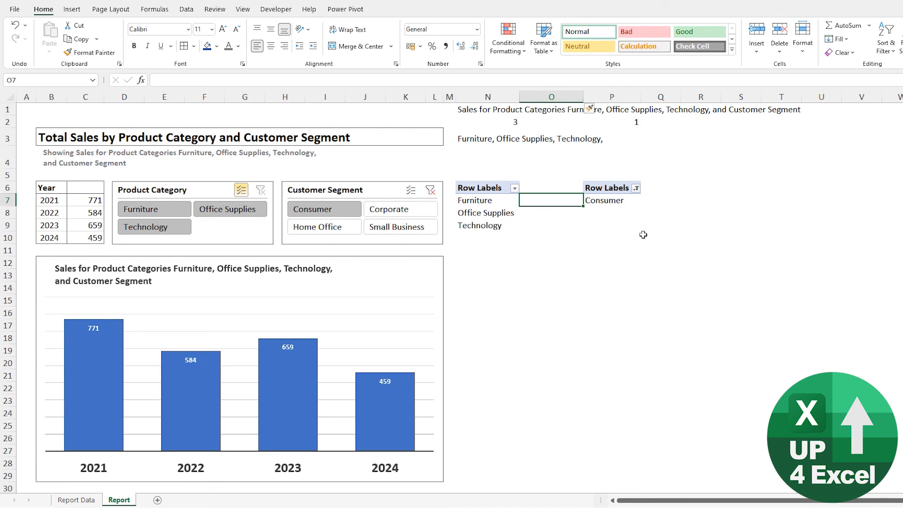
text(=N7)
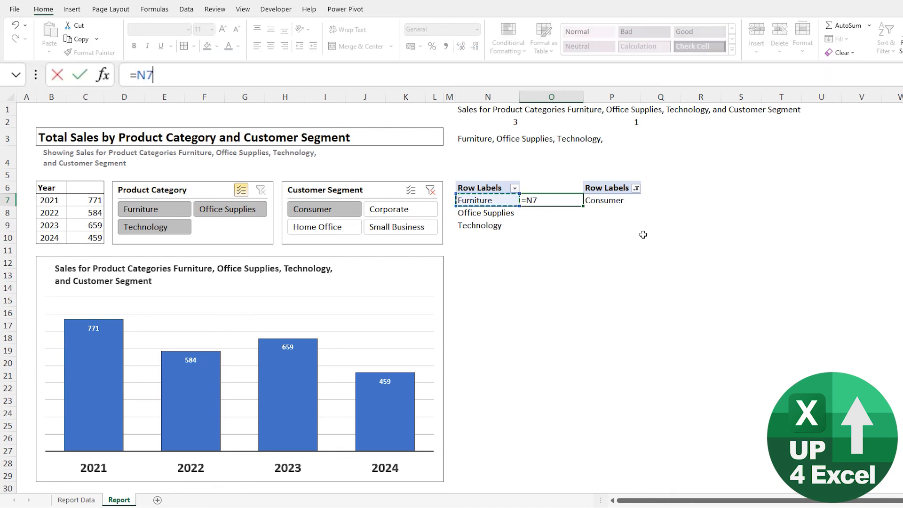
key(Enter)
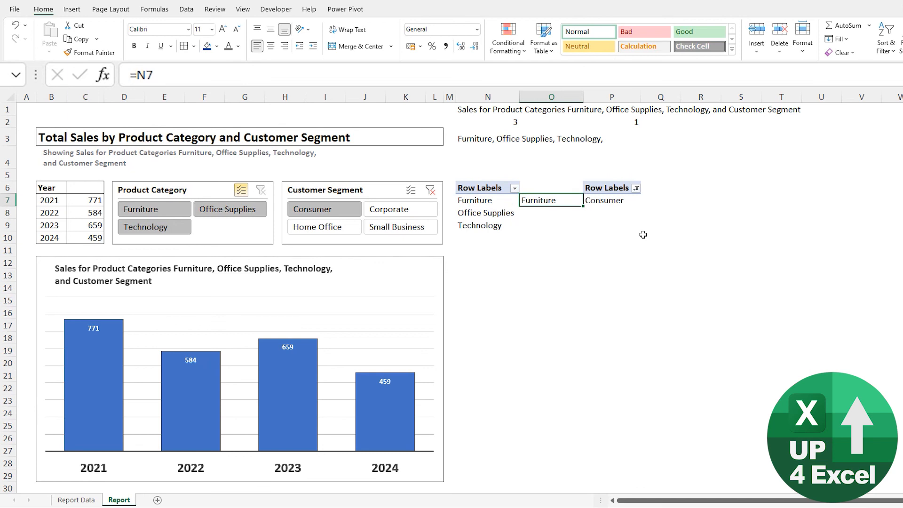
Enter =IF(N8="","",", "&N8) in O8 and fill it down to O10
text(=i)
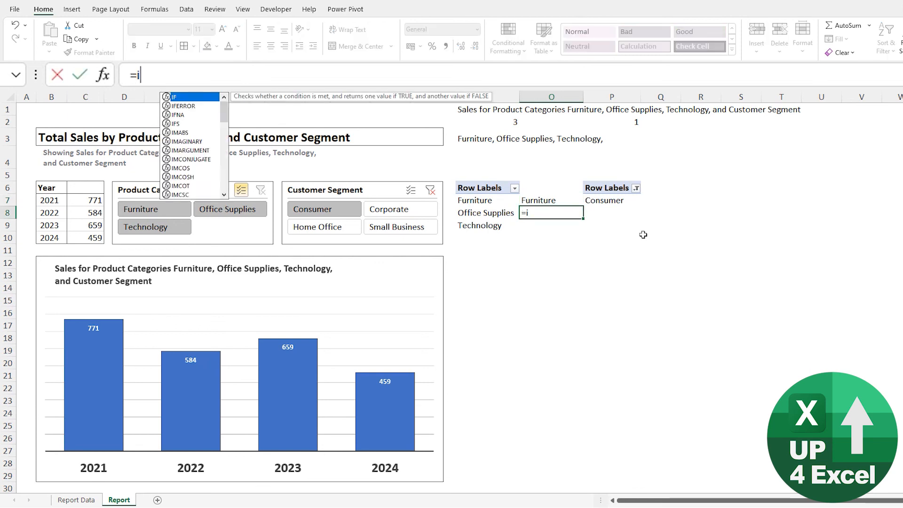
text(f()
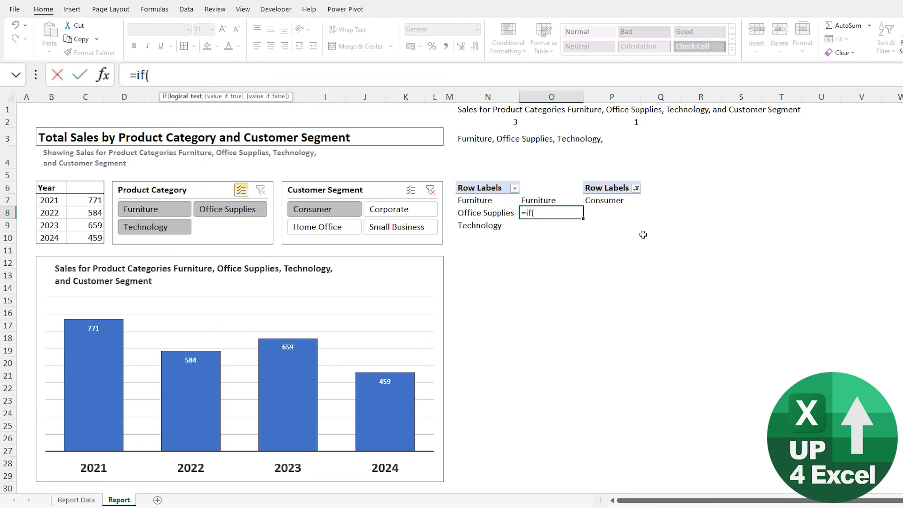
click(487, 213)
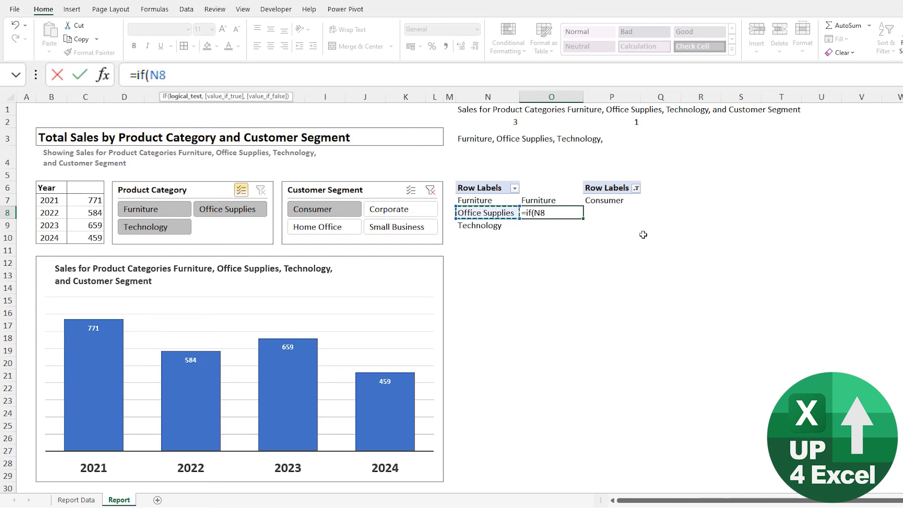
text(="")
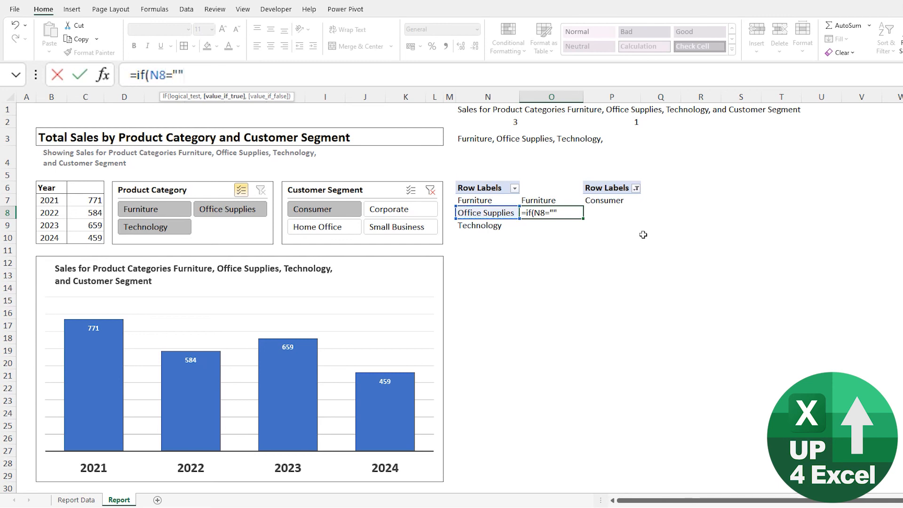
text(,"")
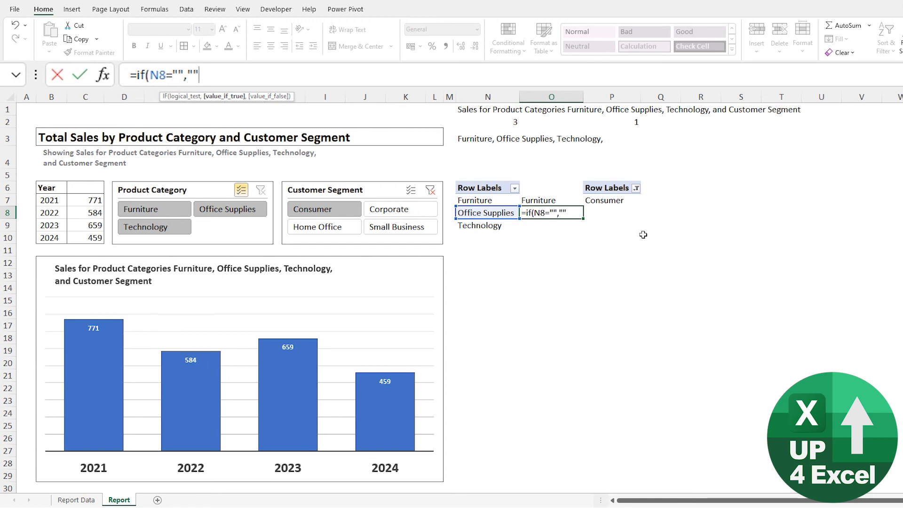
text(,",)
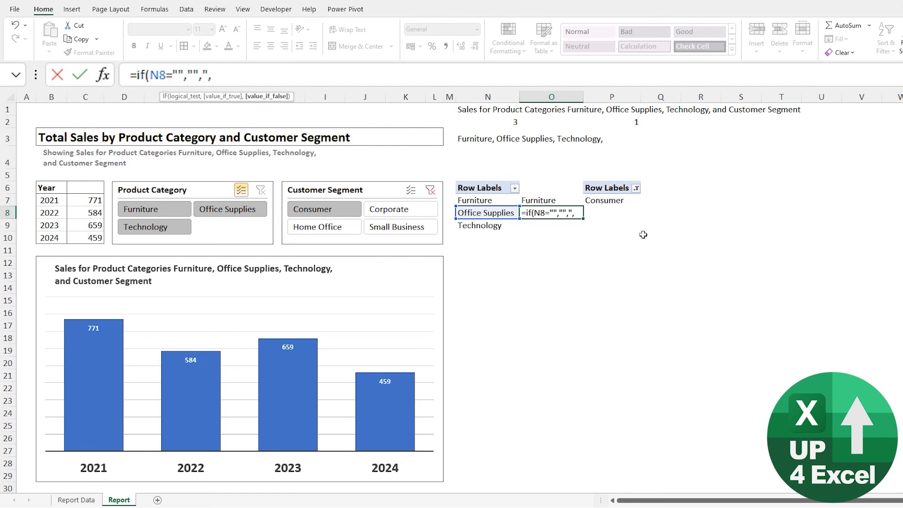
text("&N8)
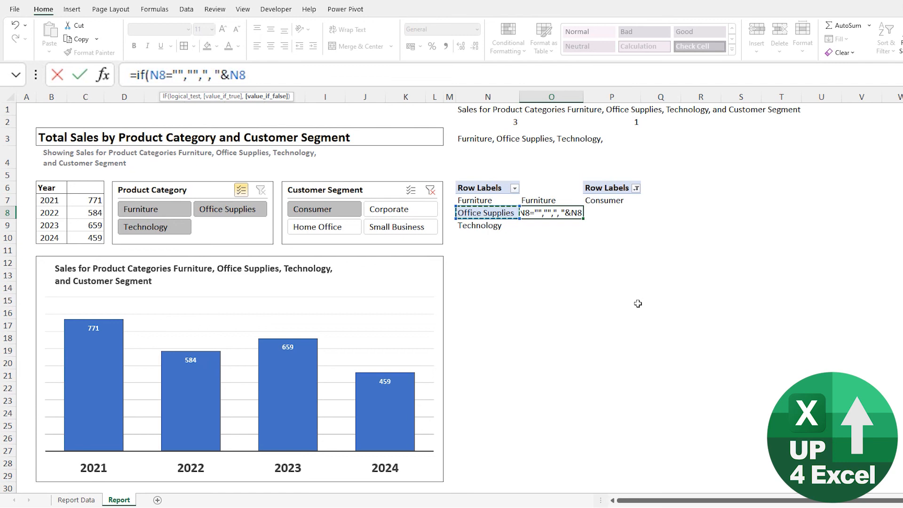
key(Enter)
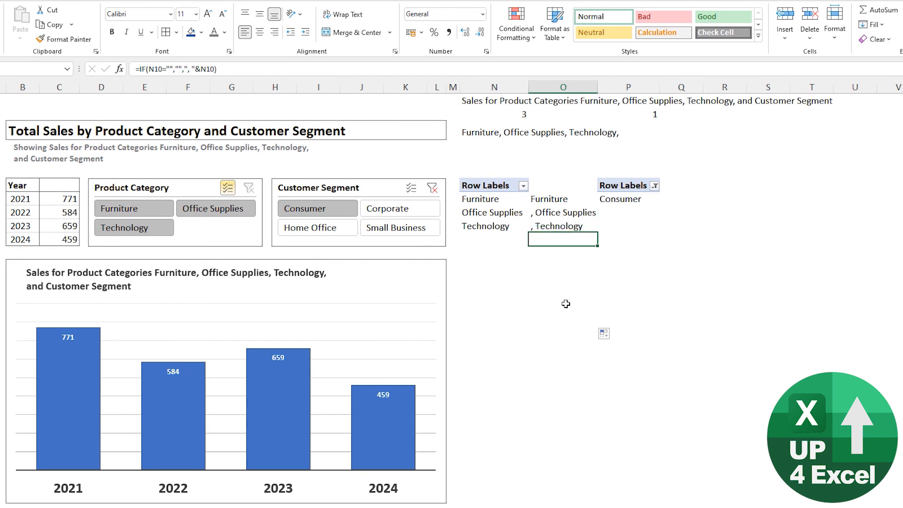
Deselect Office Supplies and change N3 to =O7&O8&O9&O10 joining the helper cells
click(563, 212)
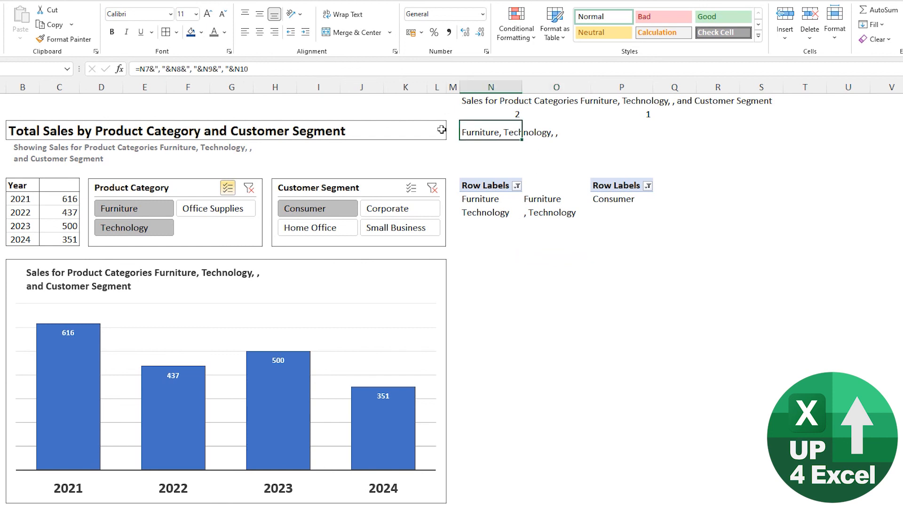
key(F2)
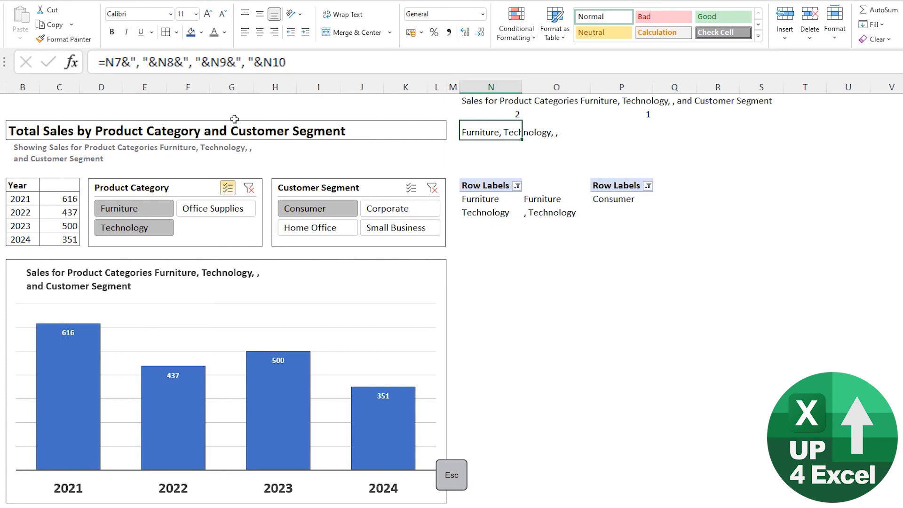
click(546, 199)
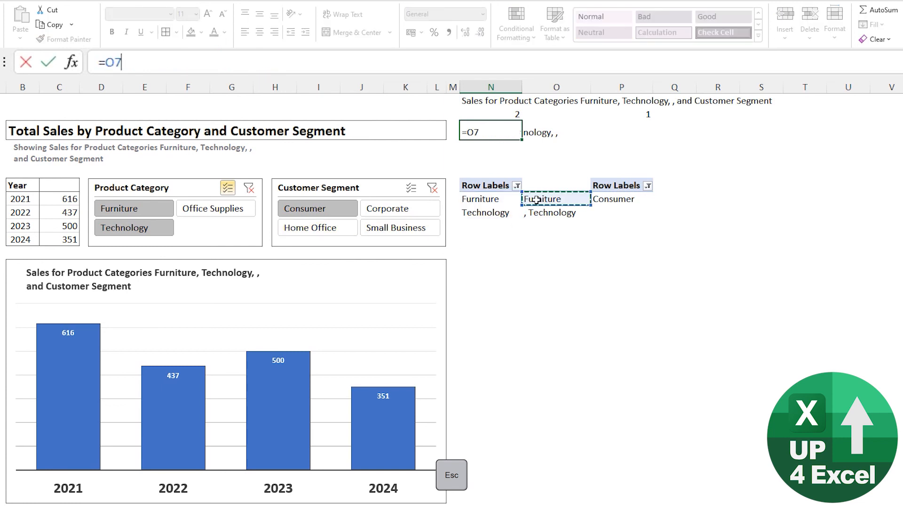
text(&)
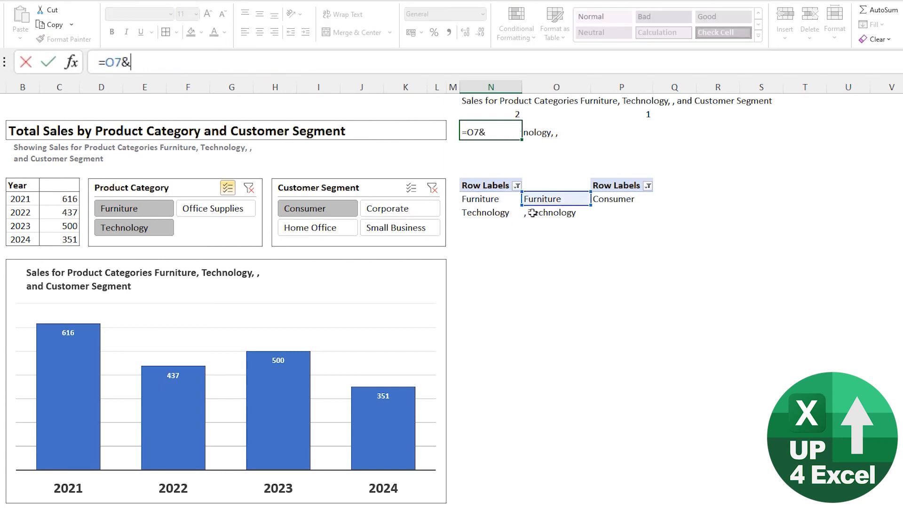
click(553, 212)
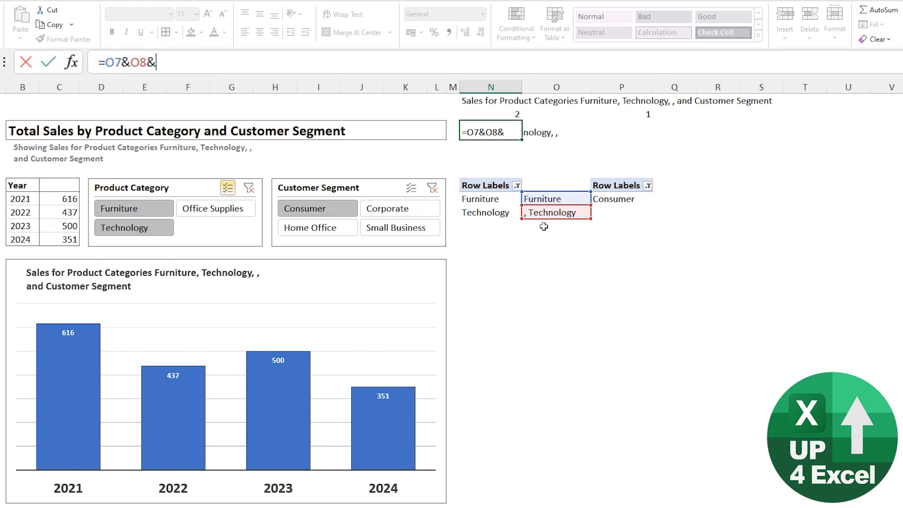
click(555, 225)
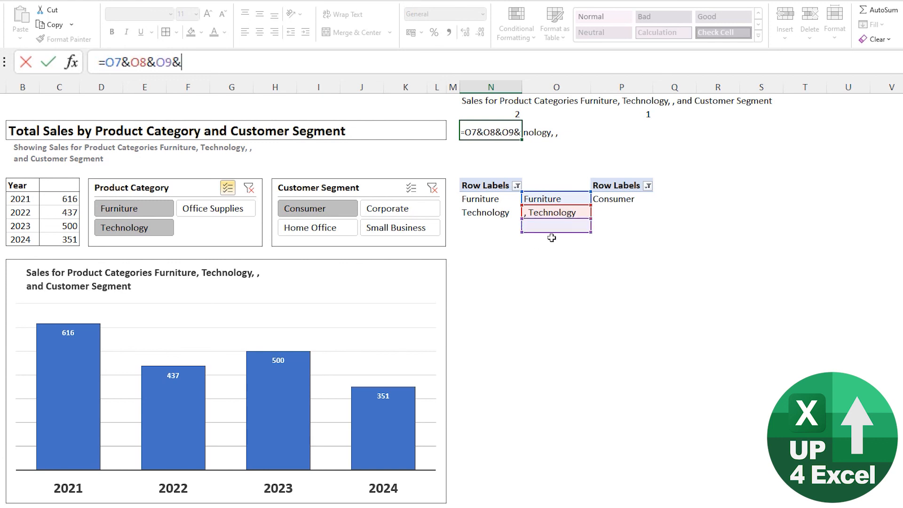
key(Enter)
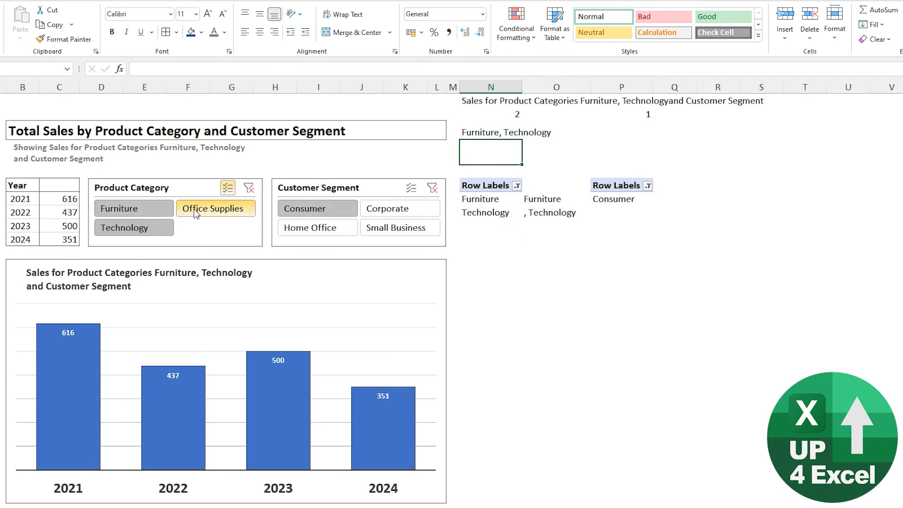
Reselect Office Supplies in the slicer and review the =O7&O8&O9&O10 formula in N3
click(214, 208)
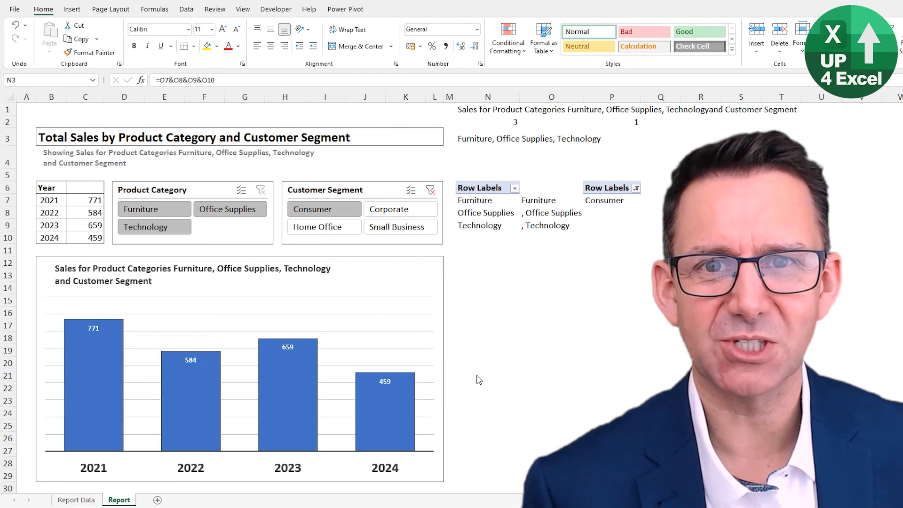
click(487, 140)
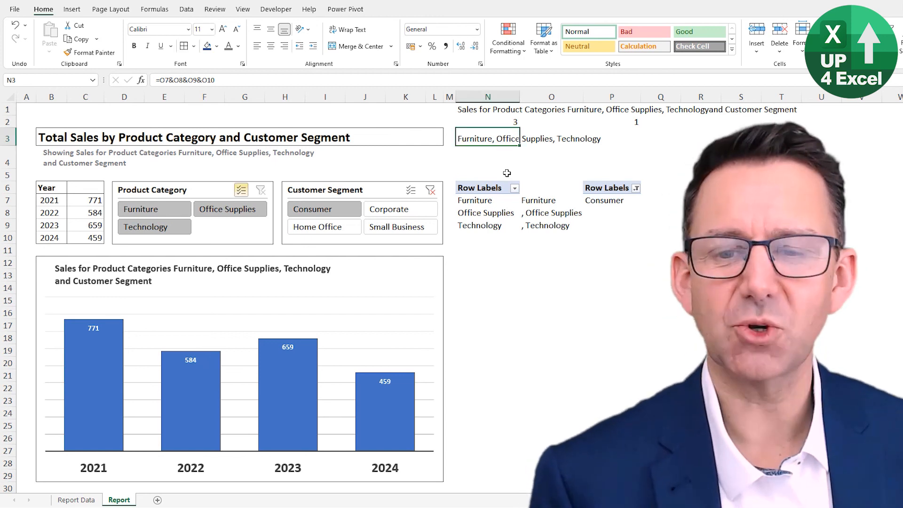